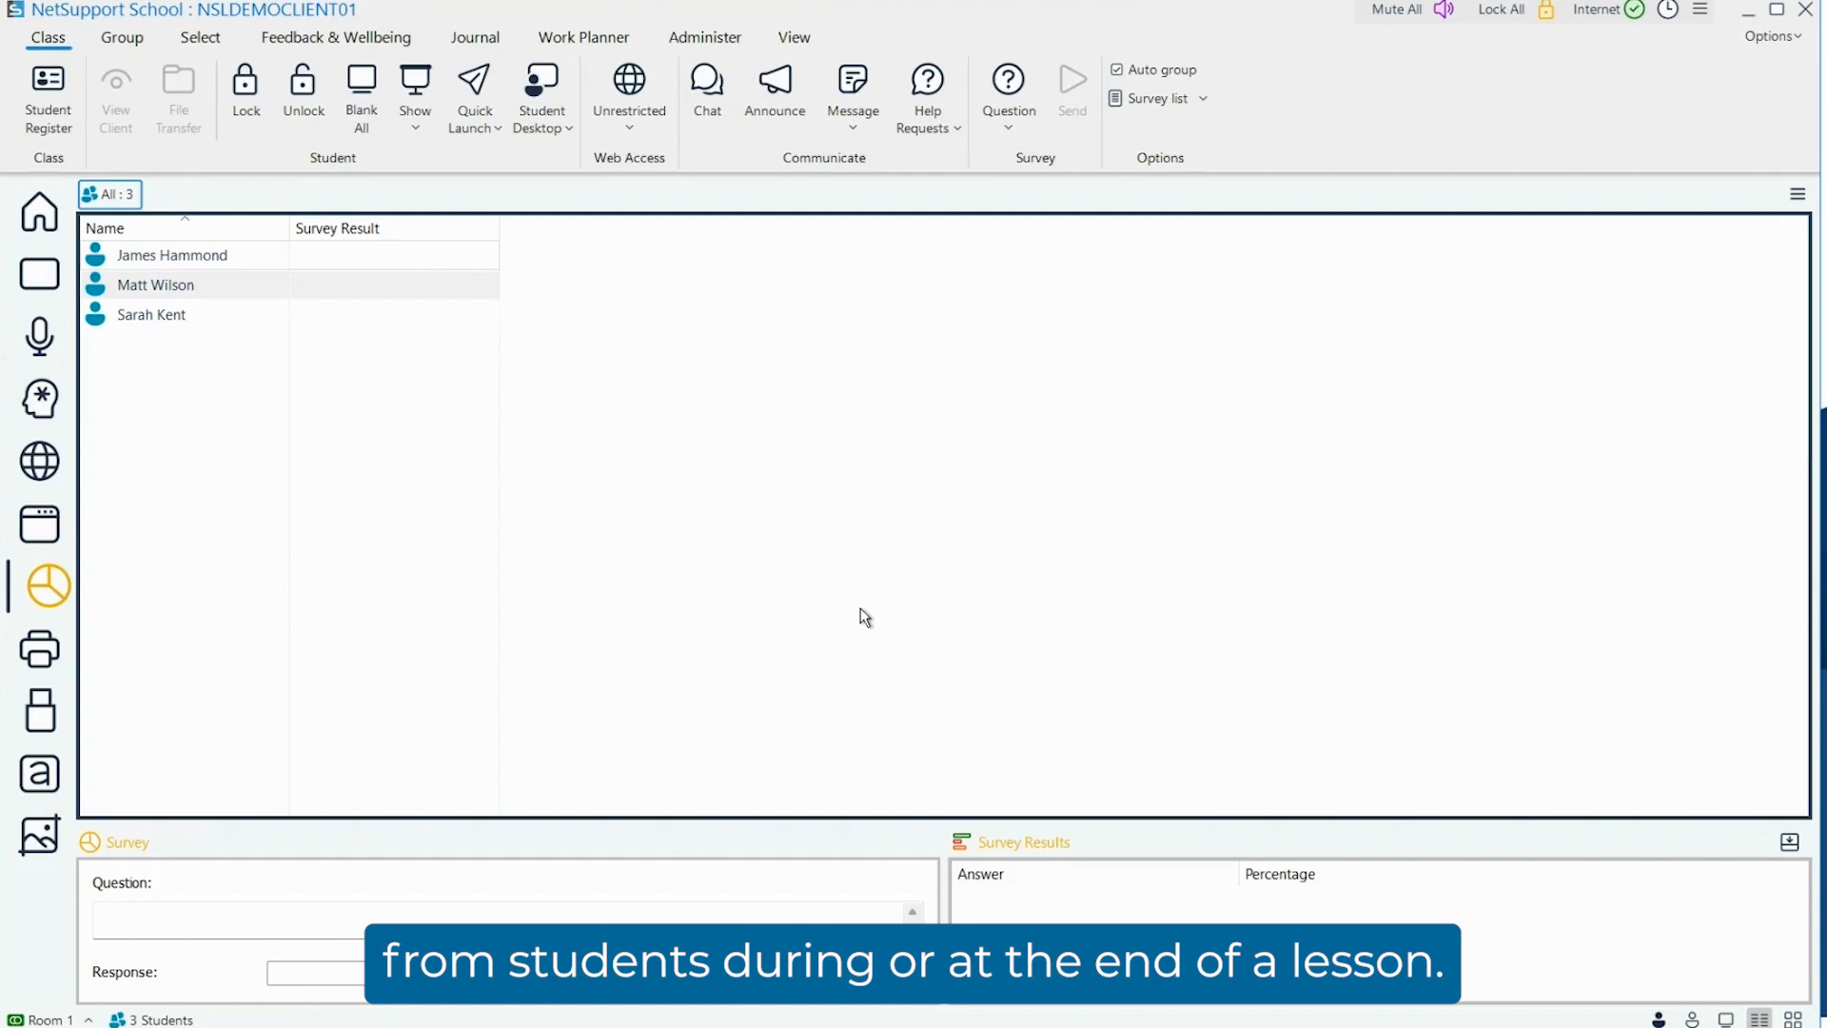
{"action": "mouse_move", "coordinate": [588, 664]}
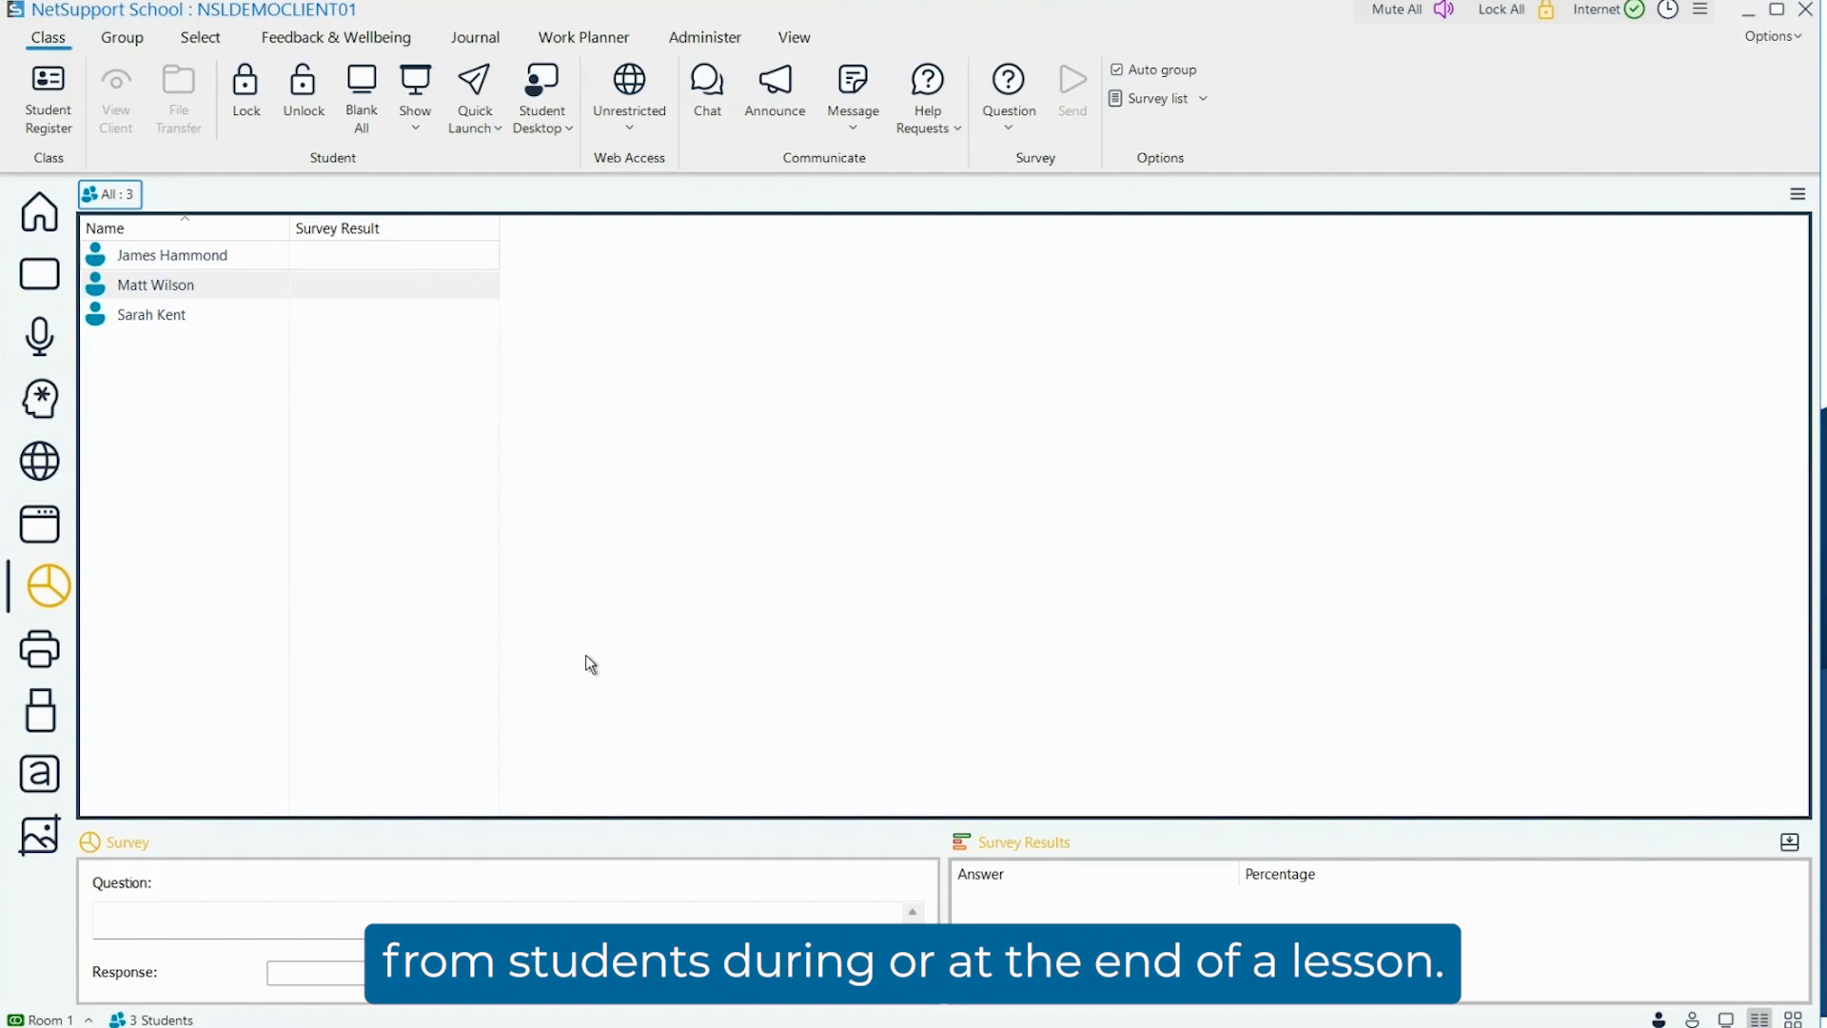
{"action": "mouse_move", "coordinate": [45, 584]}
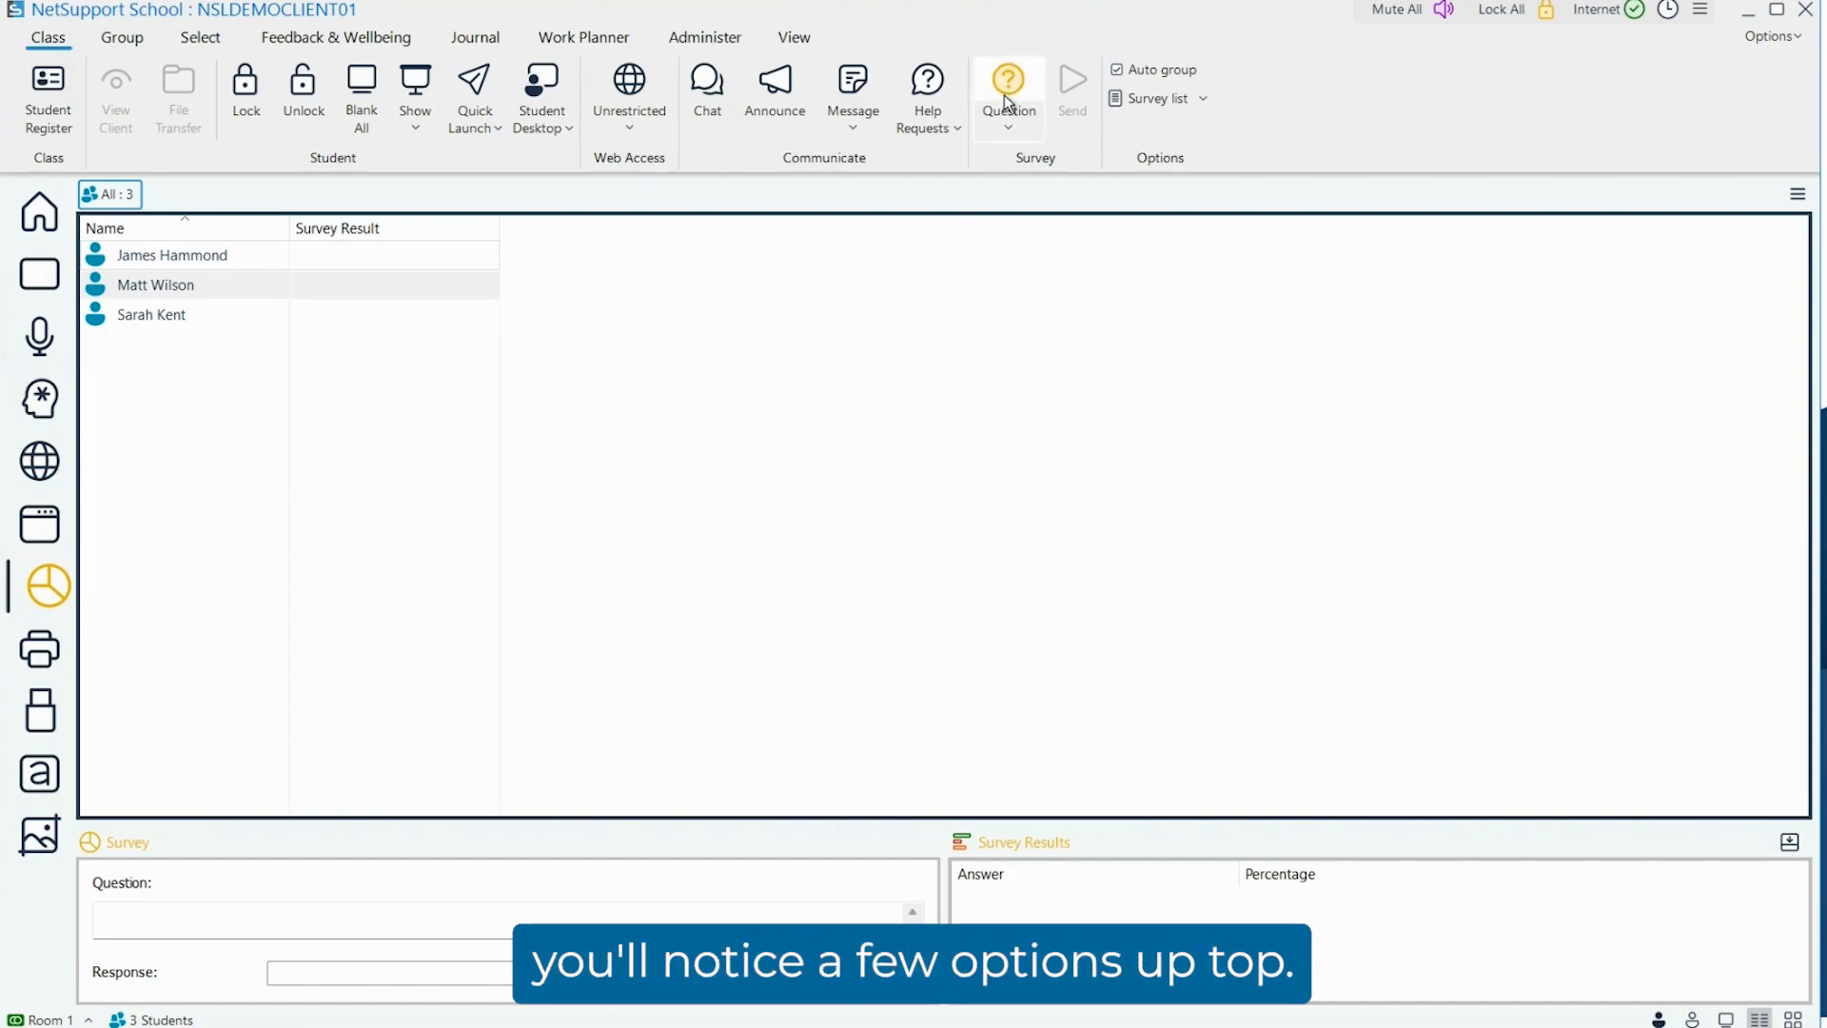
Step: Review the previously saved survey questions list and dismiss it
{"action": "left_click", "coordinate": [1009, 88]}
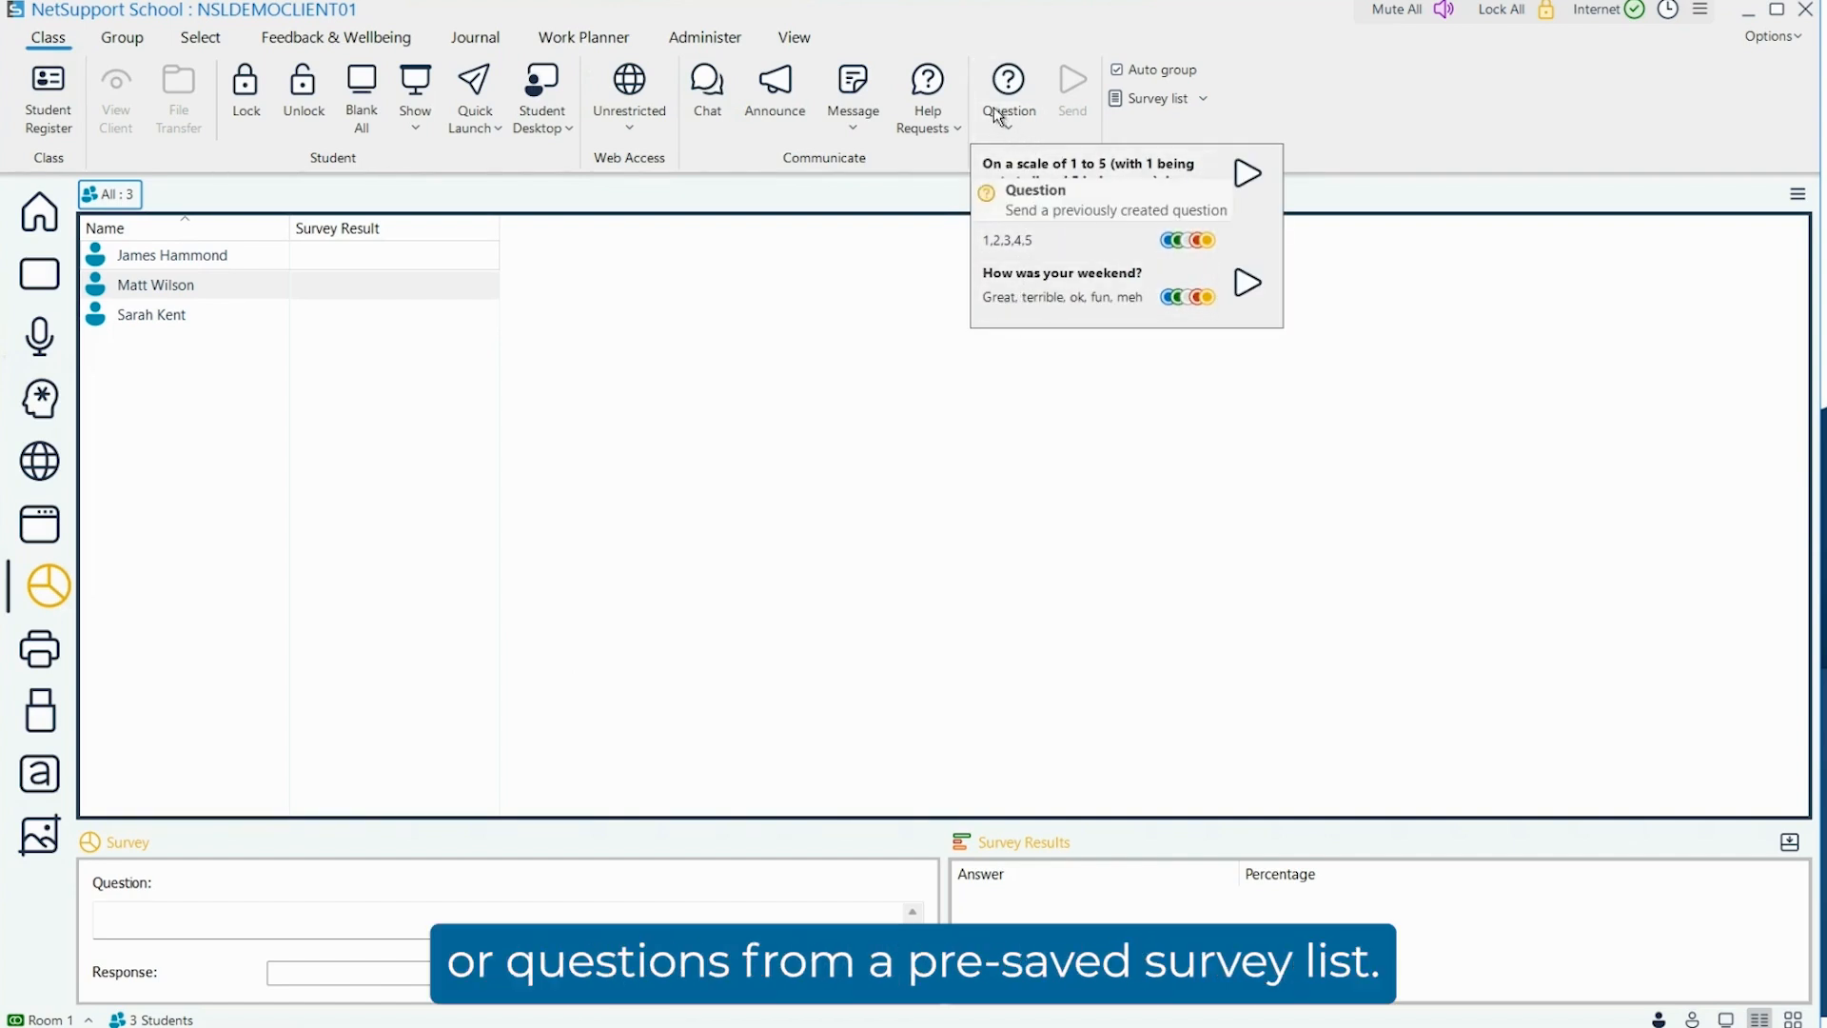
{"action": "left_click", "coordinate": [1201, 97]}
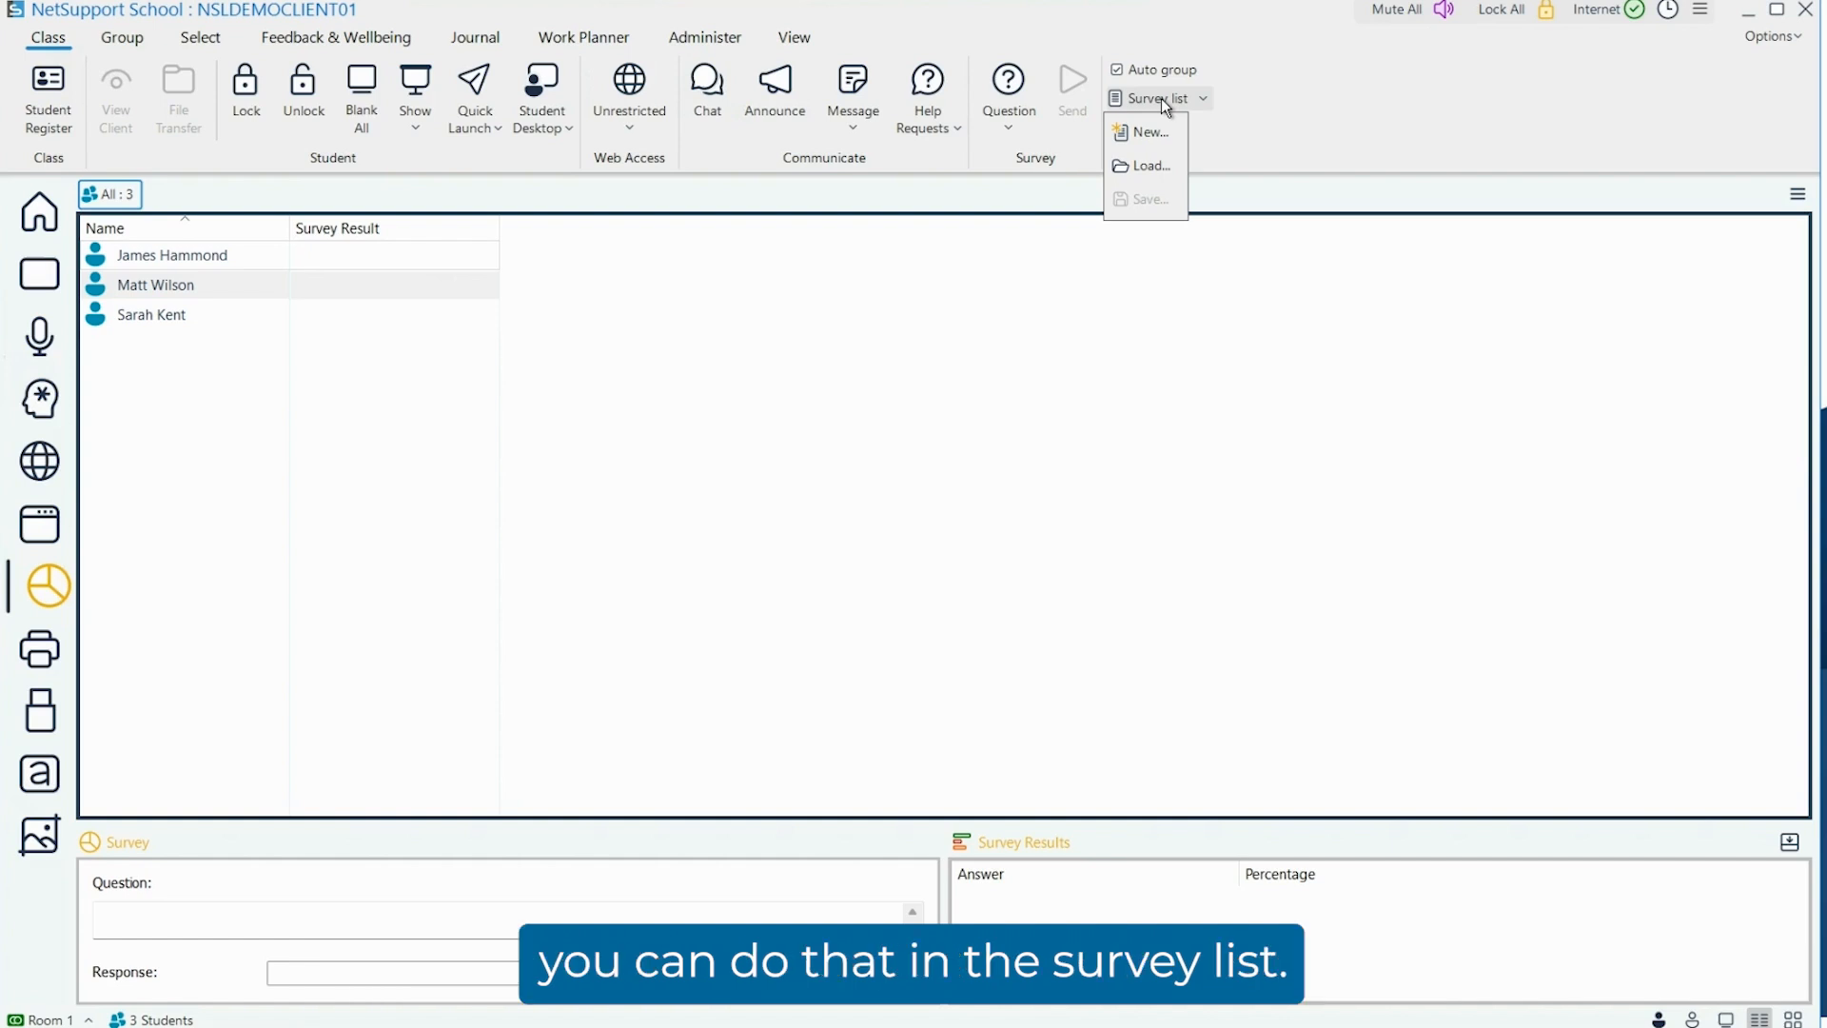
Step: Create a new survey list file named 'Math Questions'
{"action": "left_click", "coordinate": [1149, 131]}
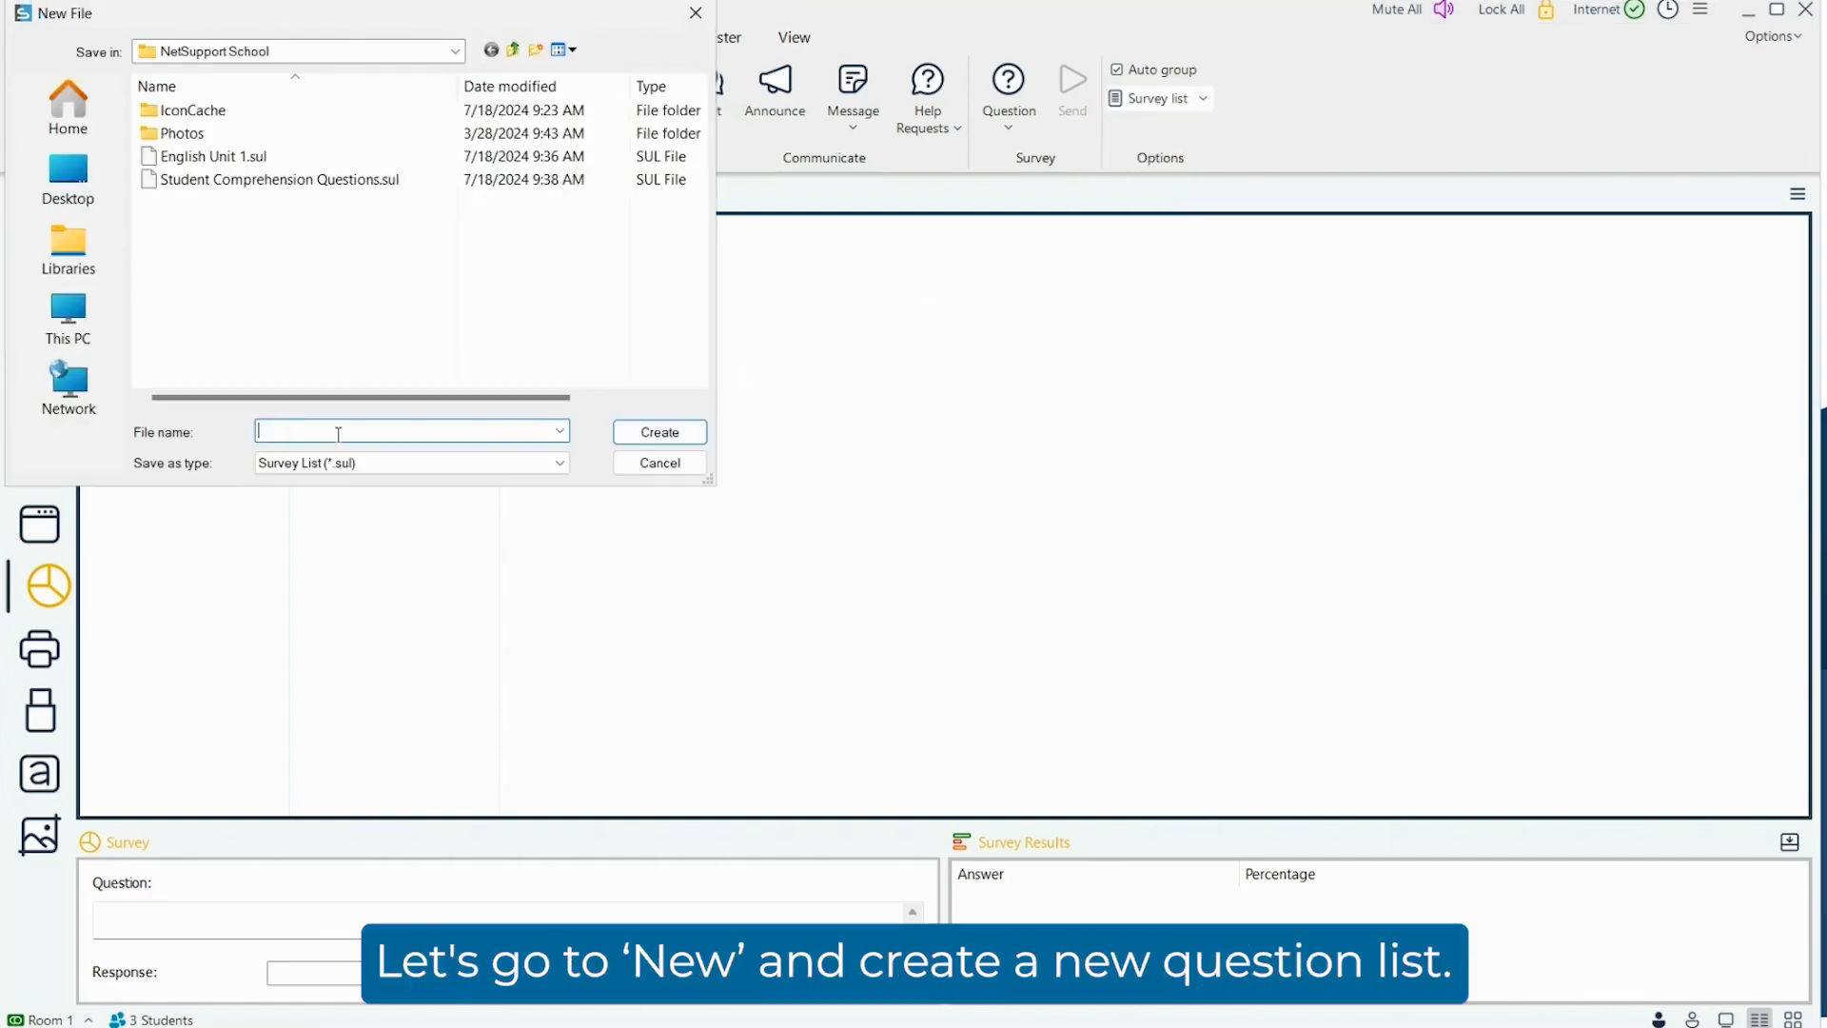
{"action": "type", "text": "Math"}
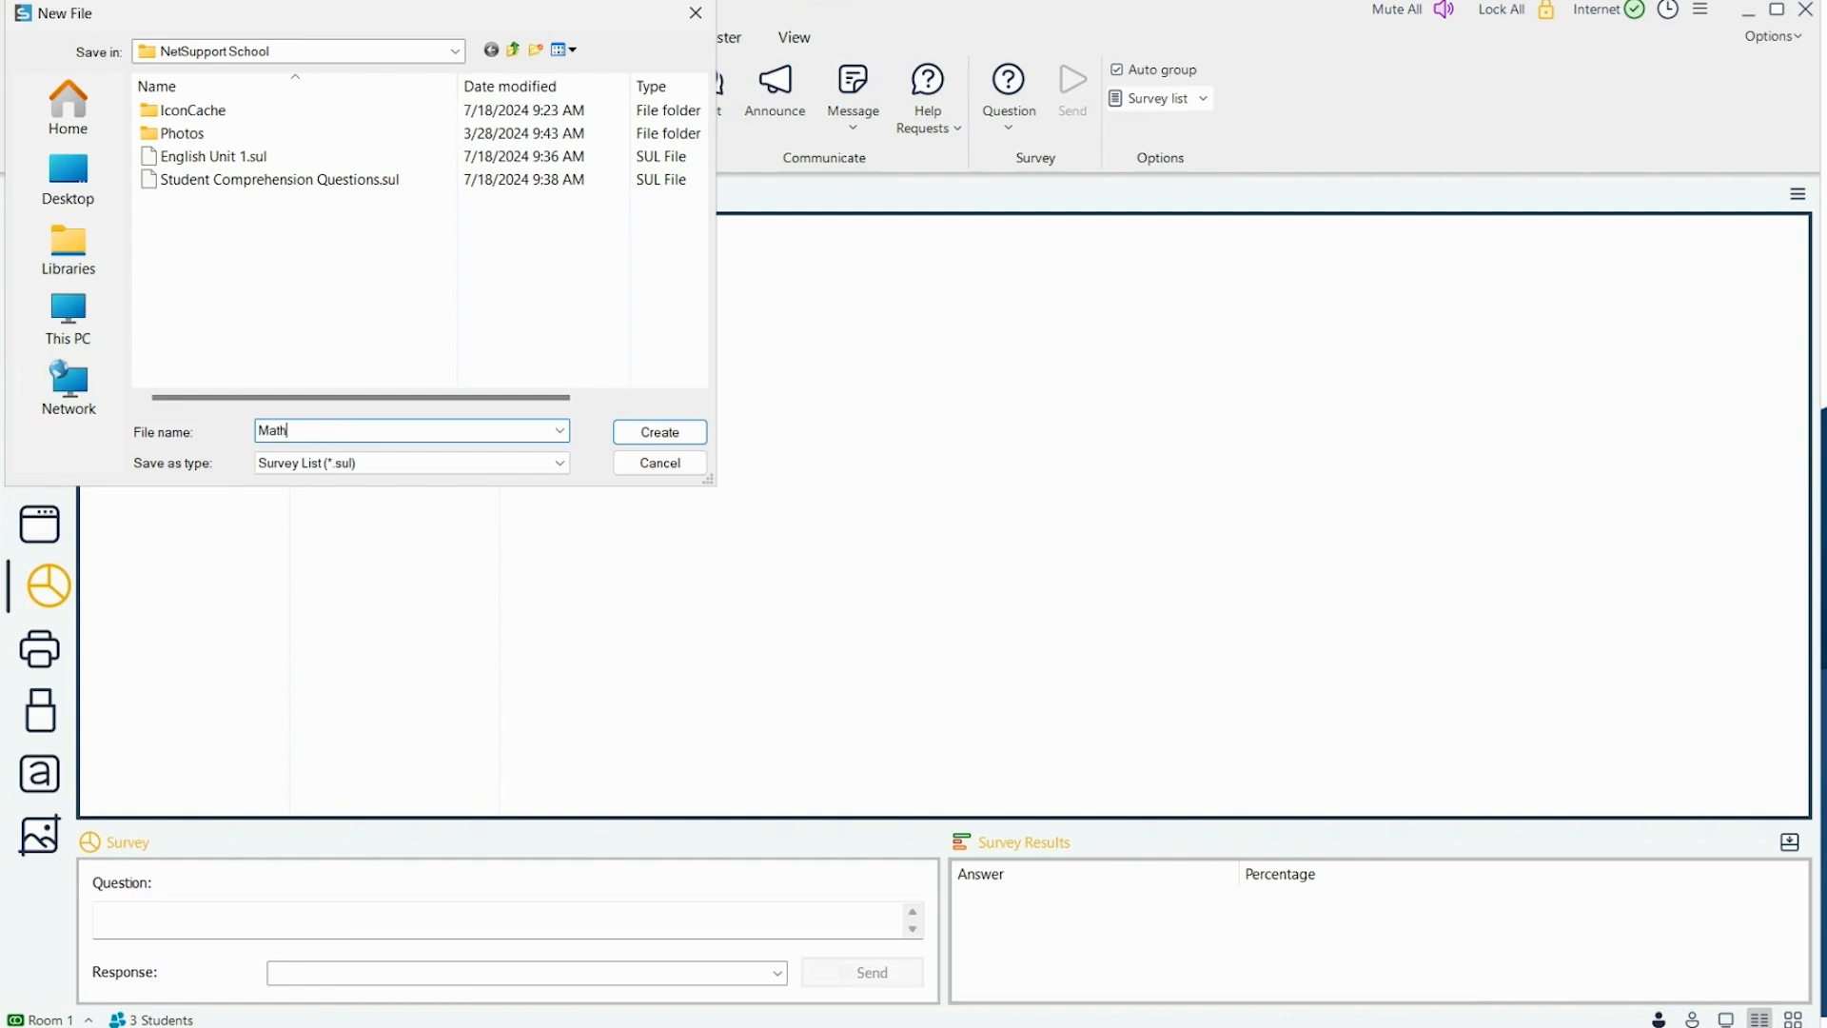
{"action": "type", "text": "Q"}
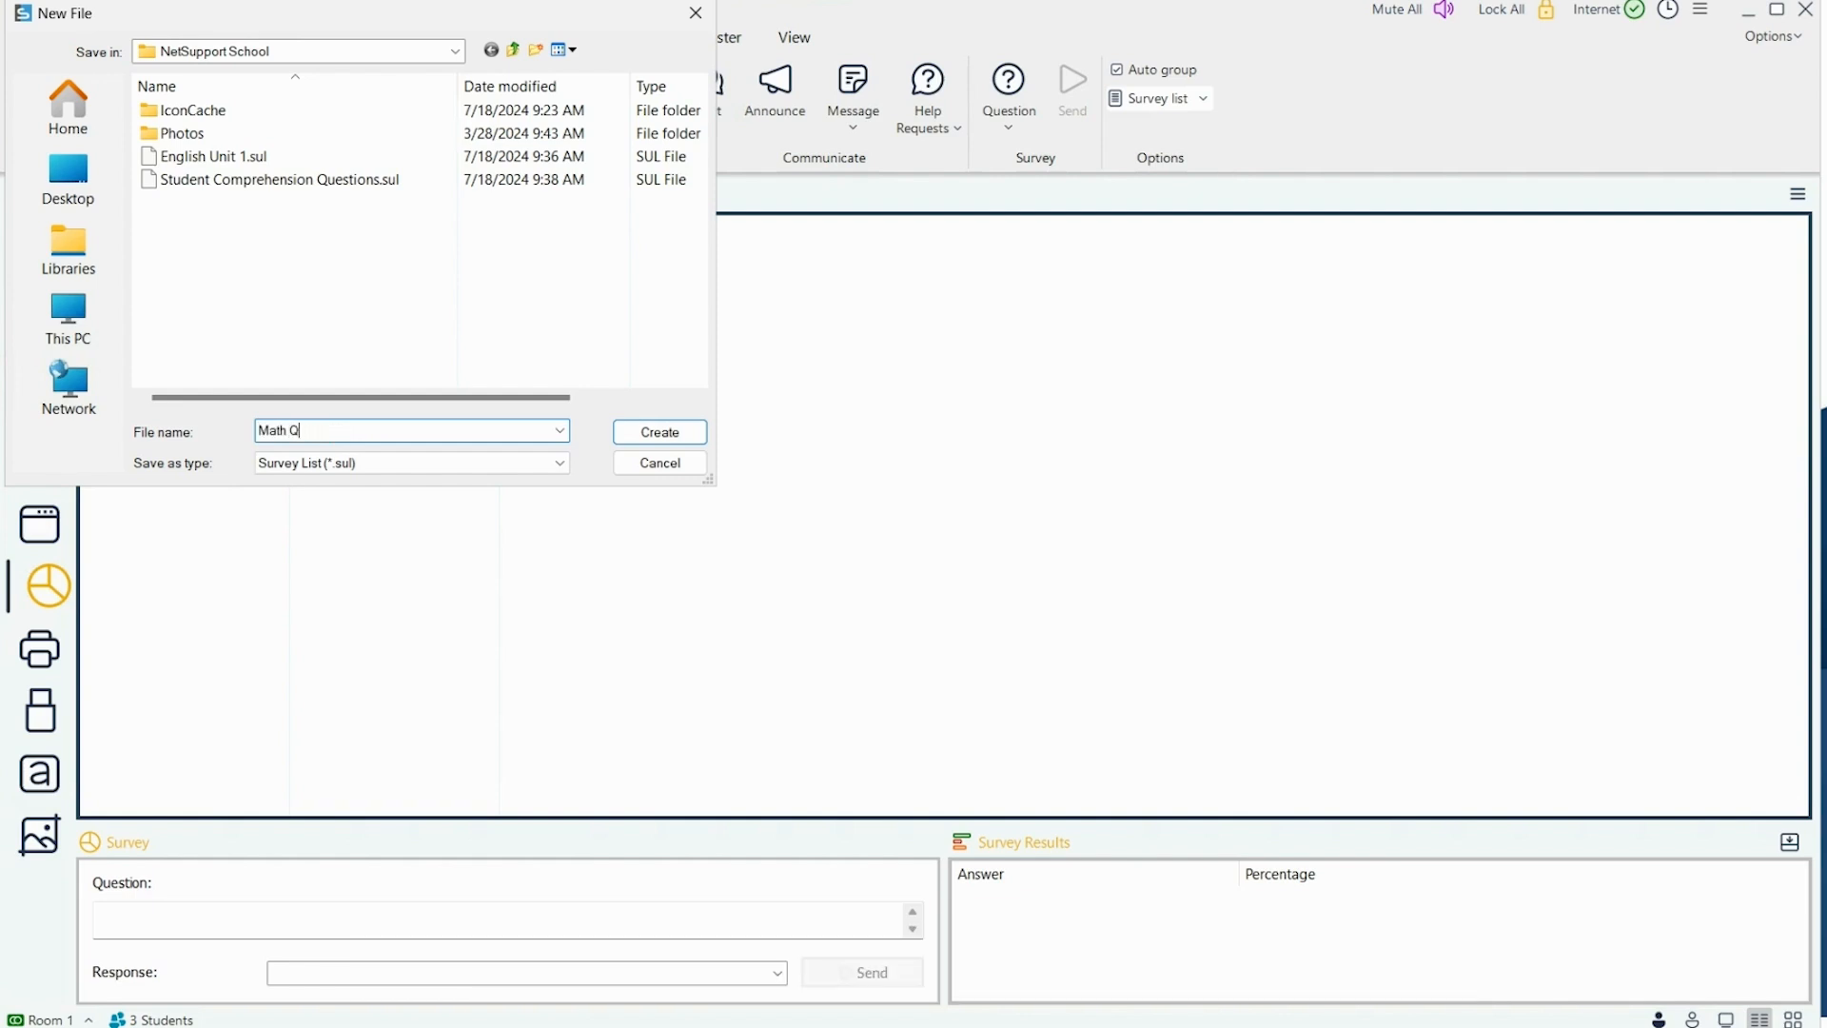
{"action": "type", "text": "uestions"}
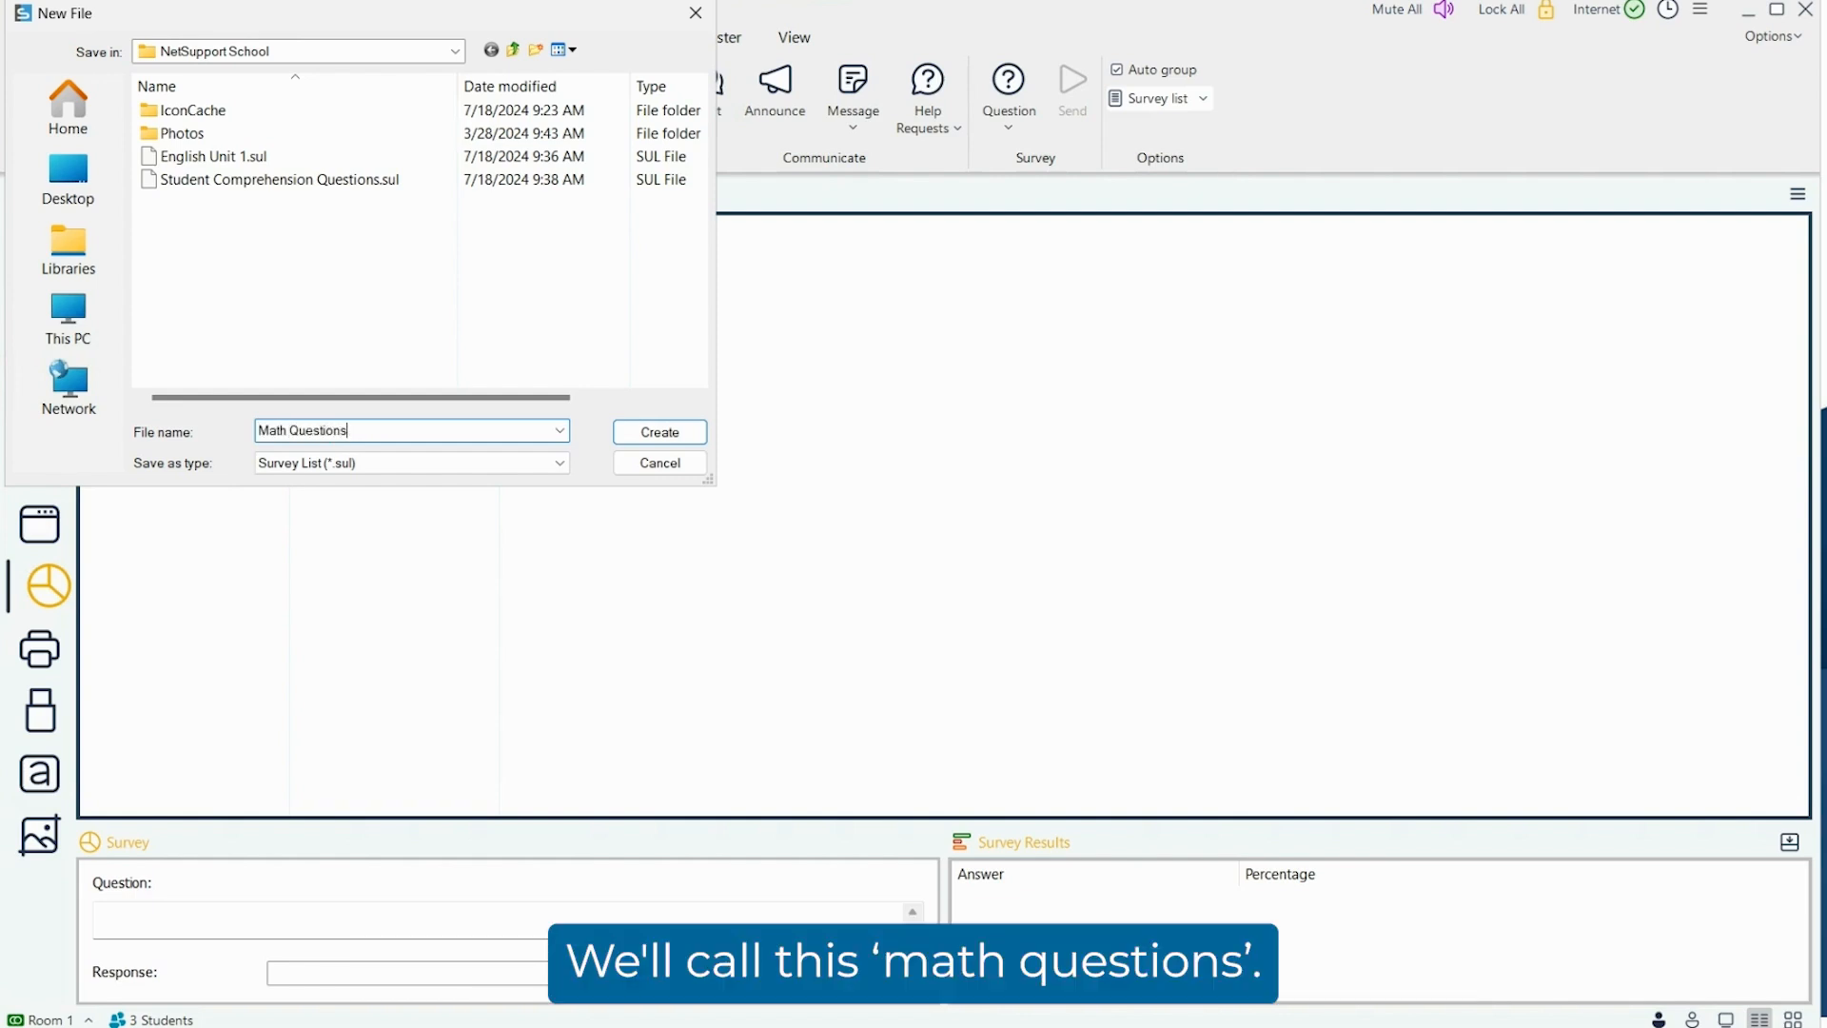
{"action": "left_click", "coordinate": [658, 432]}
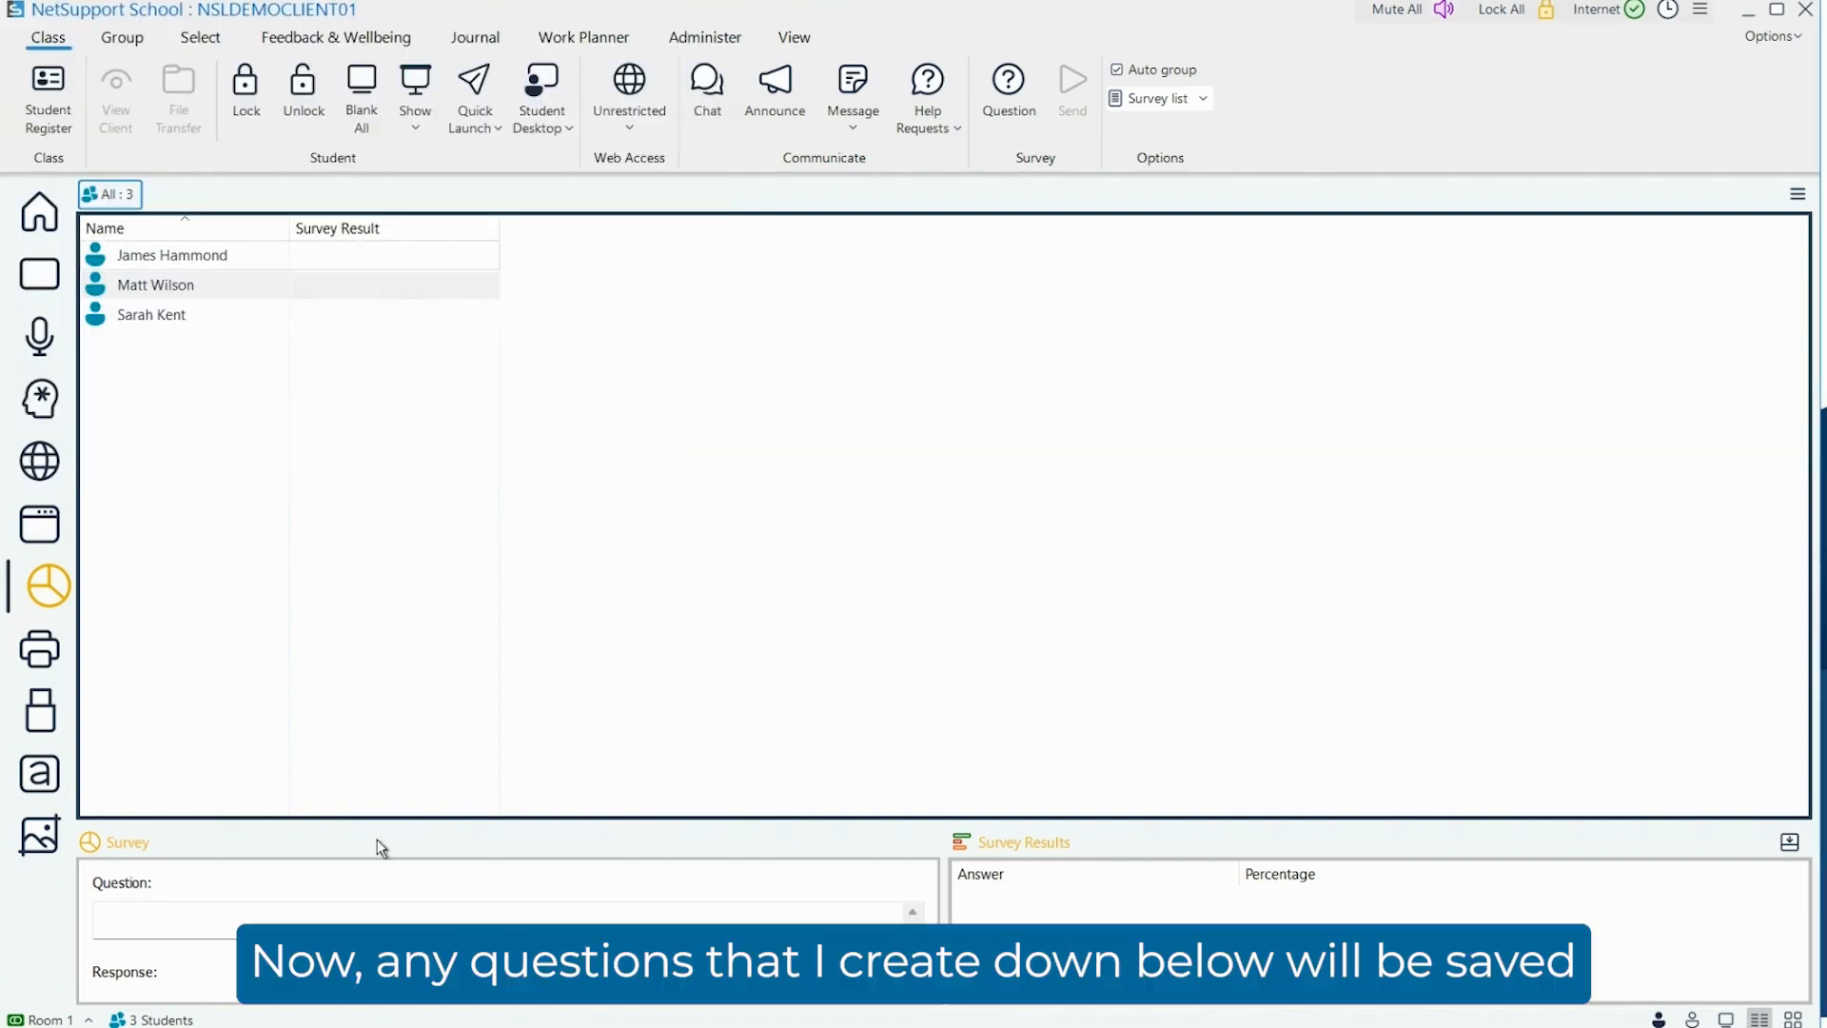
Step: Enter the survey question 'What is 2+10?'
{"action": "left_click", "coordinate": [284, 915]}
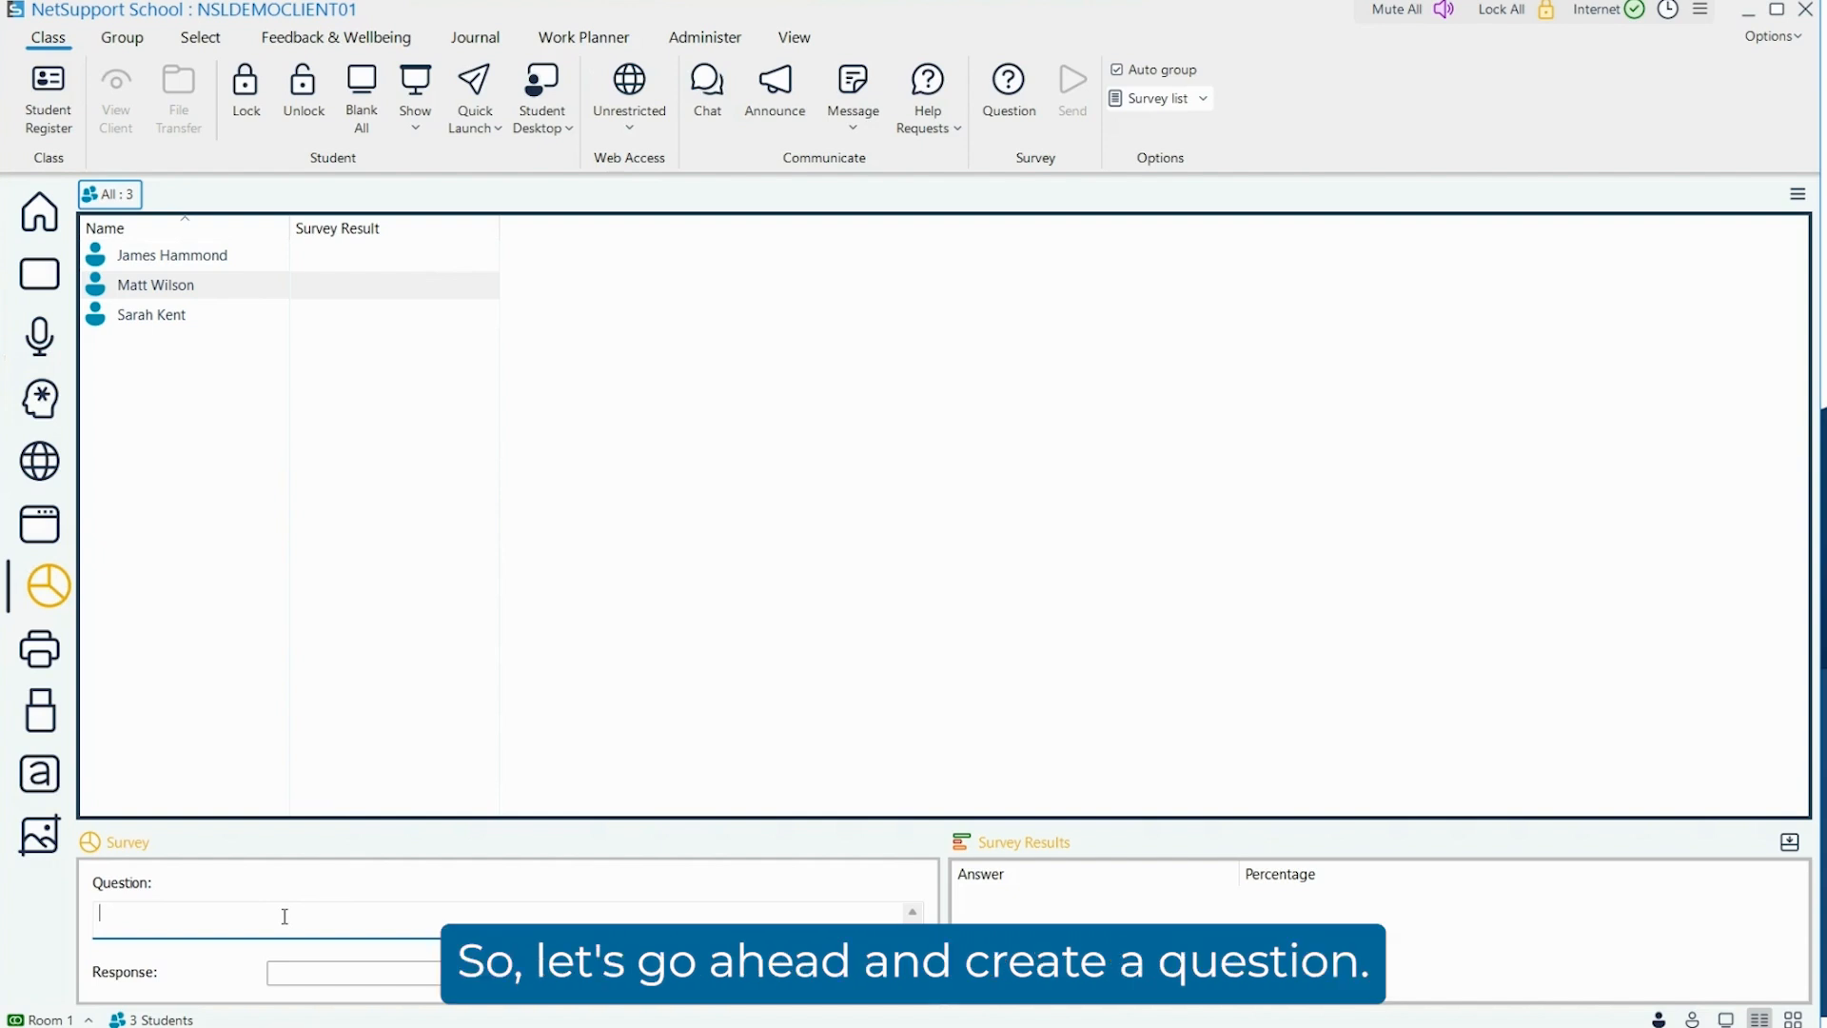
{"action": "type", "text": "What is"}
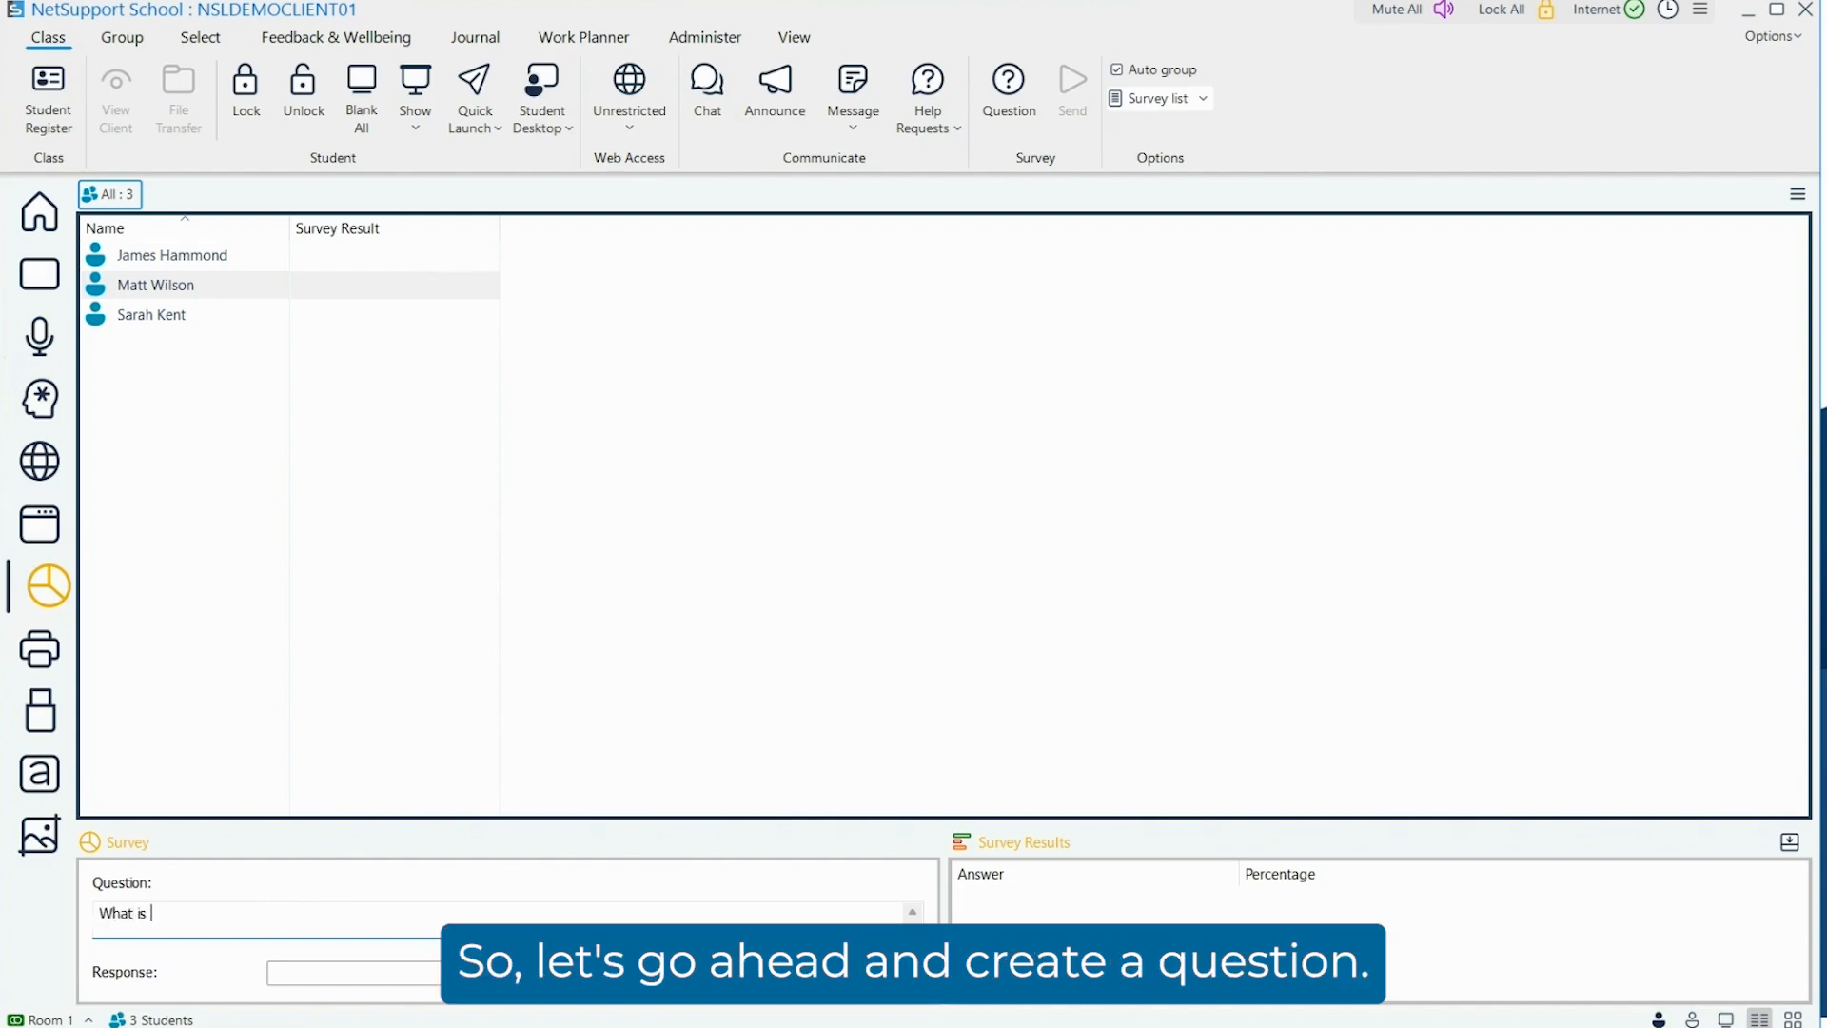
{"action": "type", "text": "2+10?"}
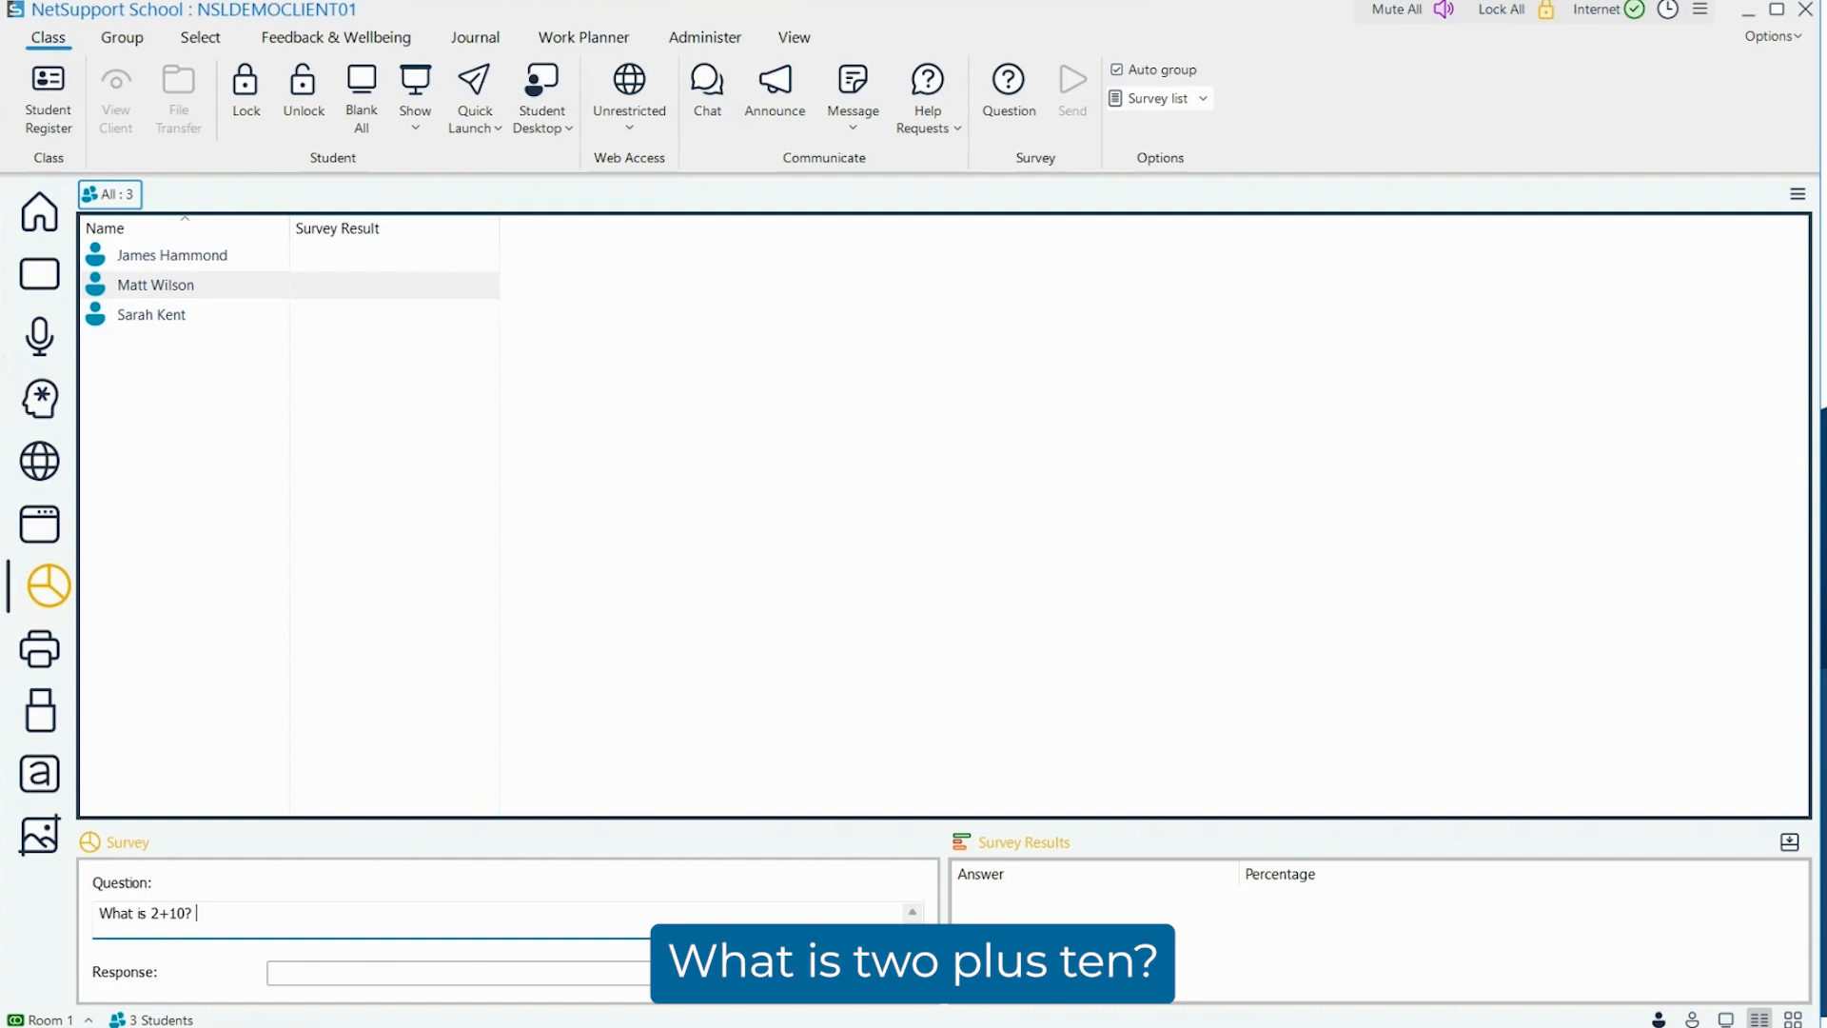
Step: Enter the answer choices 11, 12, 13, 14 and 15 as responses
{"action": "left_click", "coordinate": [413, 973]}
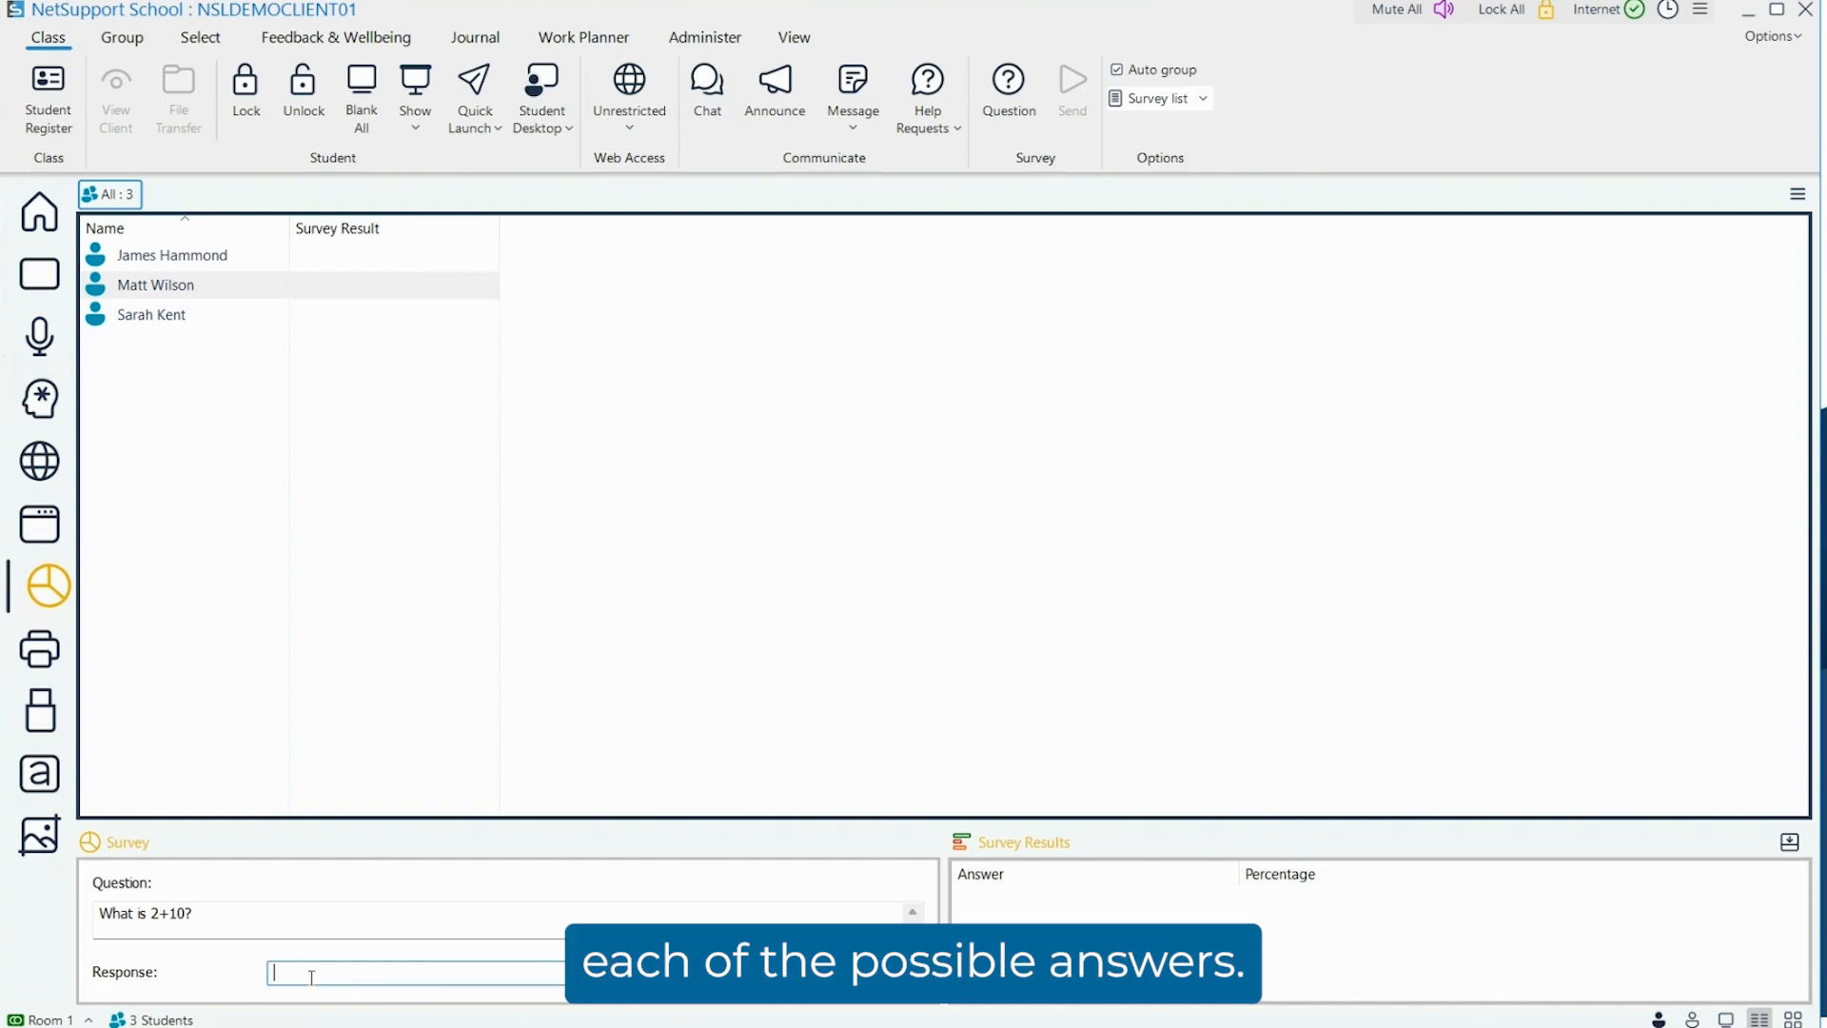
{"action": "type", "text": "11,"}
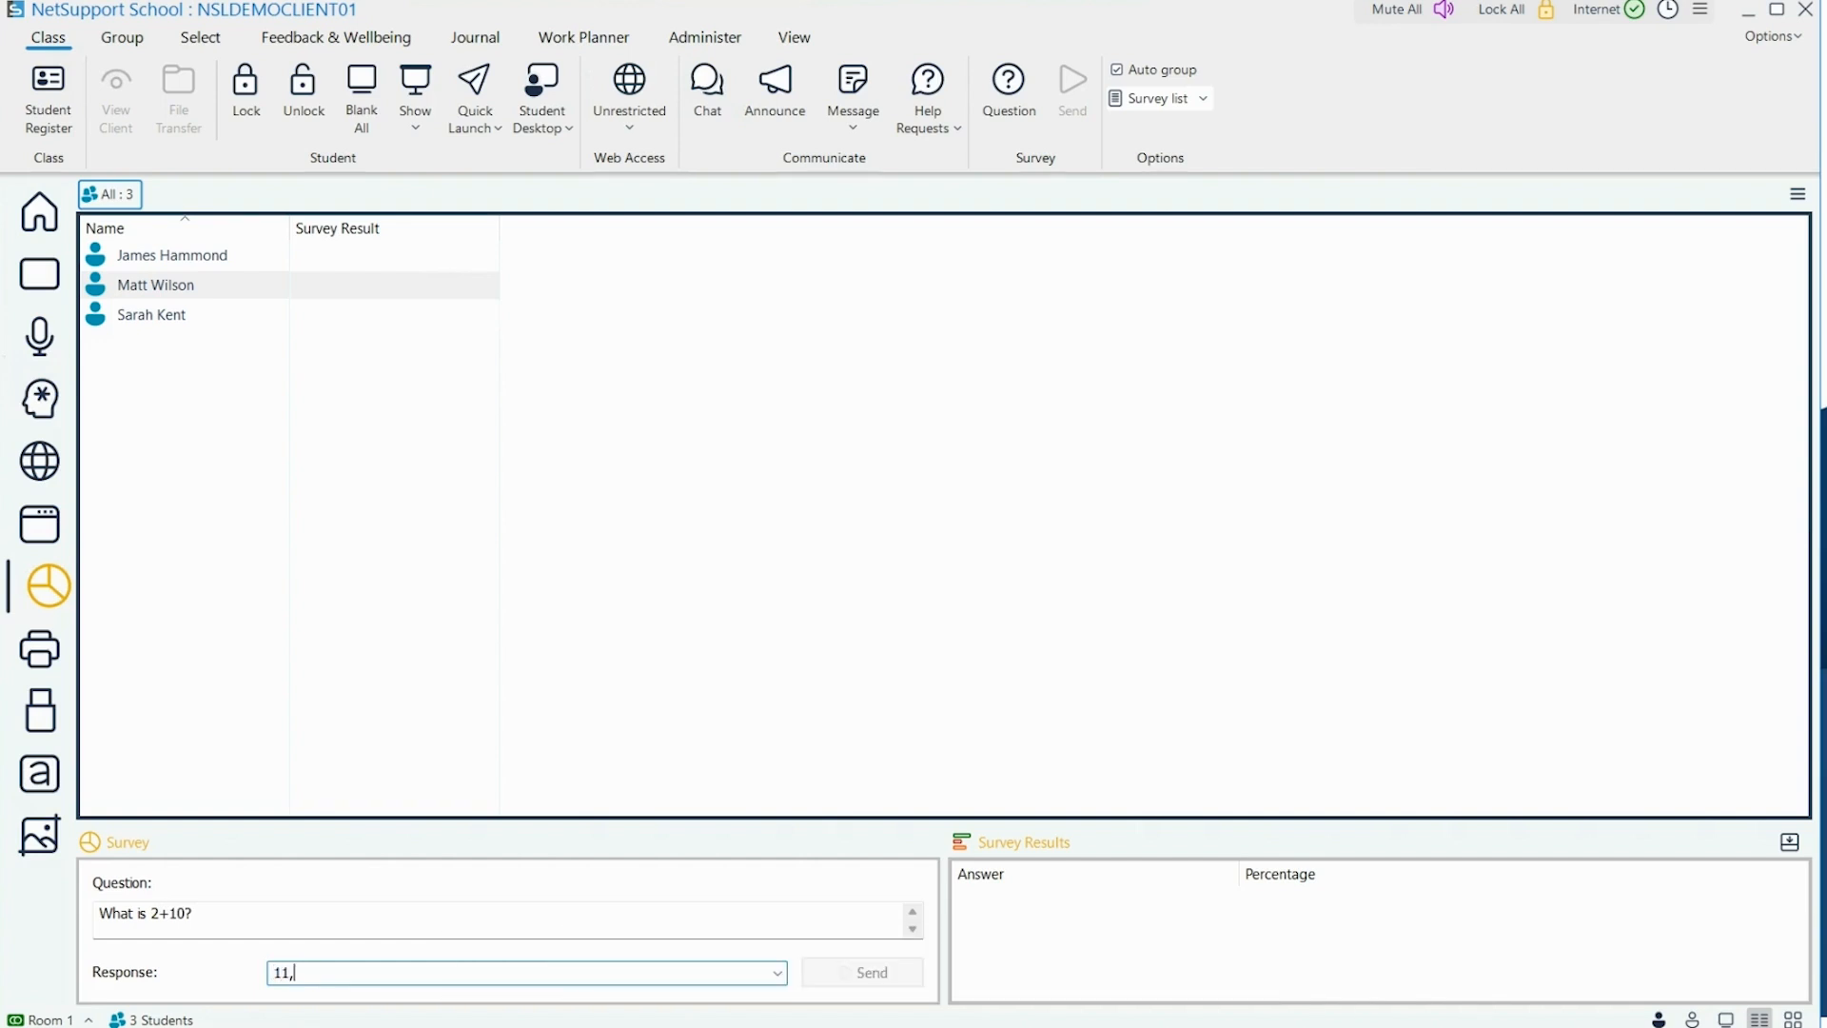
{"action": "type", "text": "12,13"}
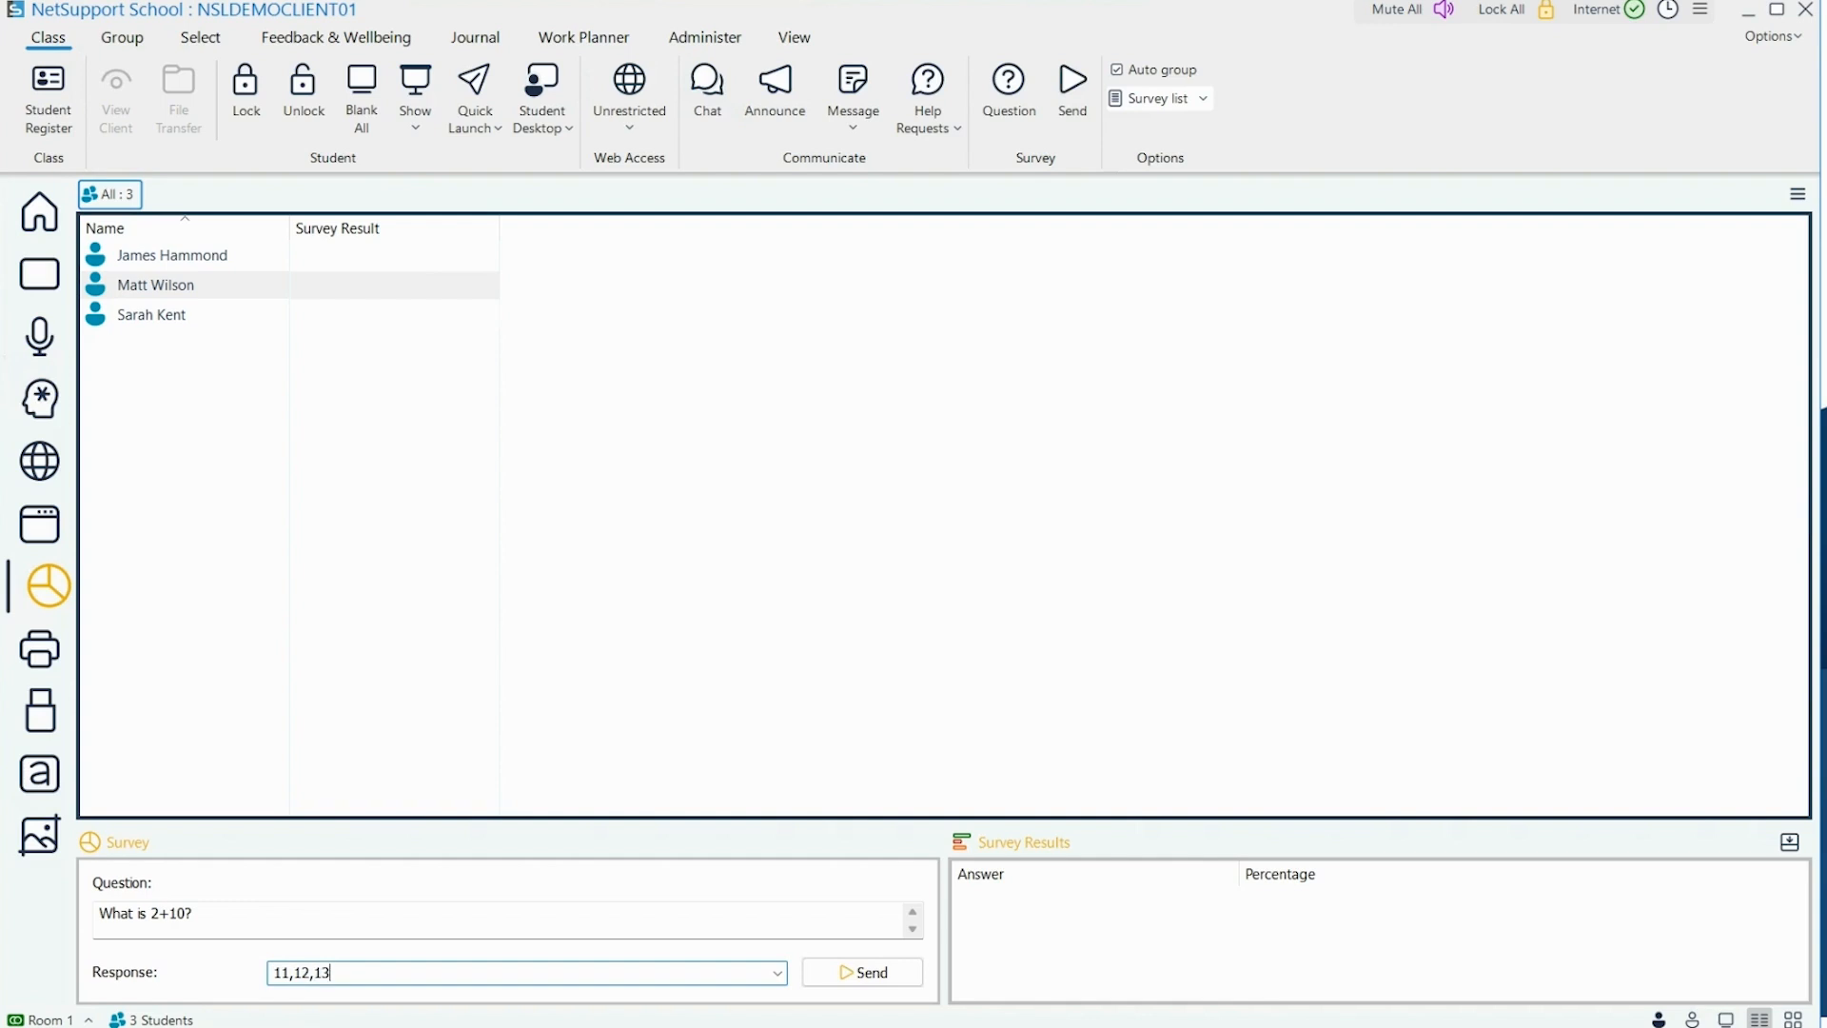
{"action": "type", "text": ",14,15"}
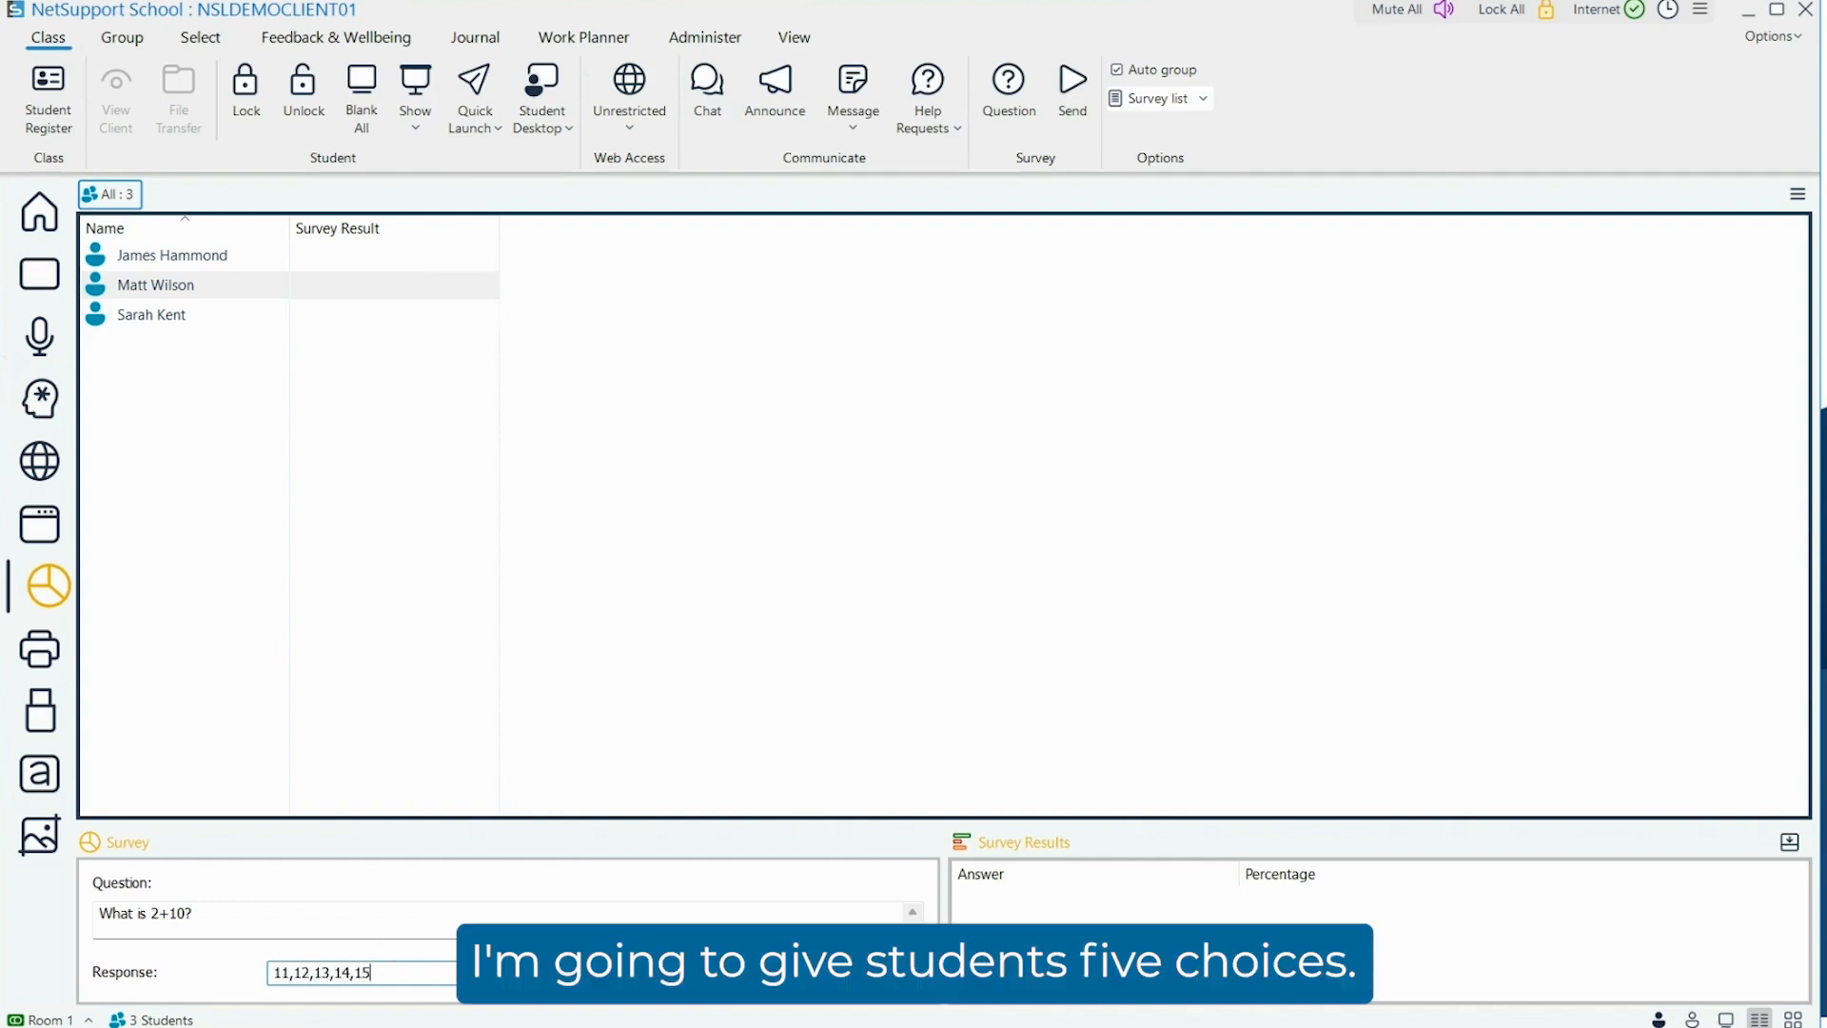
Step: Send the 'What is 2+10?' question to all three students
{"action": "left_click", "coordinate": [1072, 88]}
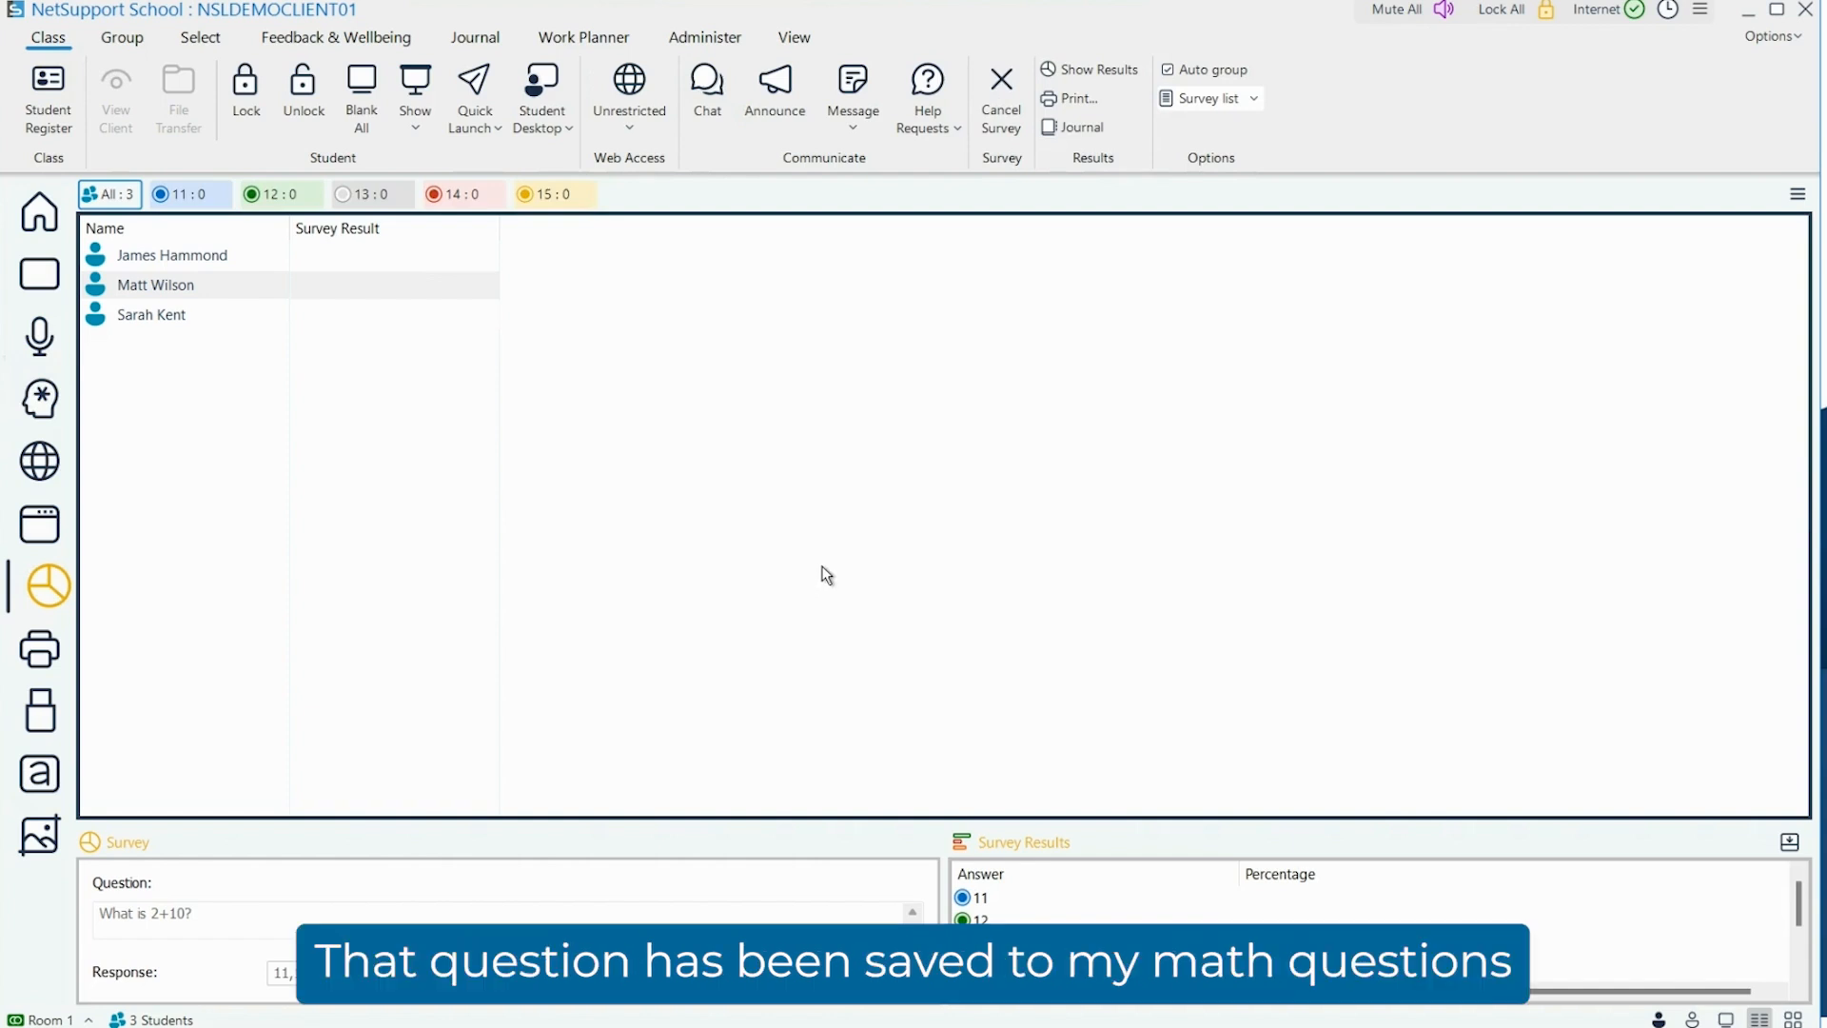
{"action": "mouse_move", "coordinate": [1078, 474]}
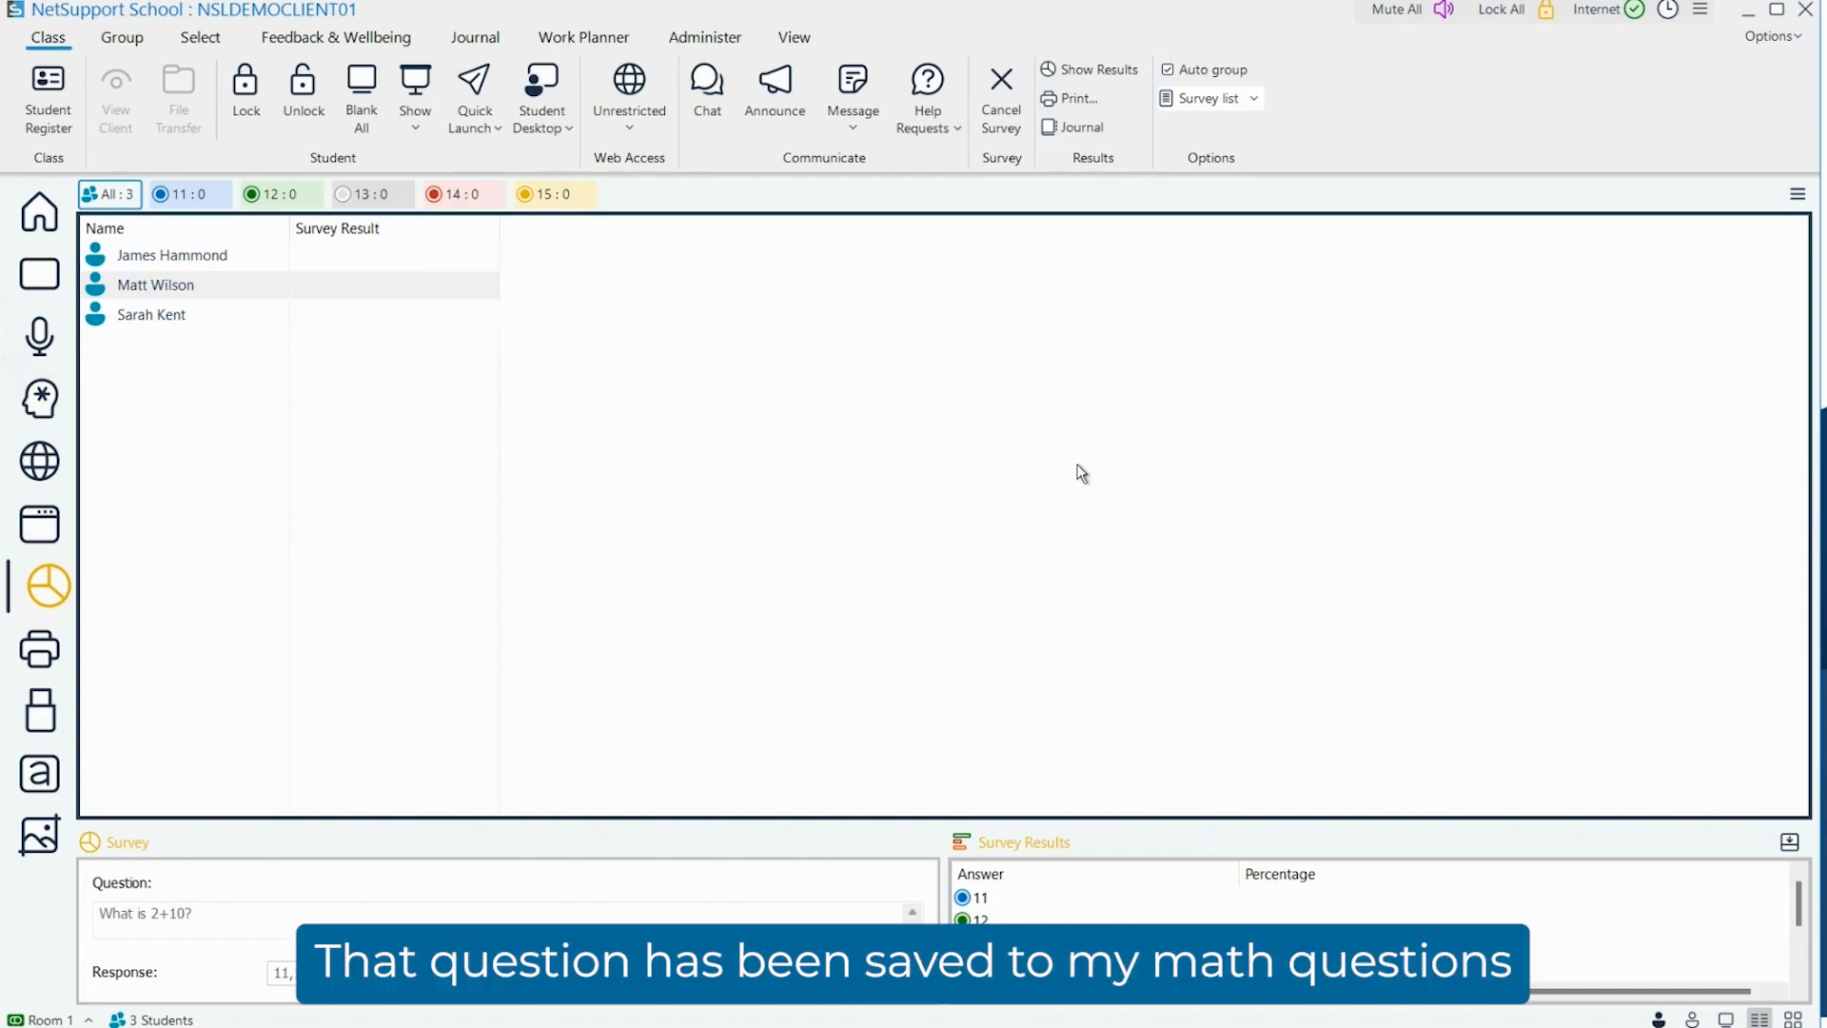
{"action": "mouse_move", "coordinate": [341, 531]}
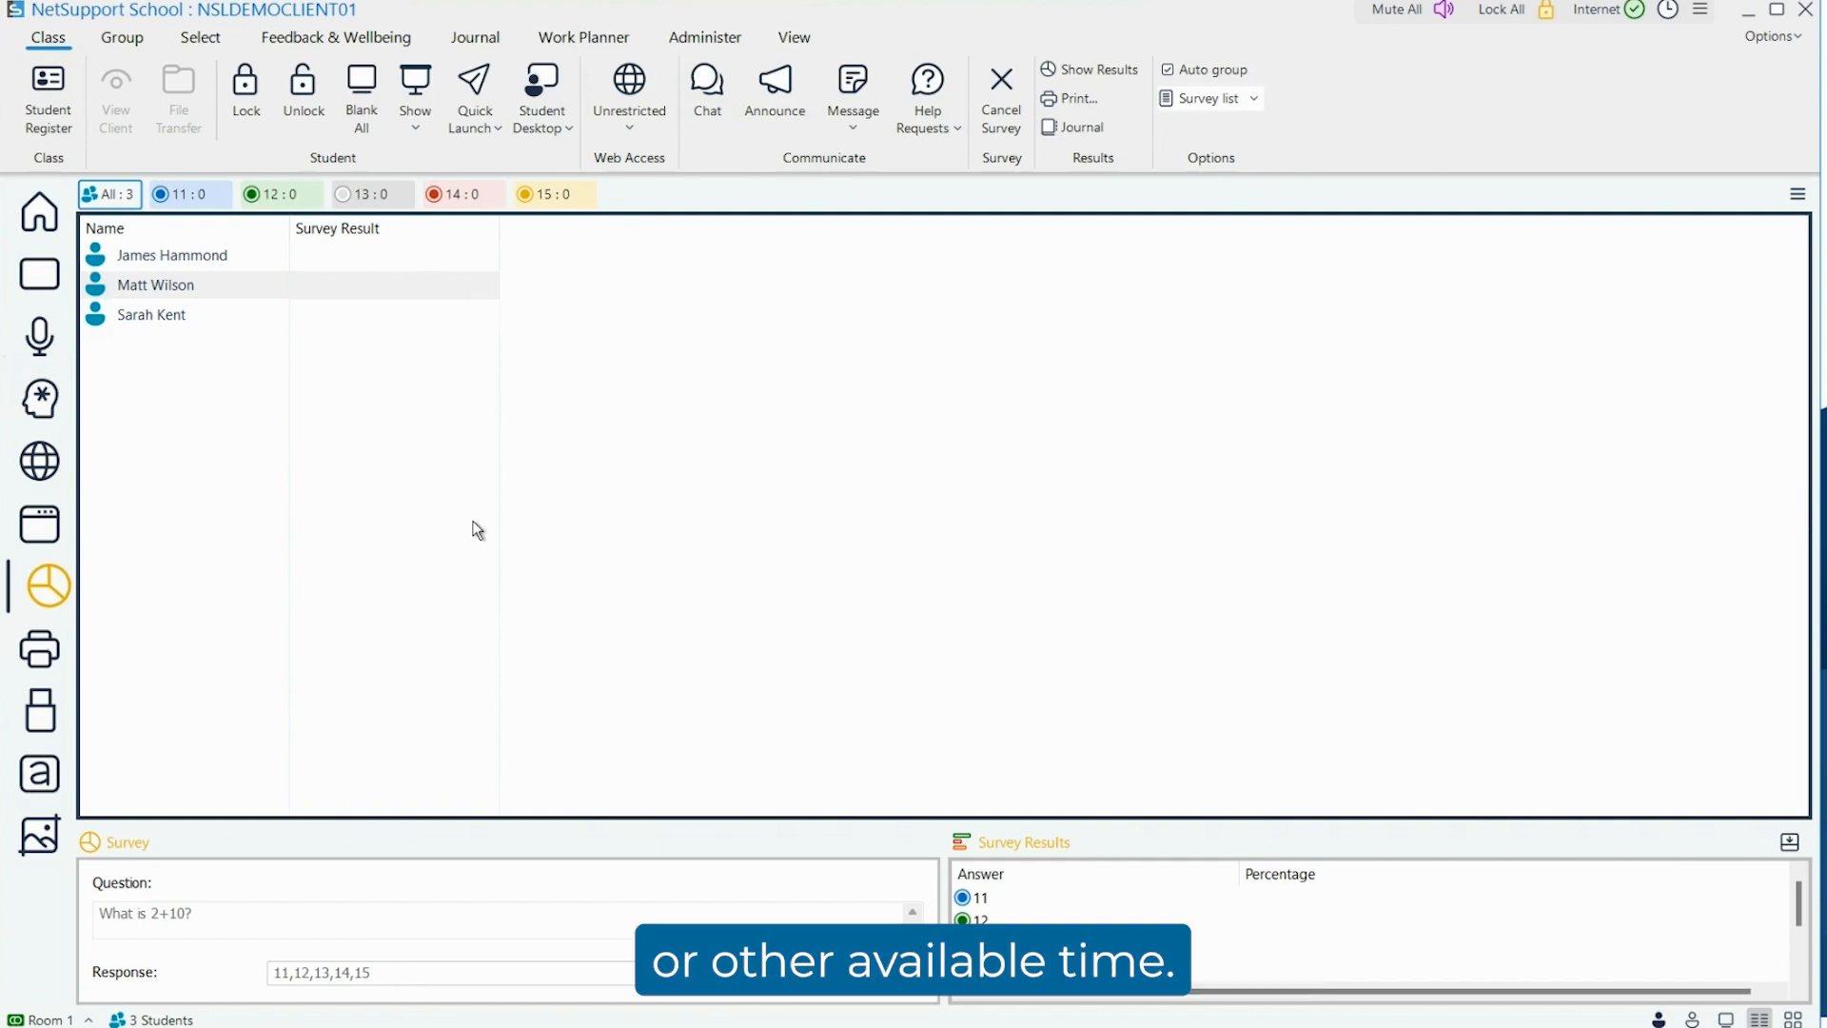
{"action": "mouse_move", "coordinate": [322, 506]}
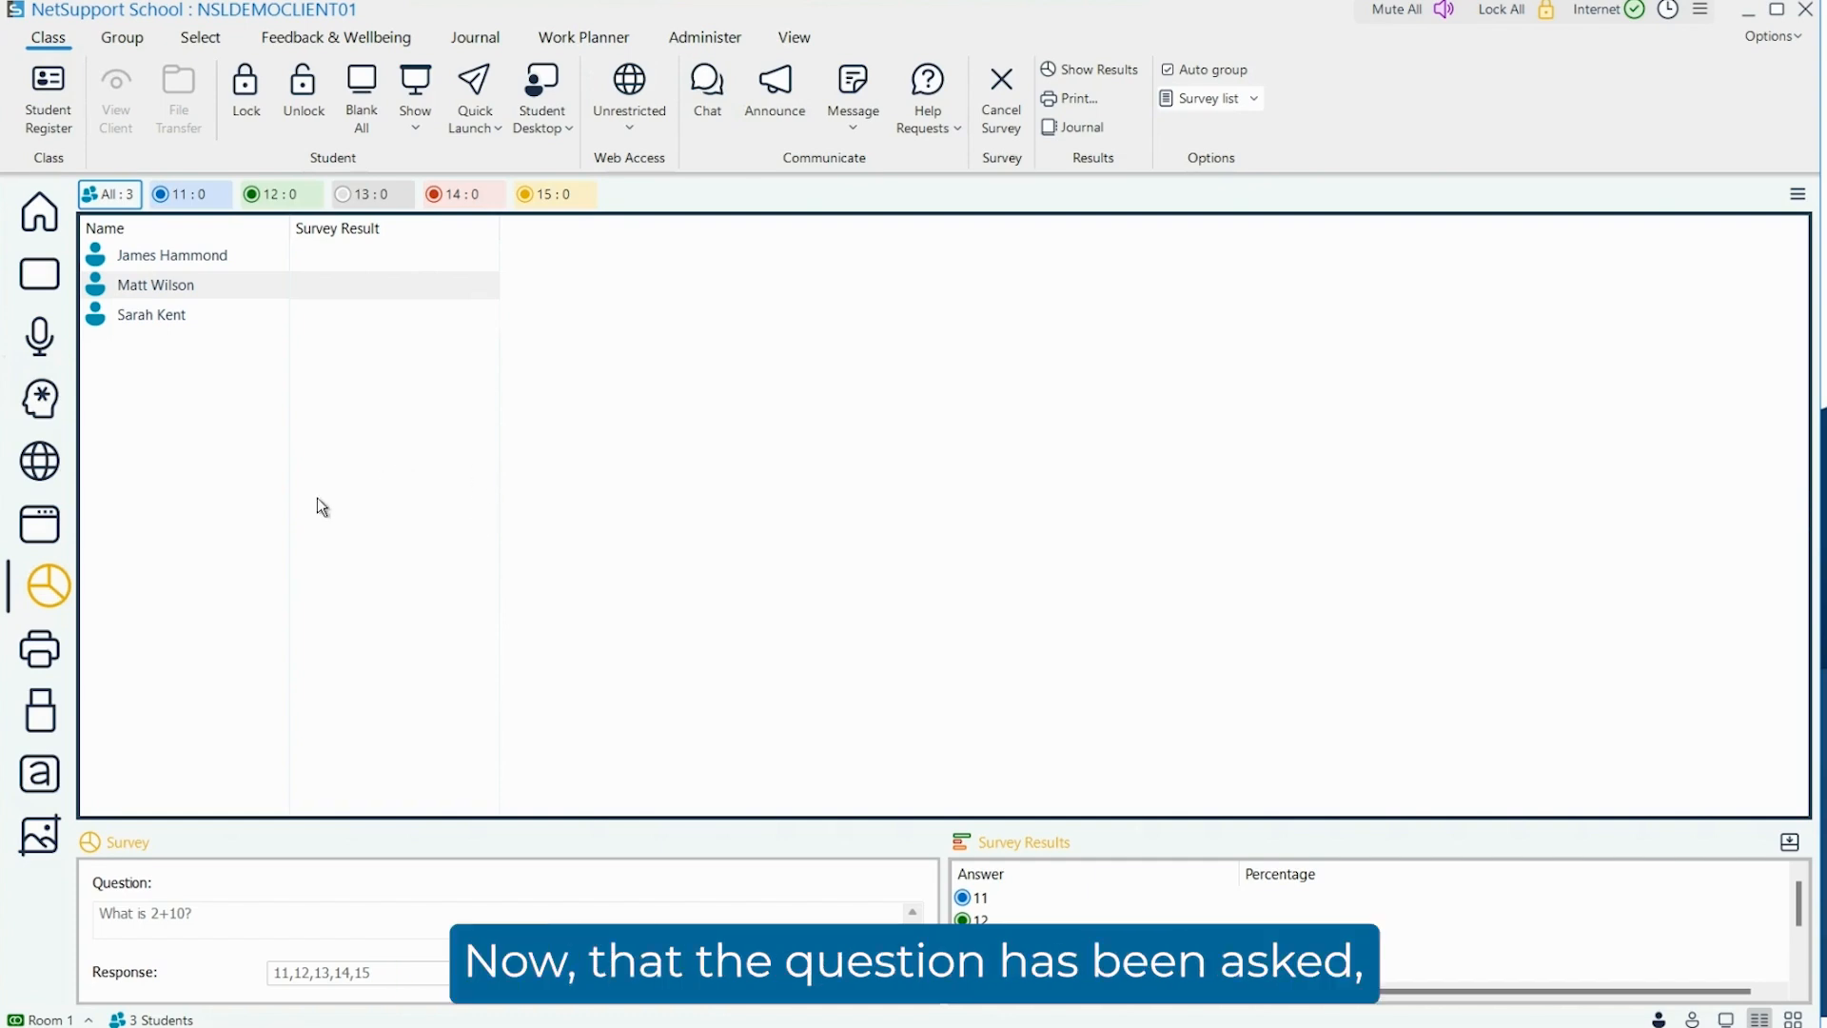
{"action": "left_click", "coordinate": [38, 274]}
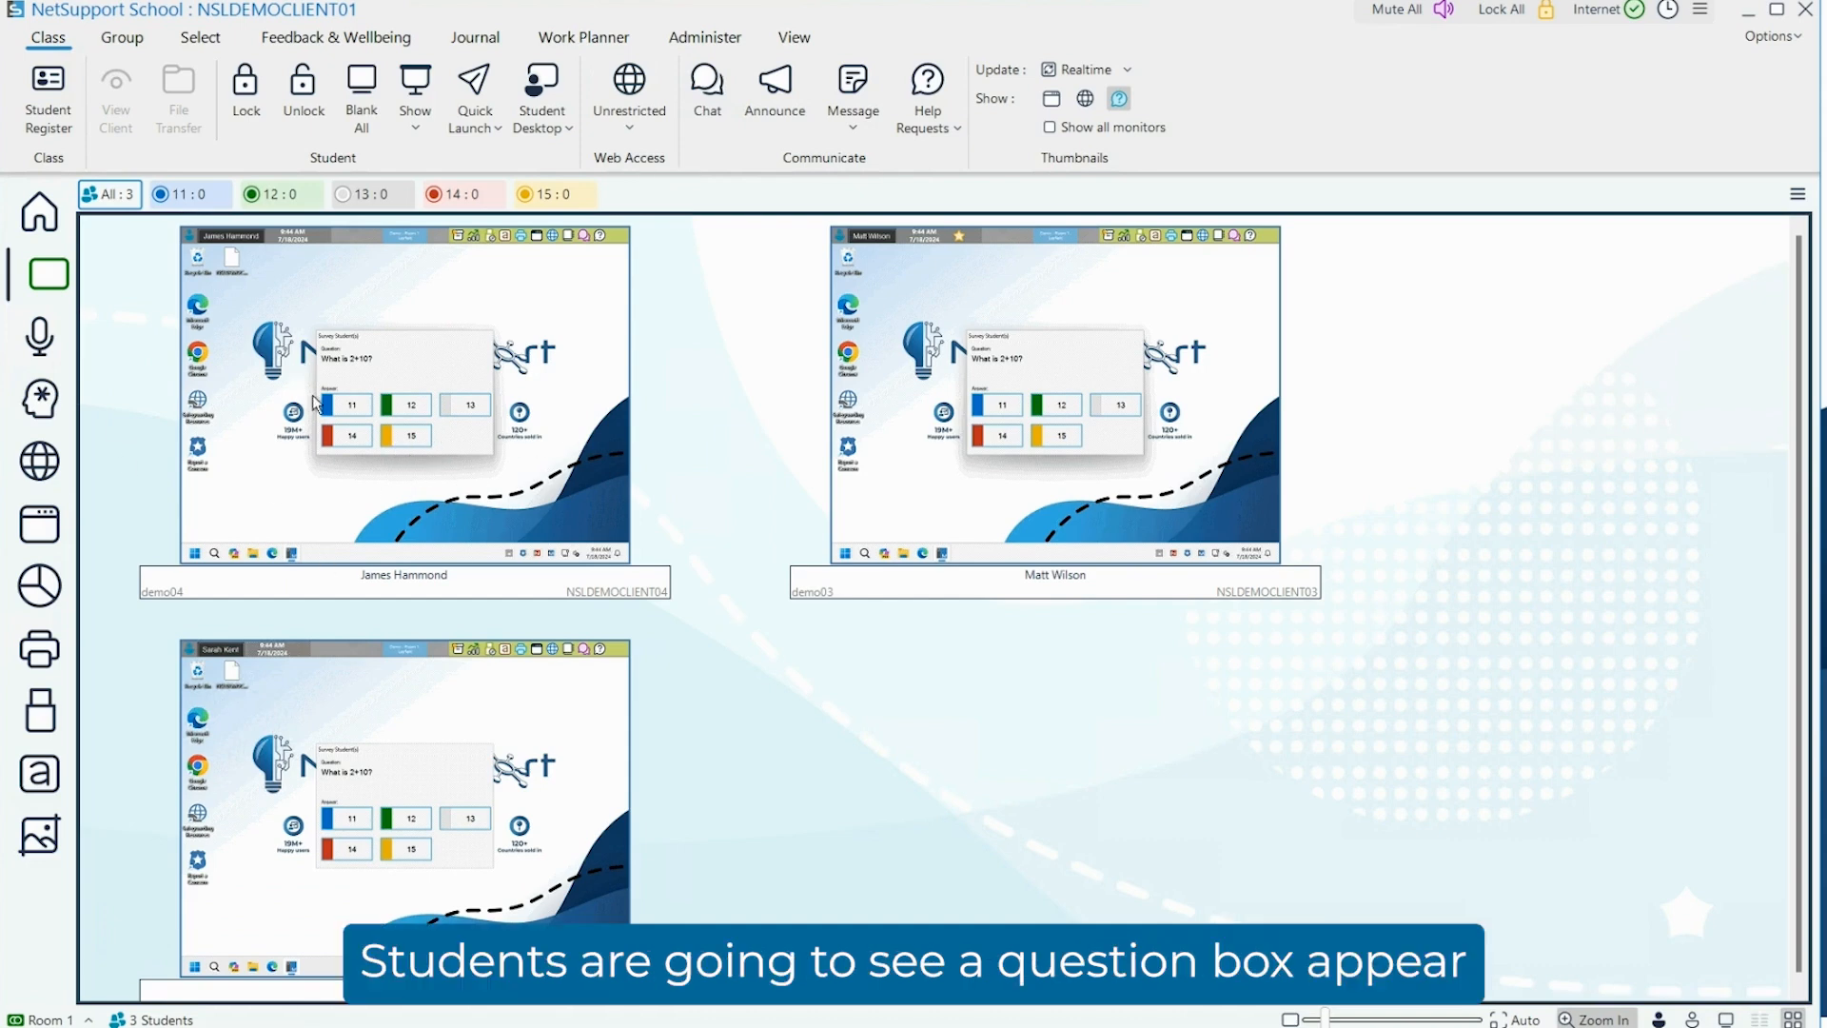
{"action": "double_click", "coordinate": [404, 392]}
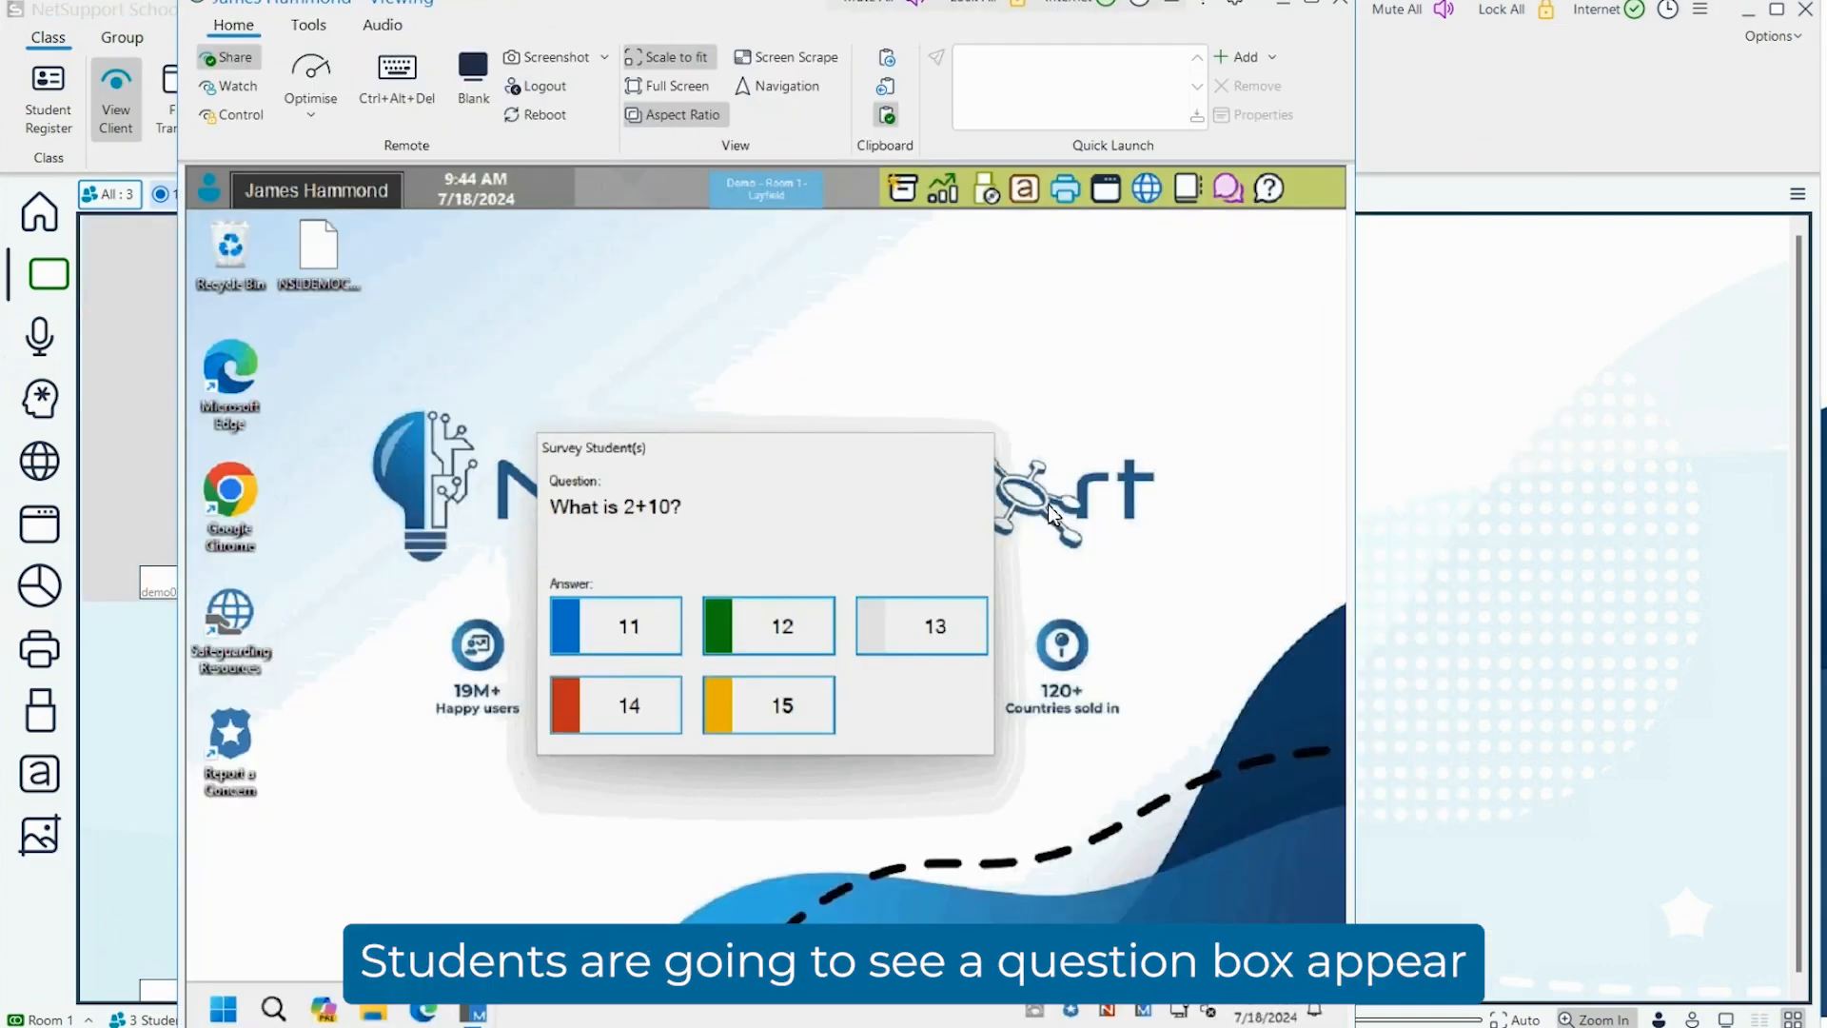
{"action": "mouse_move", "coordinate": [839, 664]}
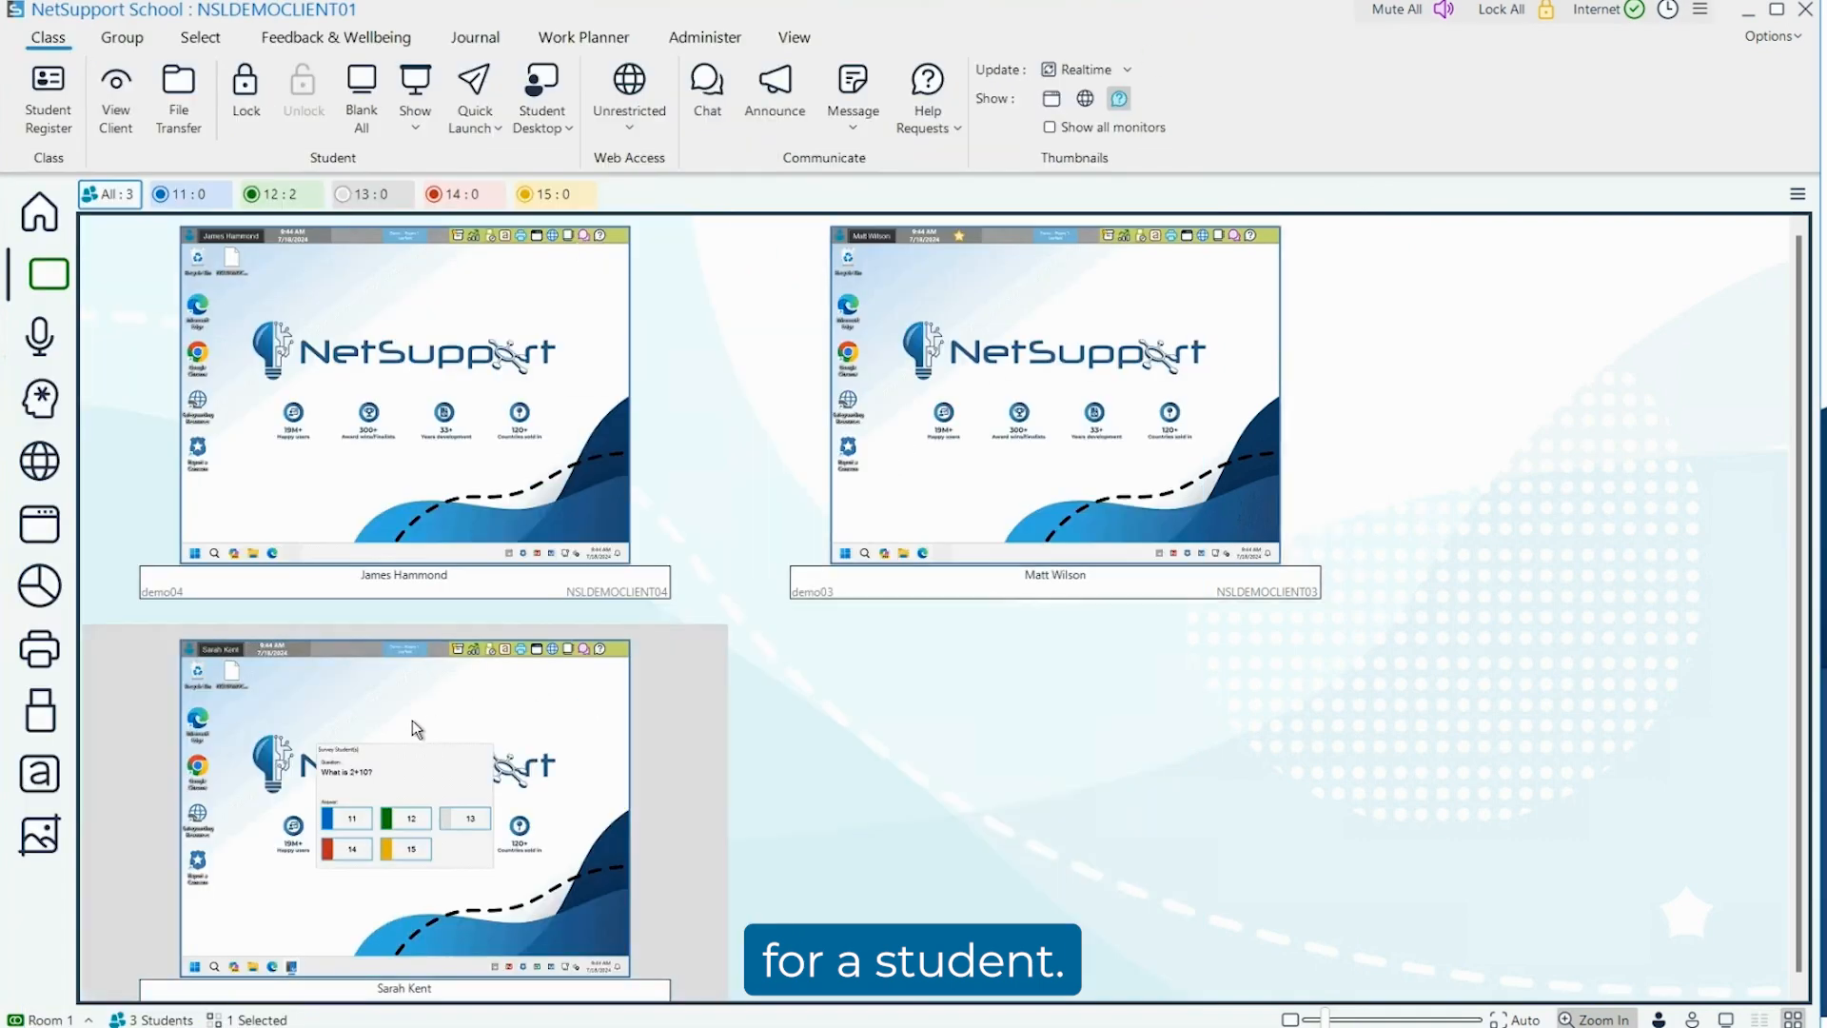
{"action": "double_click", "coordinate": [404, 803]}
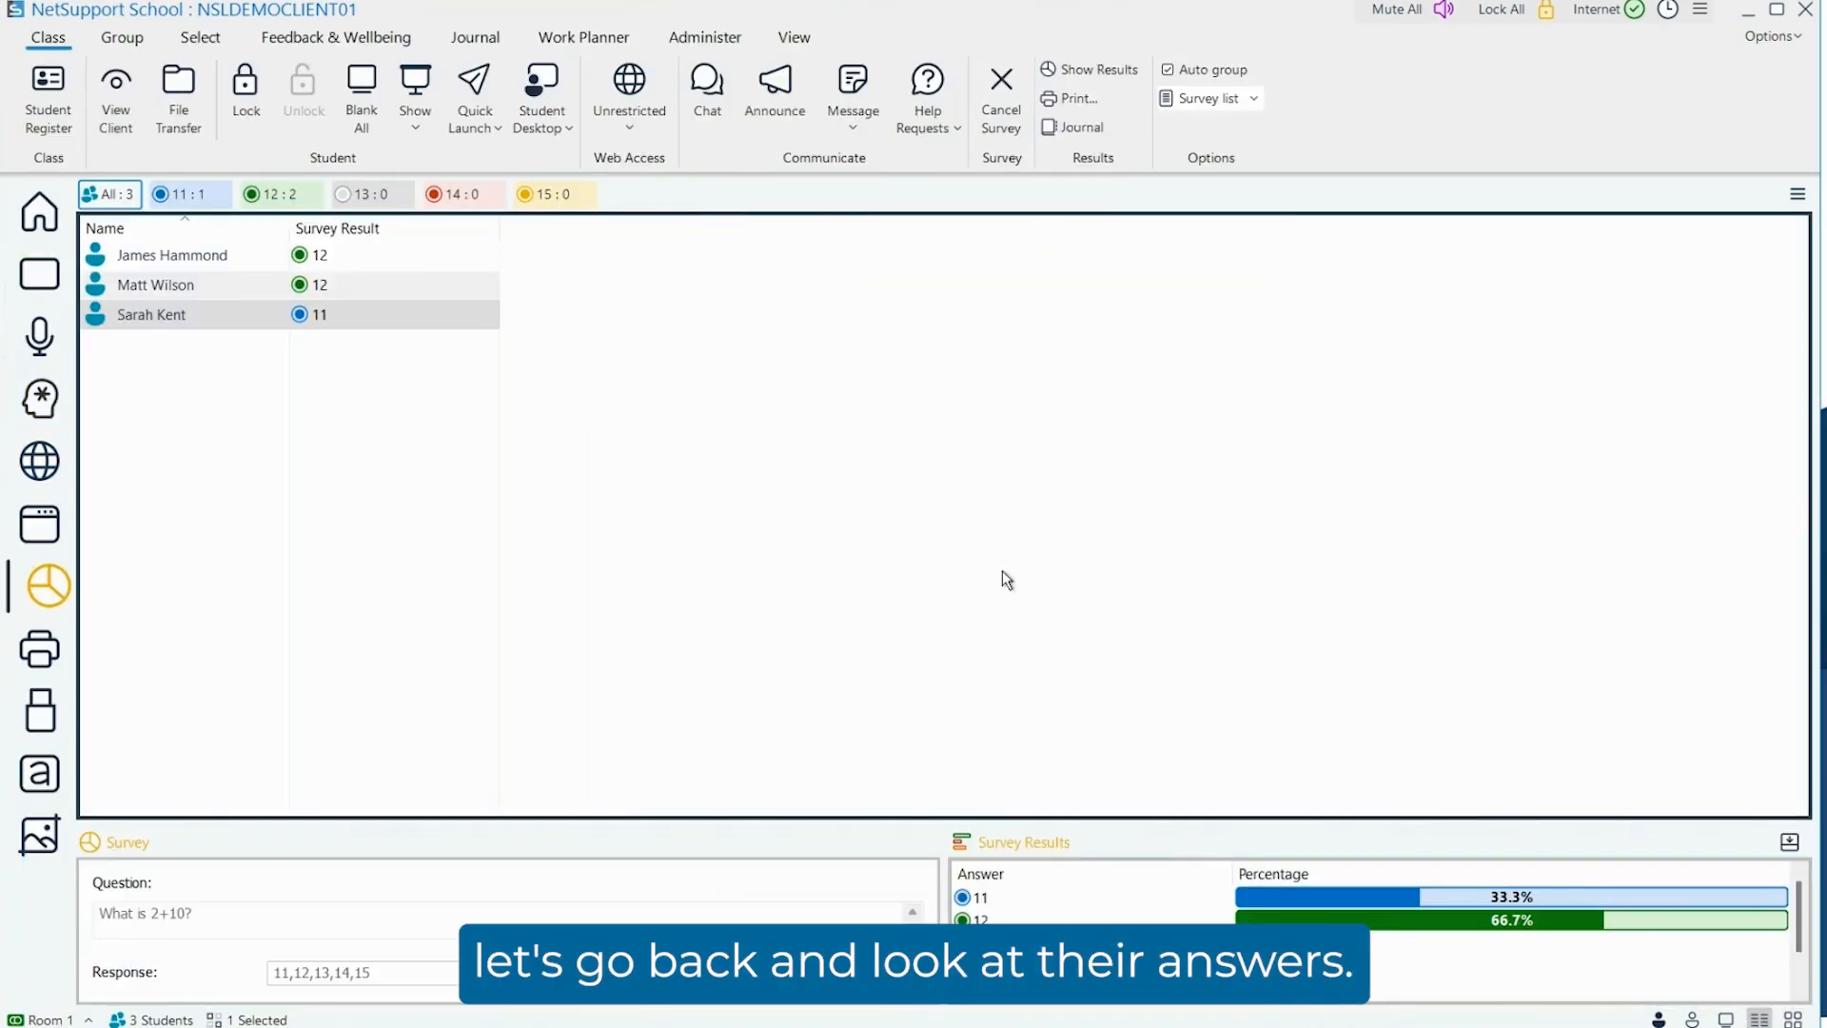
{"action": "mouse_move", "coordinate": [1011, 660]}
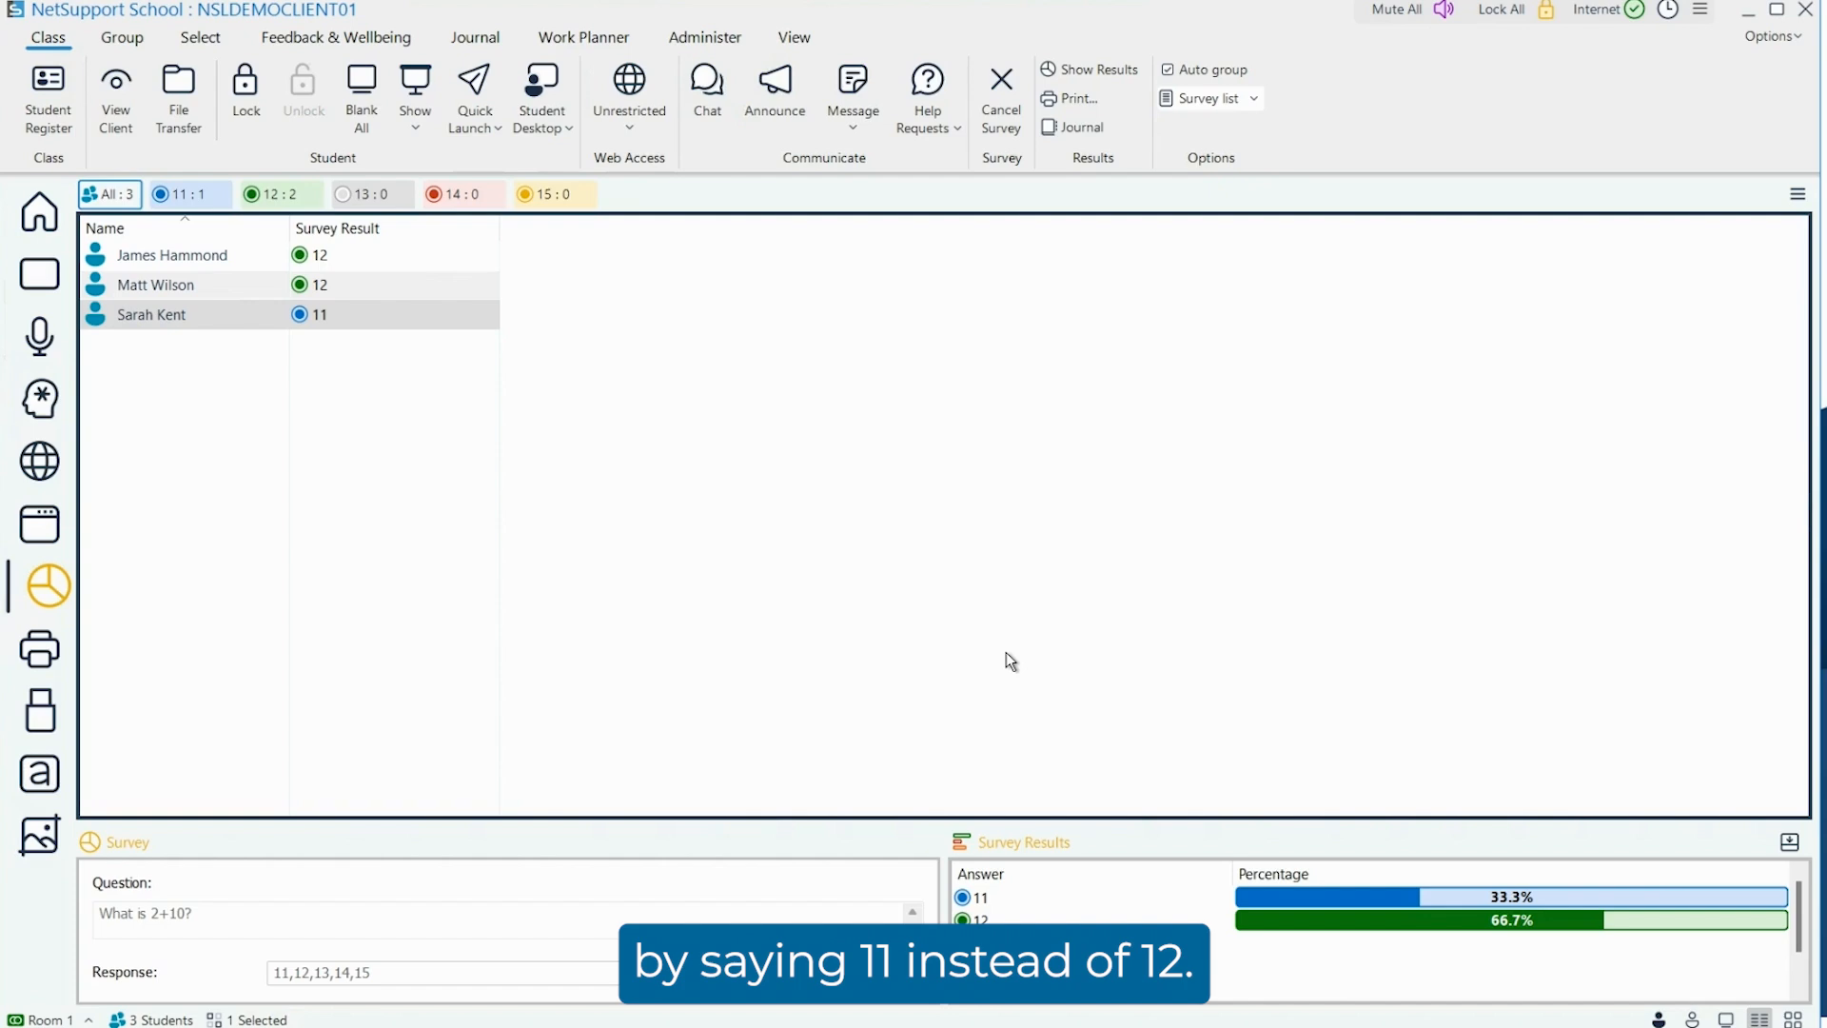
{"action": "mouse_move", "coordinate": [1203, 71]}
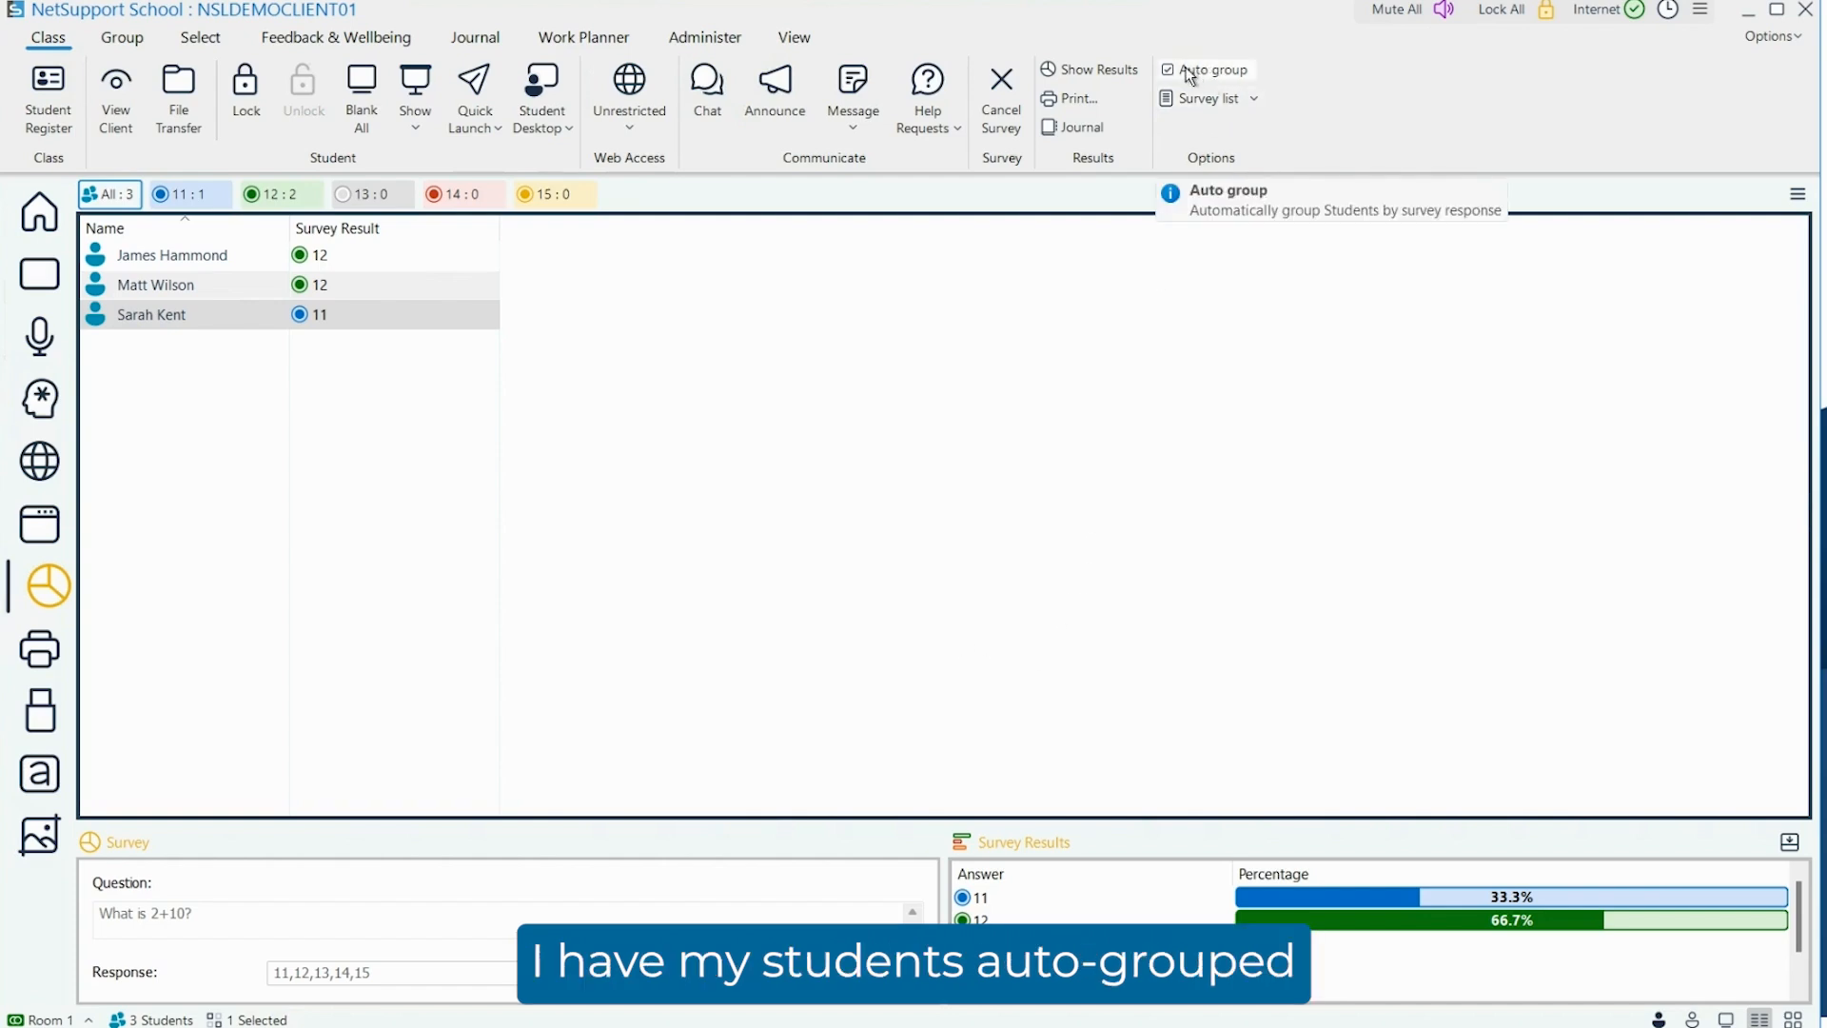
{"action": "mouse_move", "coordinate": [487, 565]}
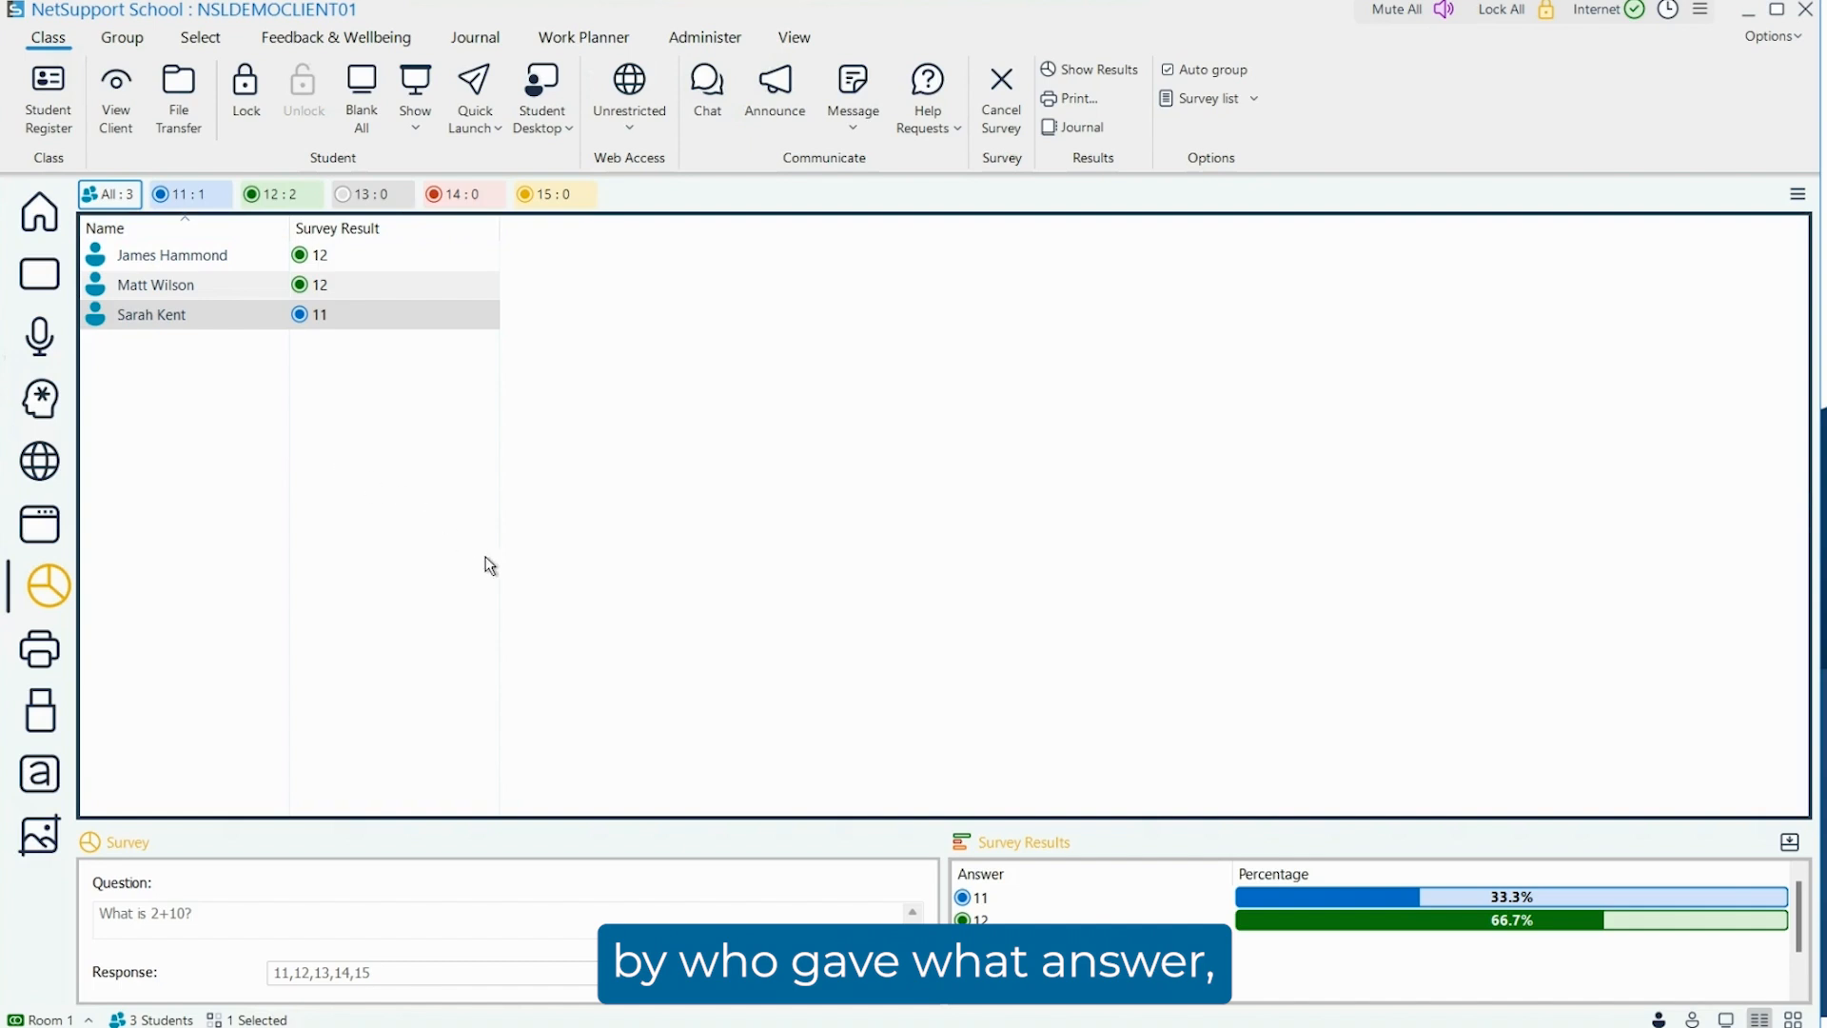
{"action": "mouse_move", "coordinate": [424, 550]}
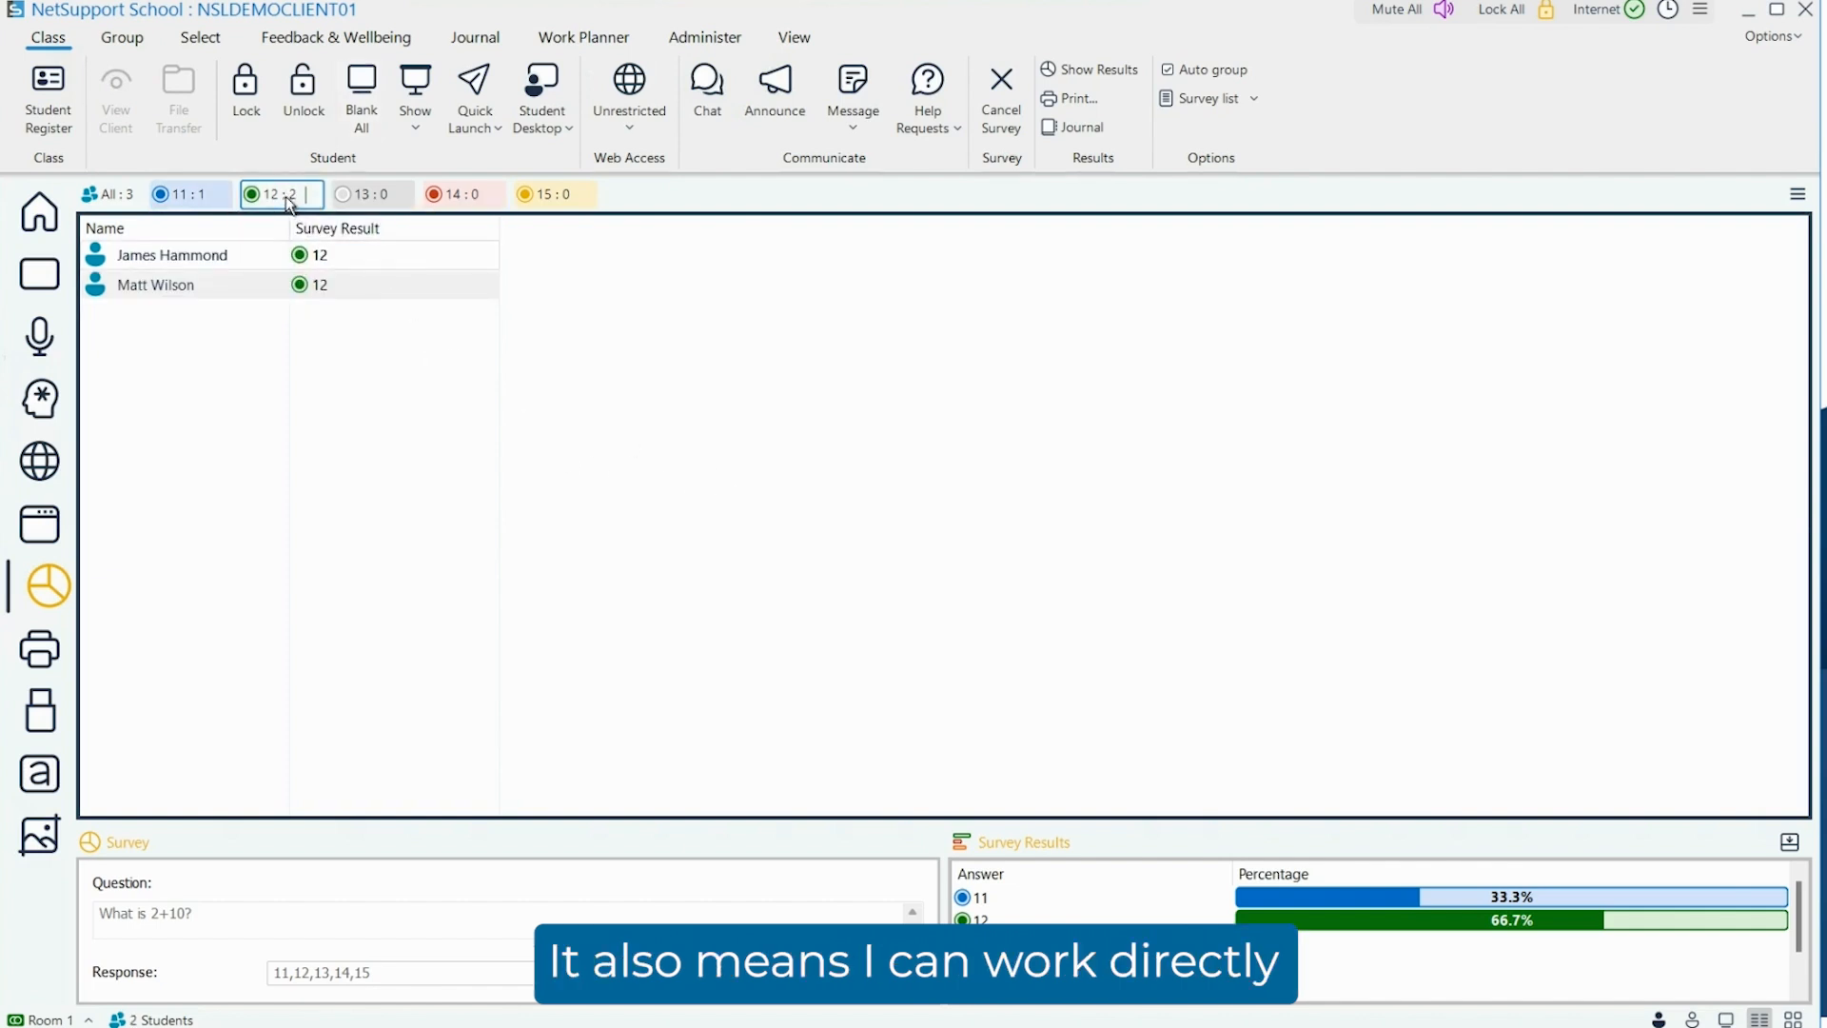
{"action": "mouse_move", "coordinate": [332, 395]}
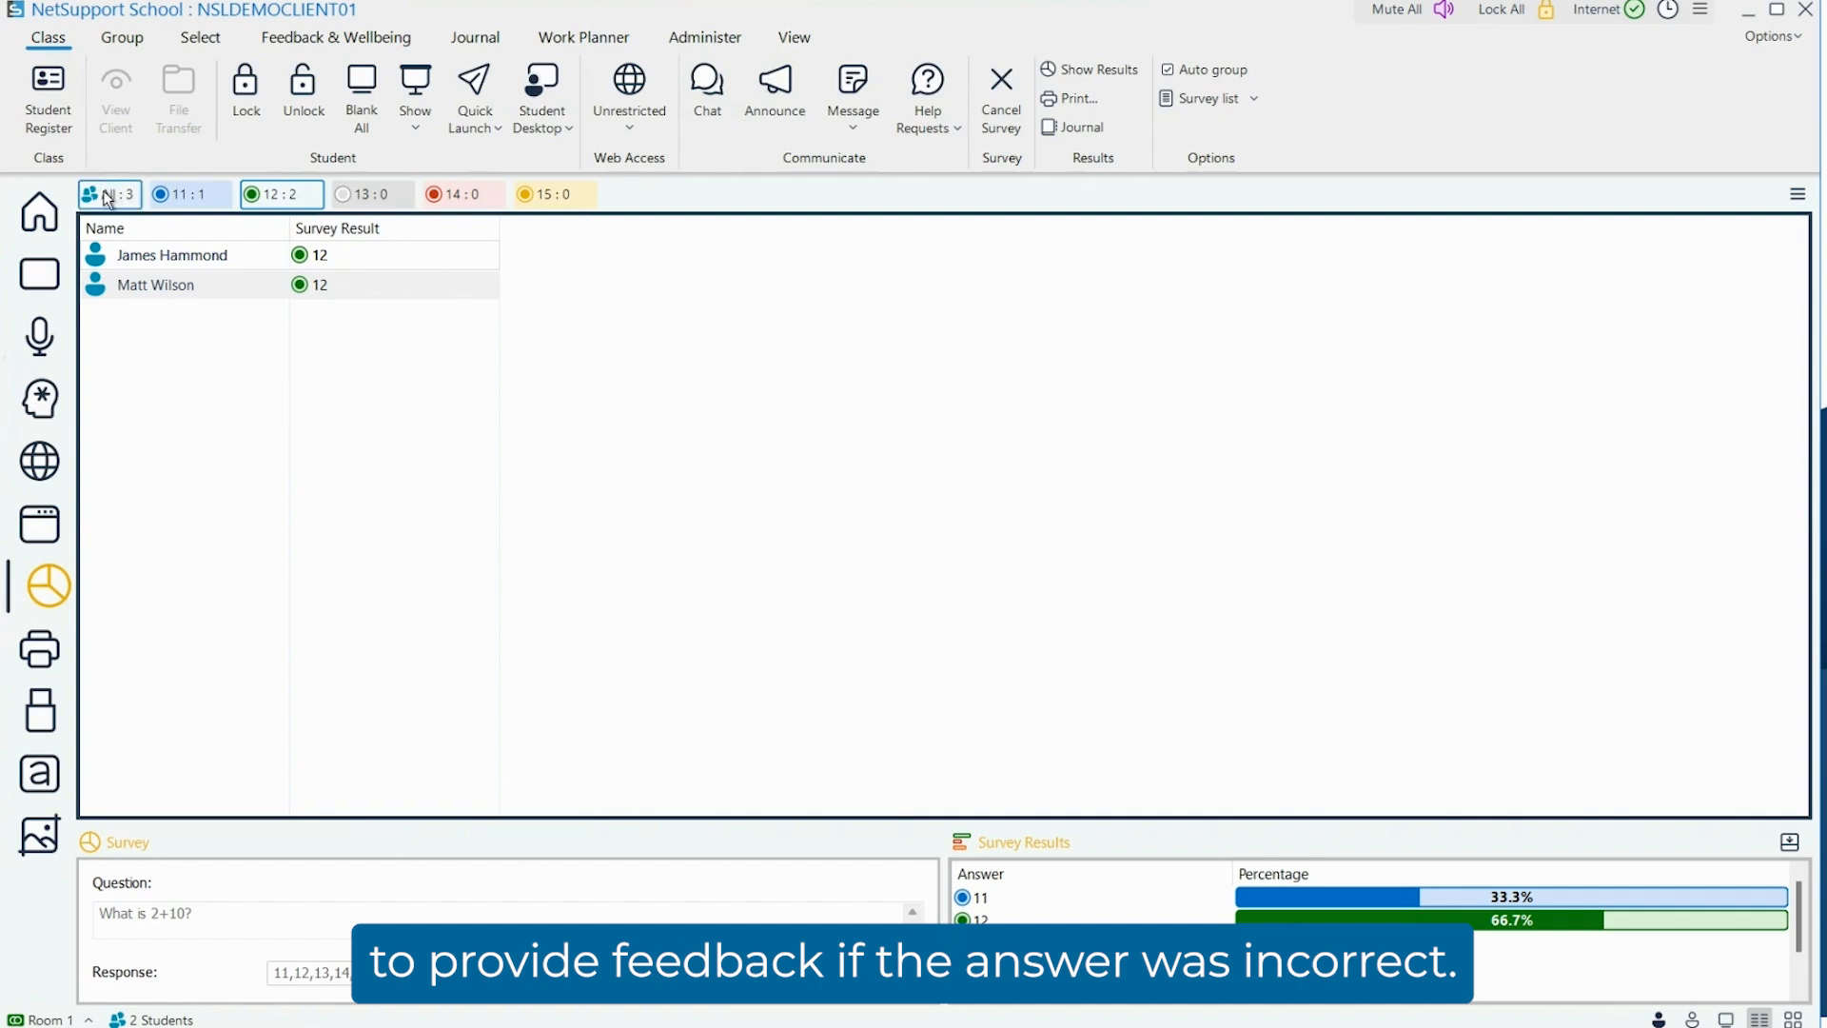
Step: Return to the All class group and check a student's screen showing the shared results
{"action": "left_click", "coordinate": [1167, 68]}
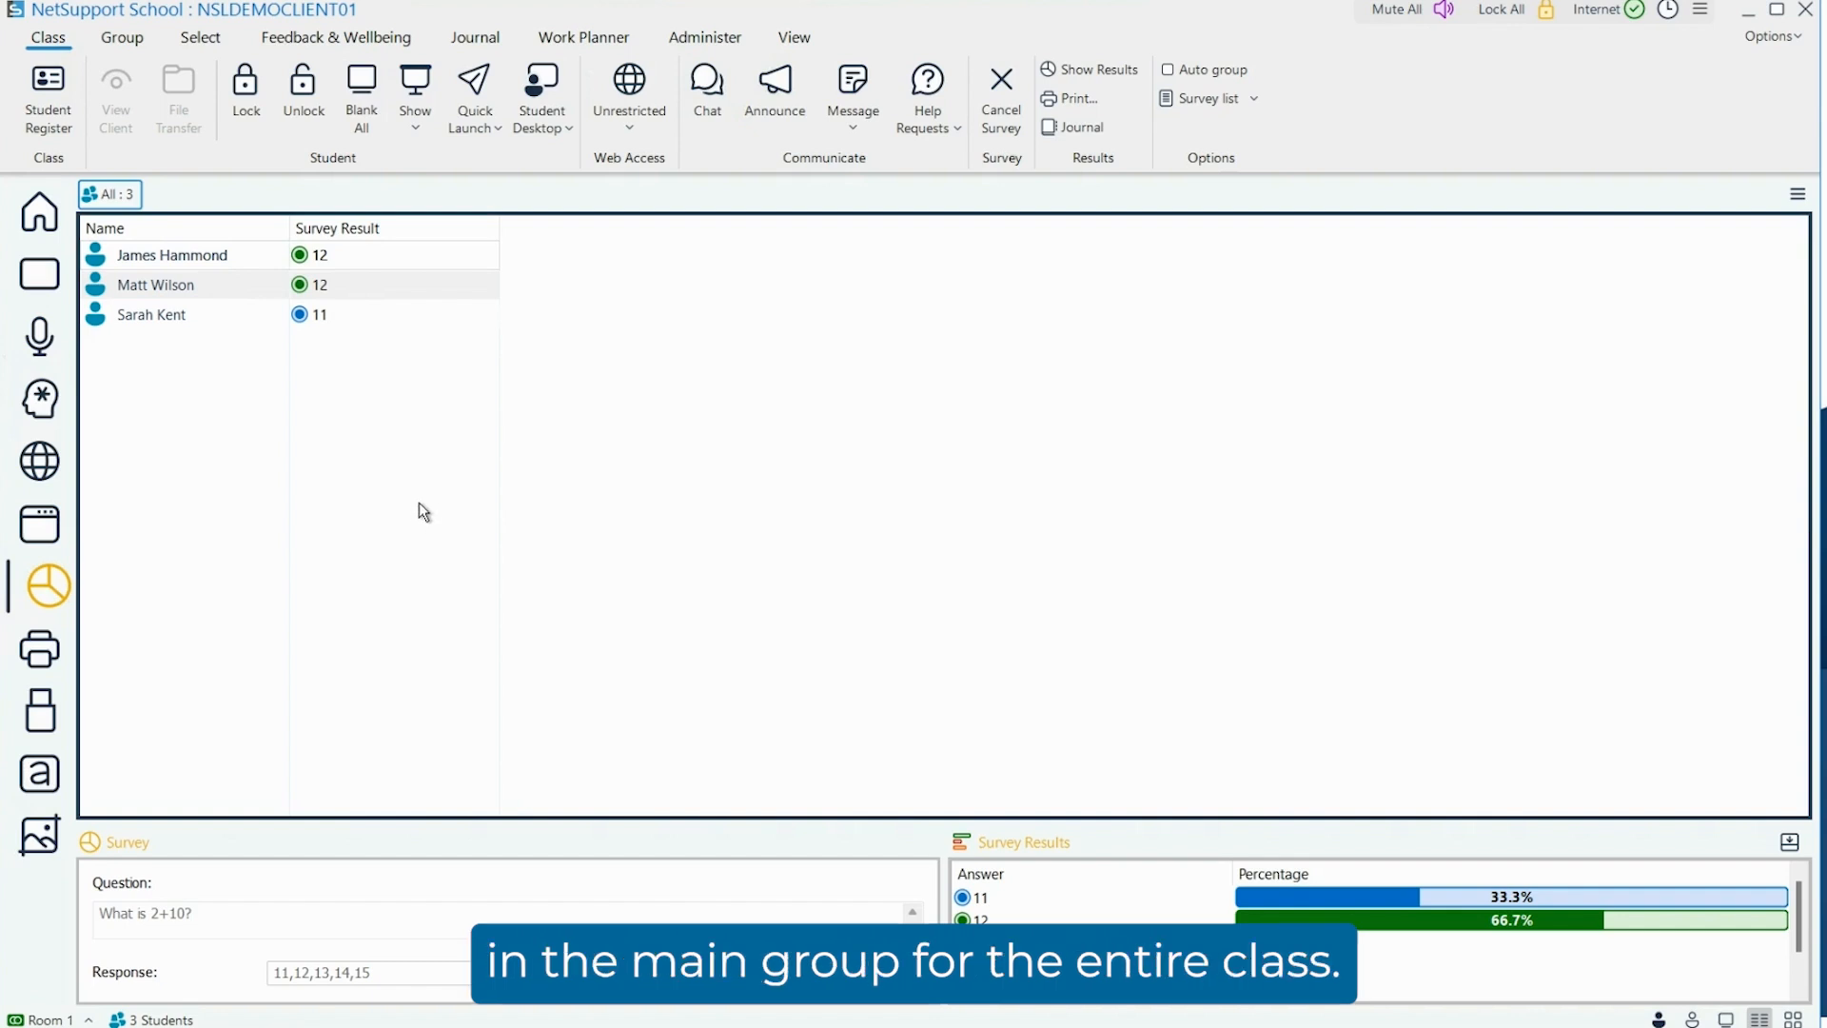
{"action": "mouse_move", "coordinate": [868, 143]}
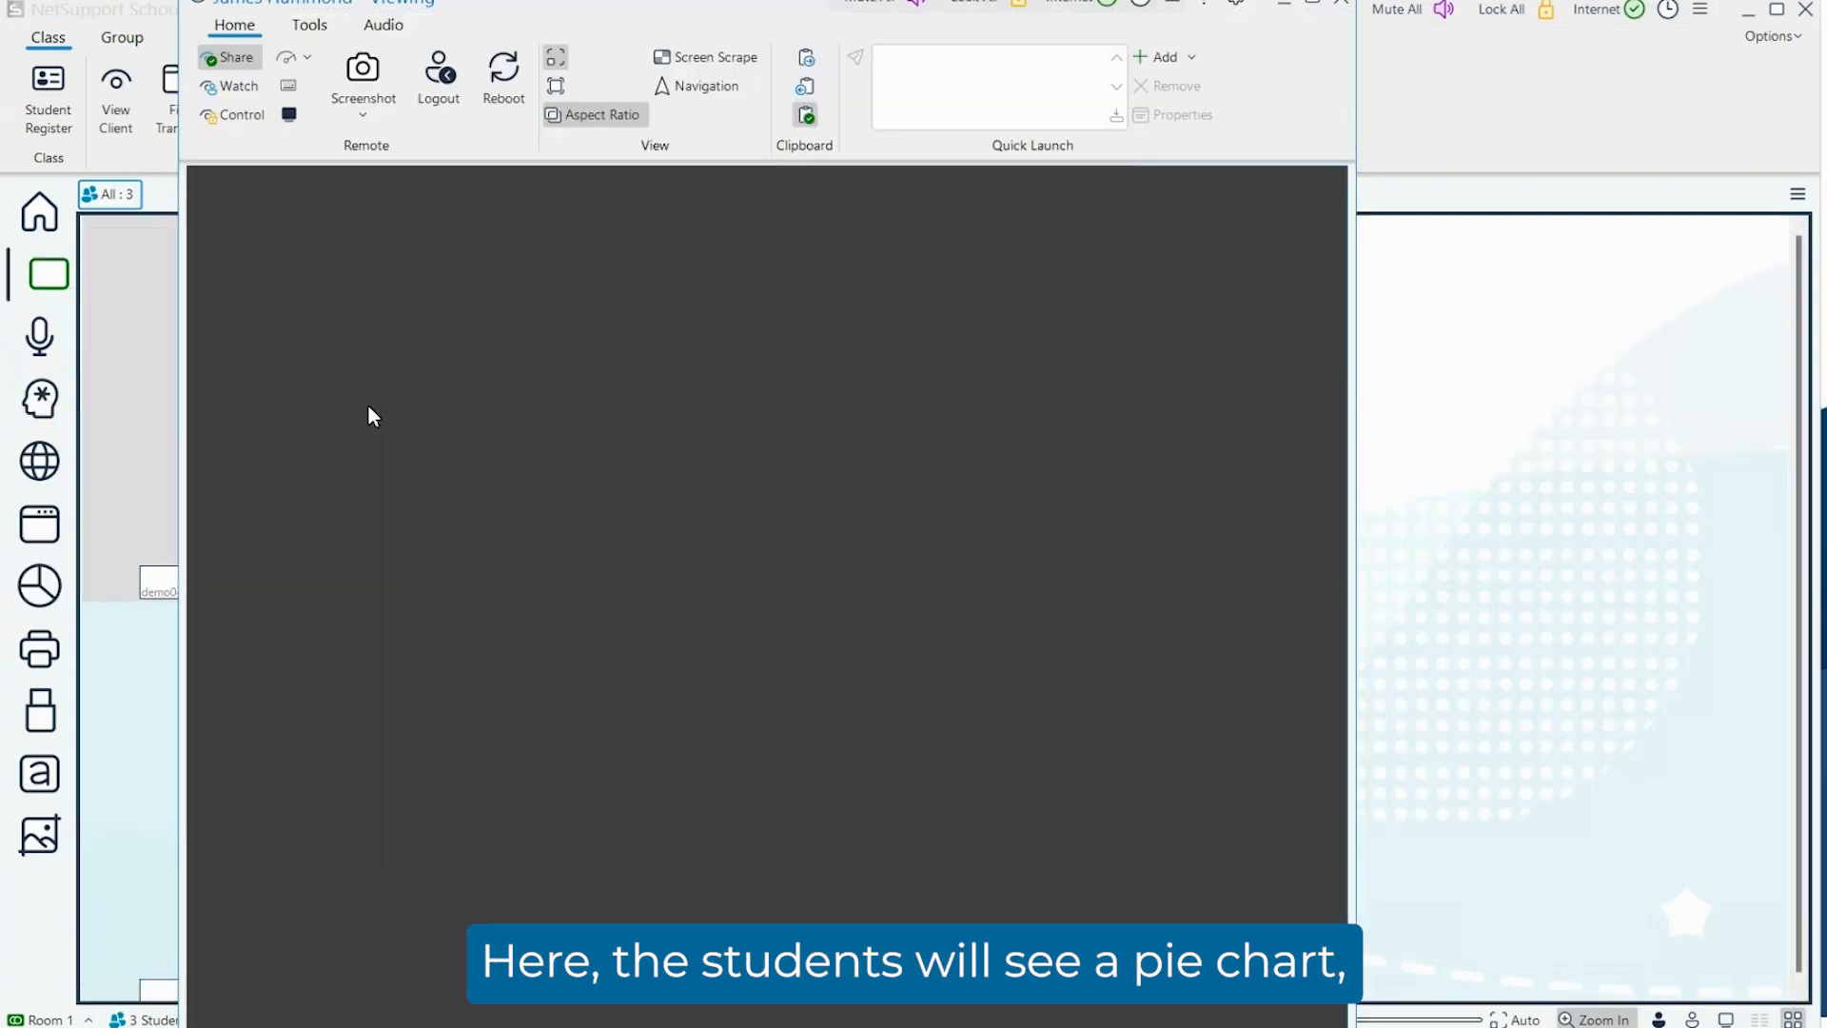
{"action": "left_click", "coordinate": [115, 97]}
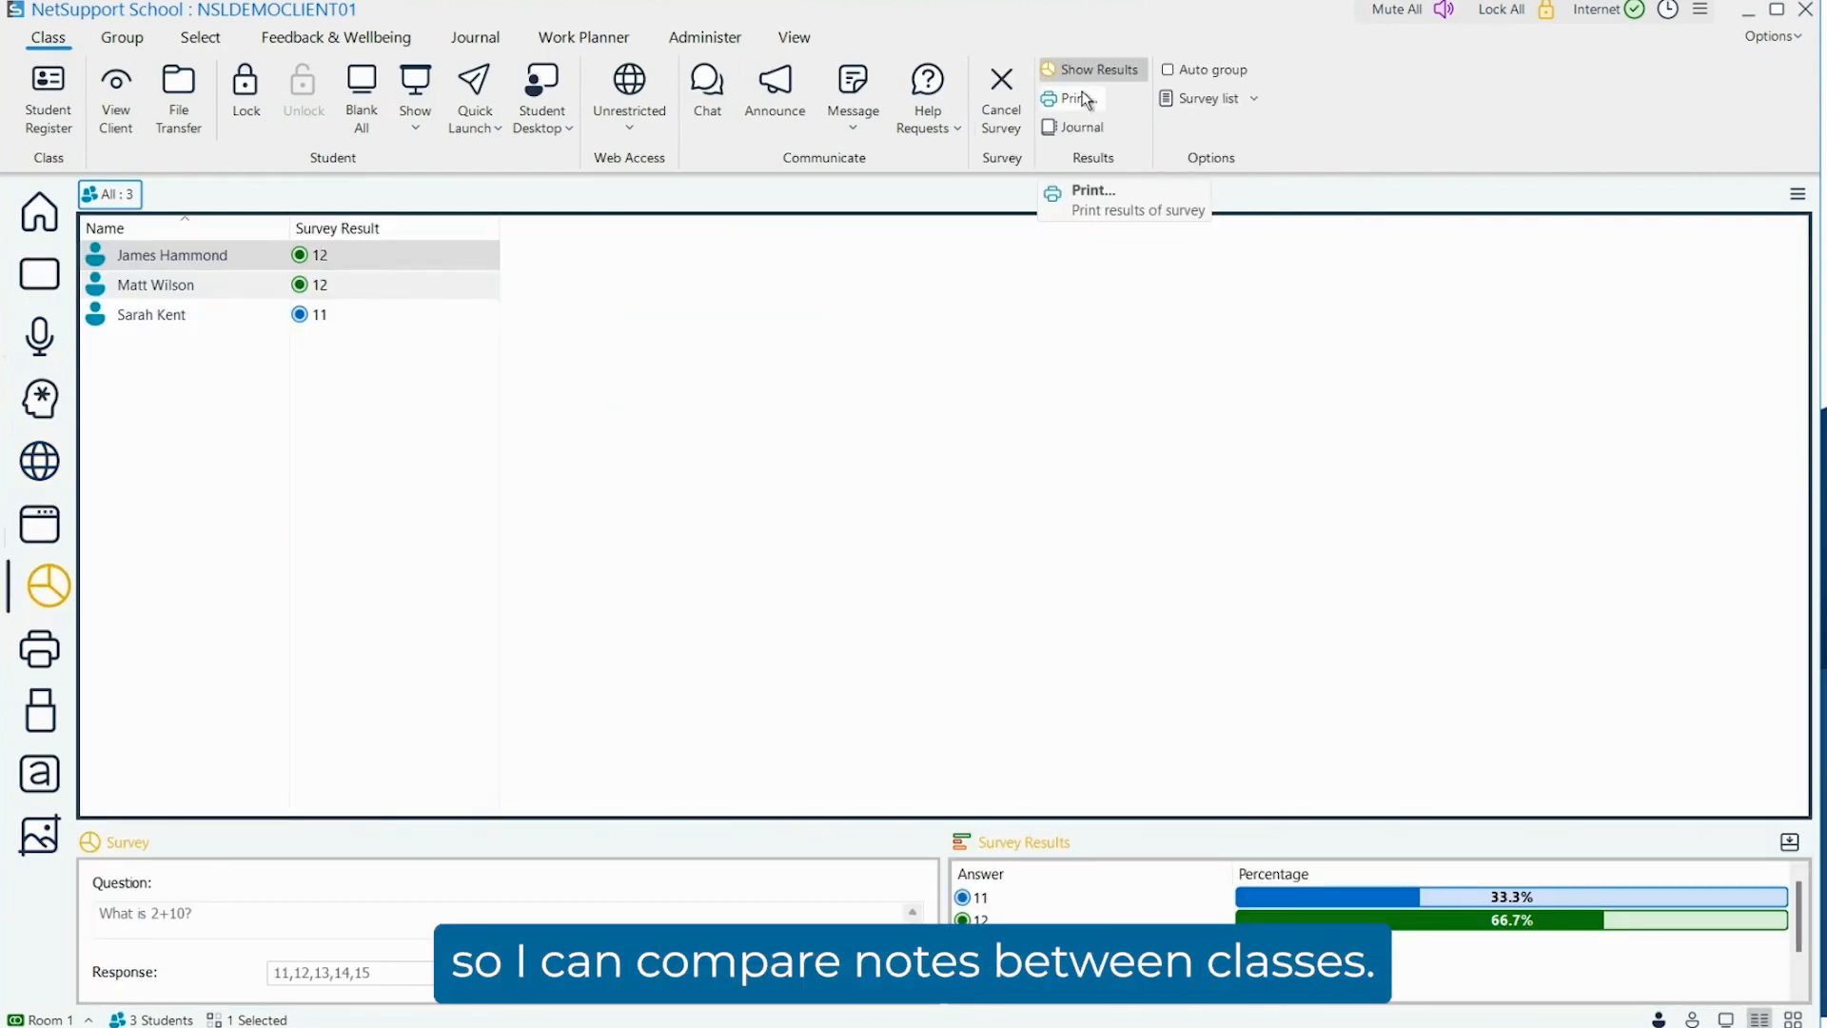
{"action": "mouse_move", "coordinate": [1081, 127]}
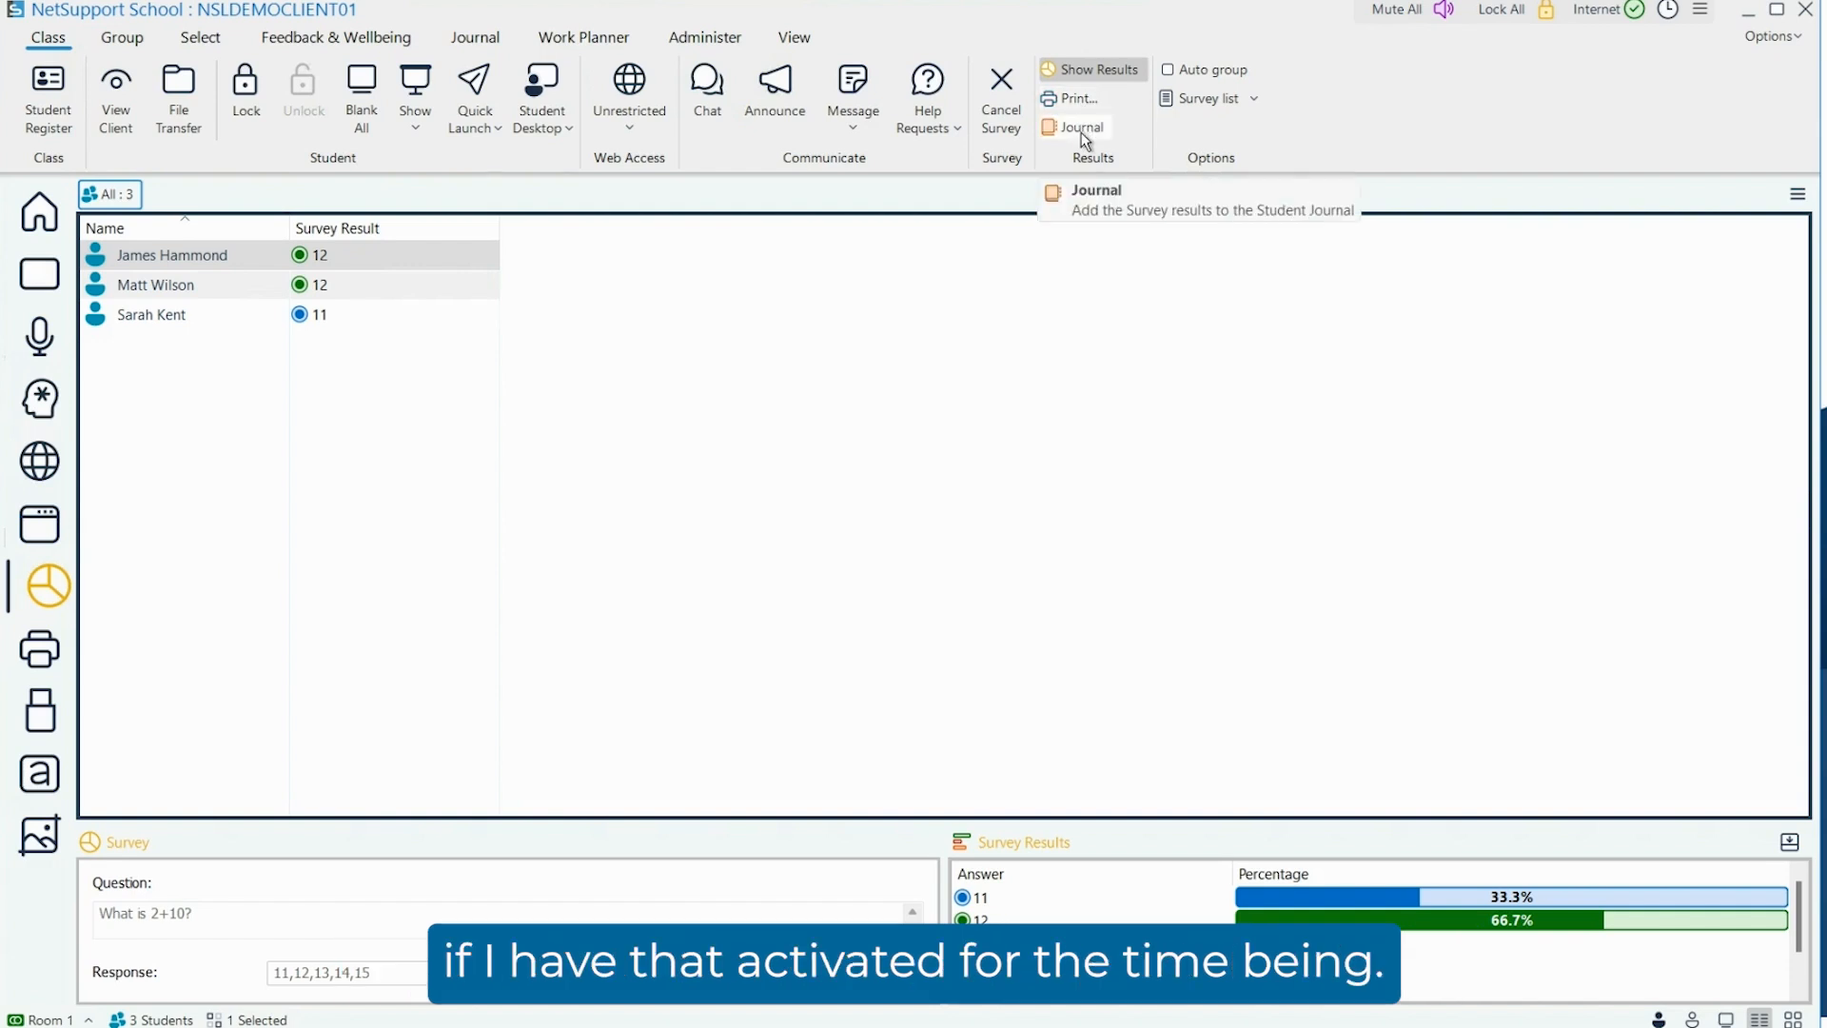
{"action": "mouse_move", "coordinate": [1074, 371]}
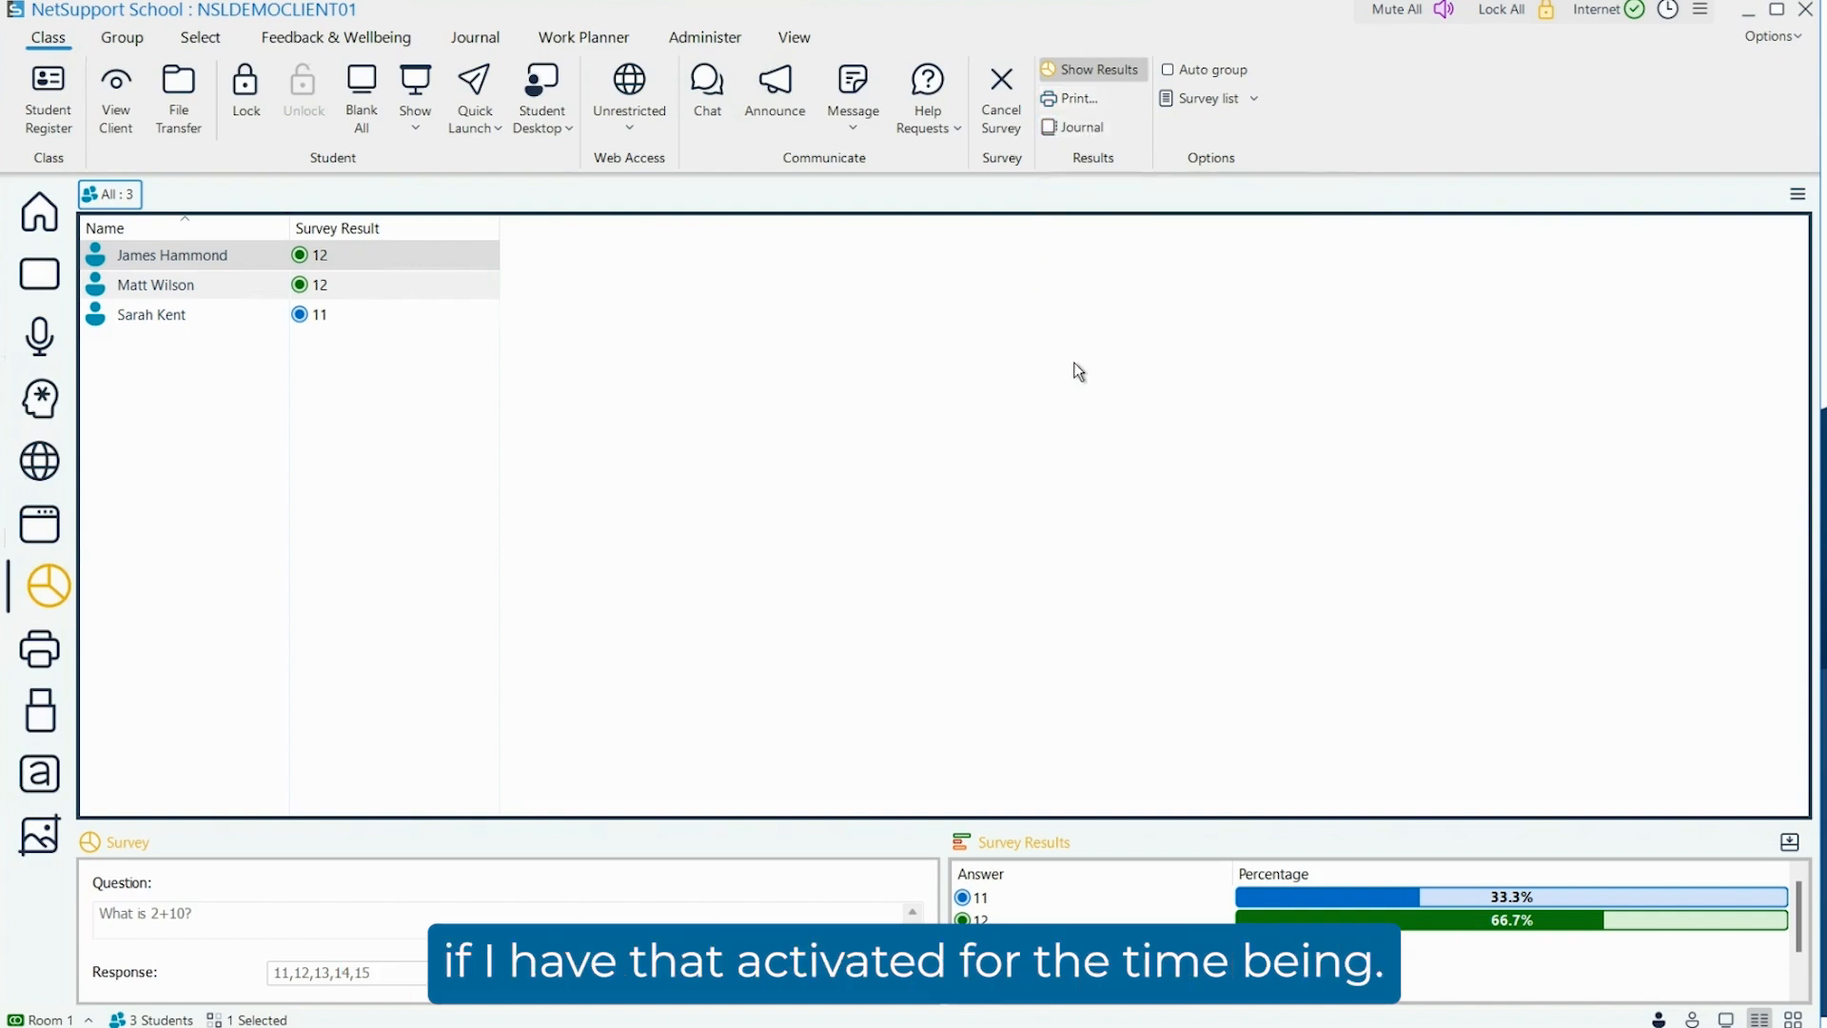
Step: Bring up the Survey list dropdown with its new, load and save options
{"action": "left_click", "coordinate": [1213, 97]}
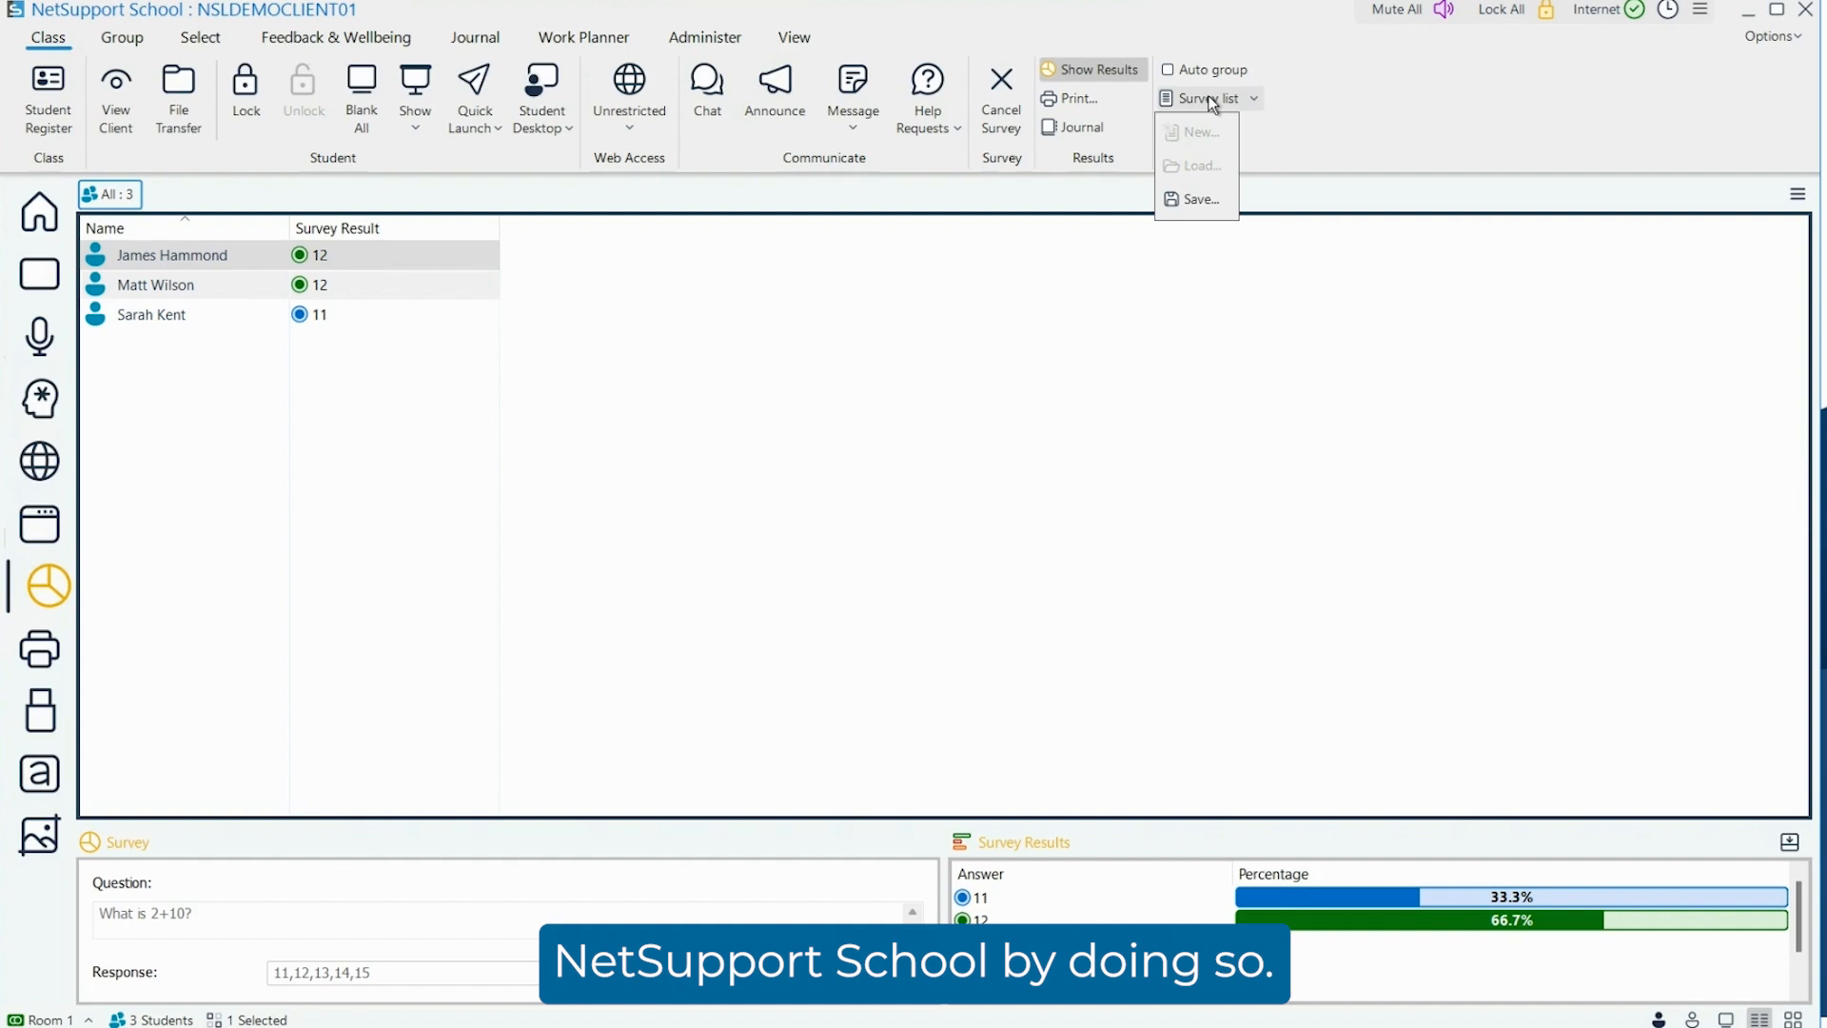
Step: Cancel the survey to clear its results, then list the saved 'What is 2+10?' question for reuse
{"action": "left_click", "coordinate": [965, 377]}
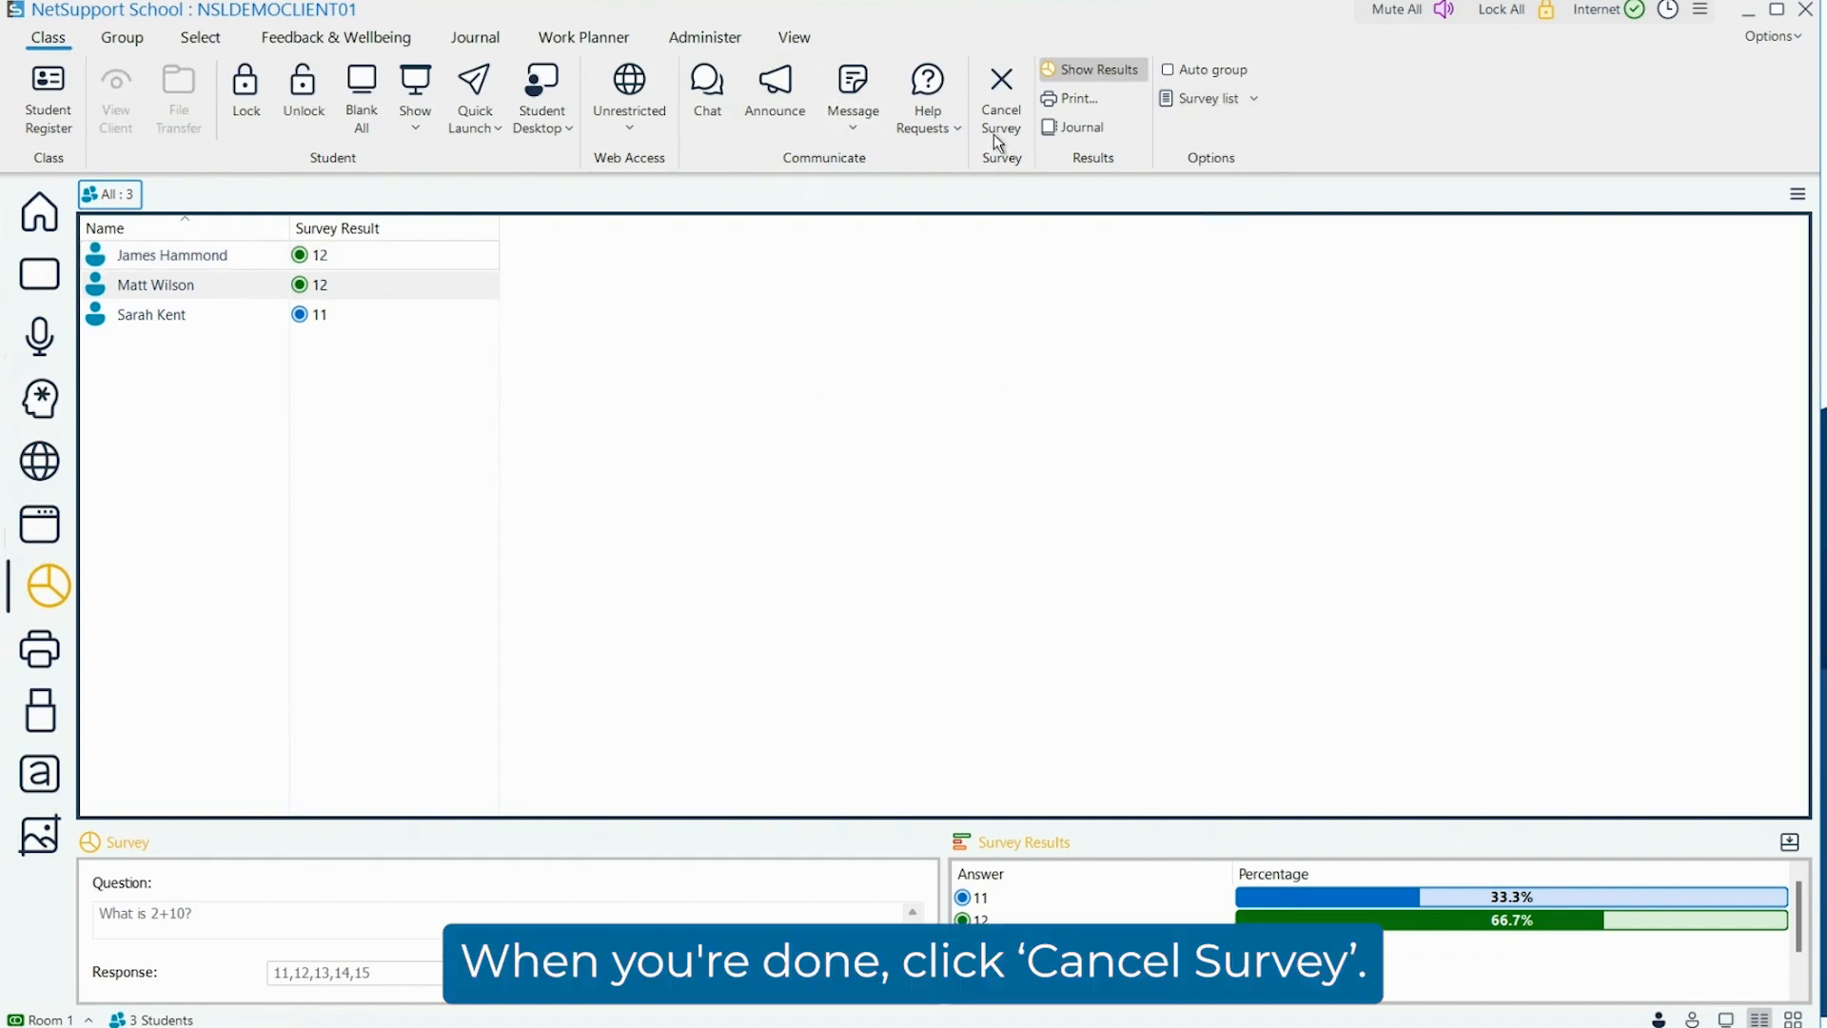
{"action": "left_click", "coordinate": [999, 97]}
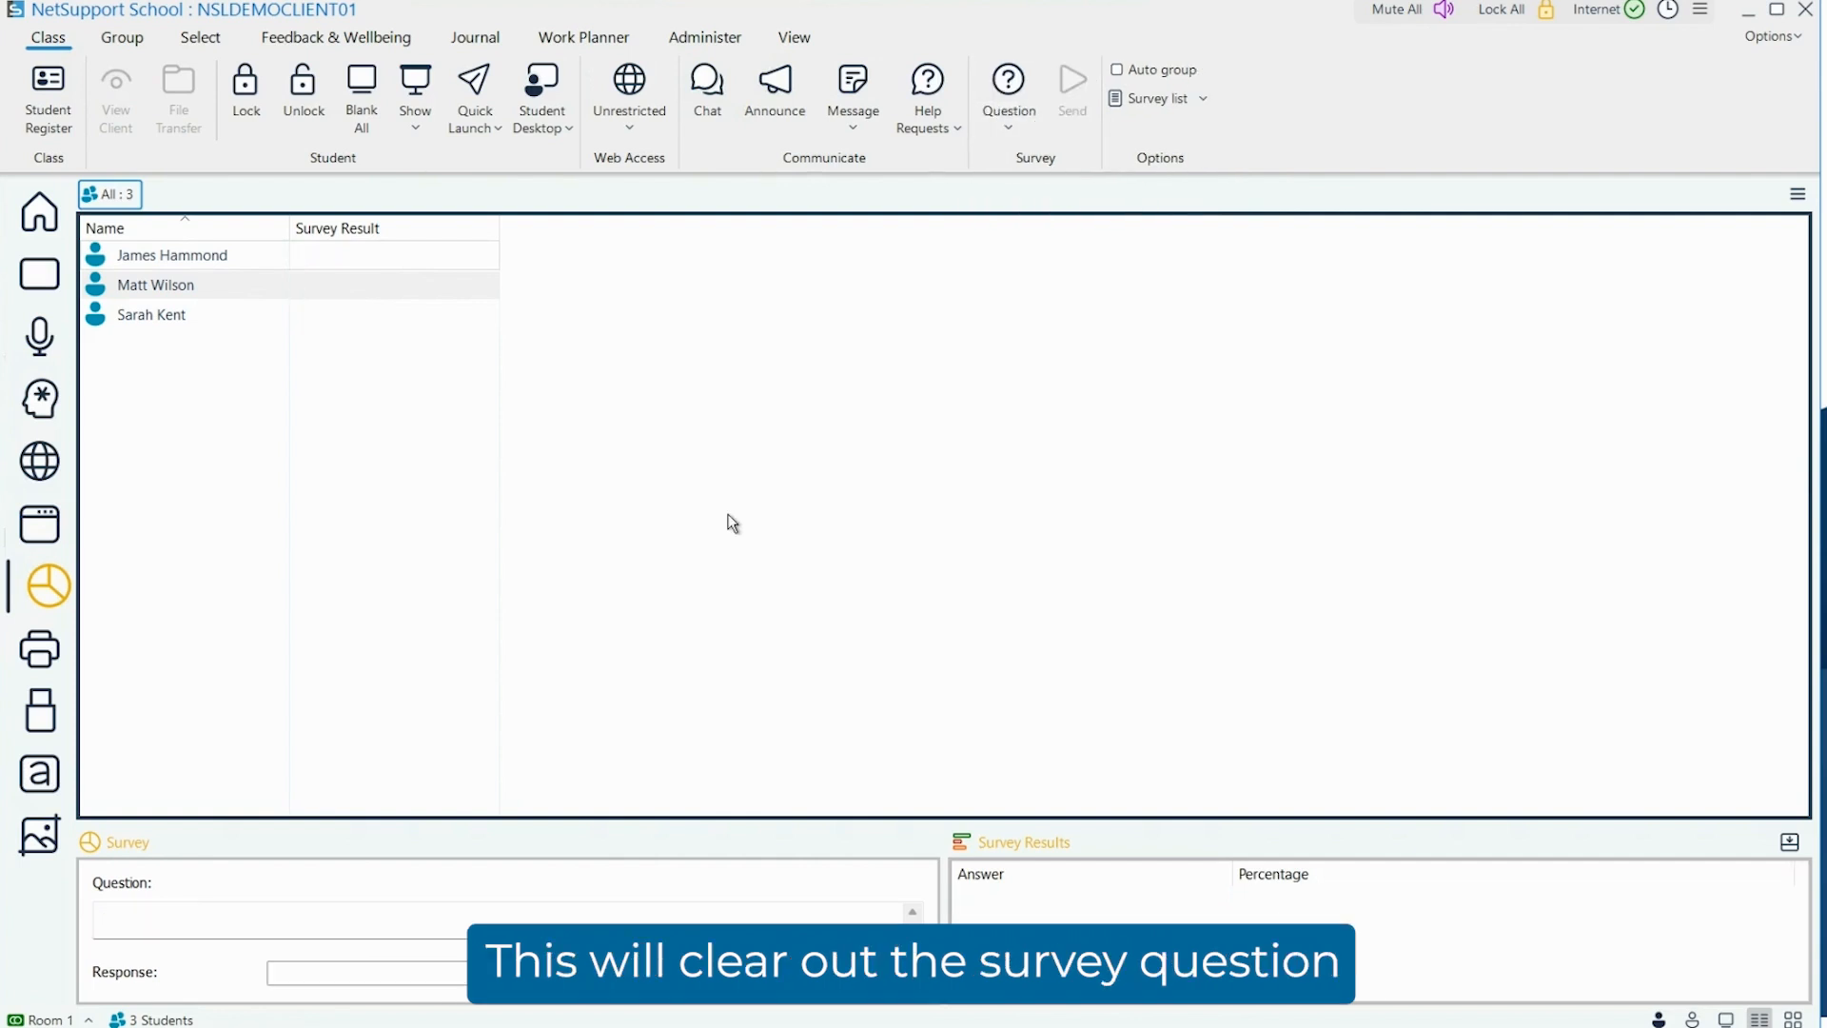
{"action": "mouse_move", "coordinate": [789, 485]}
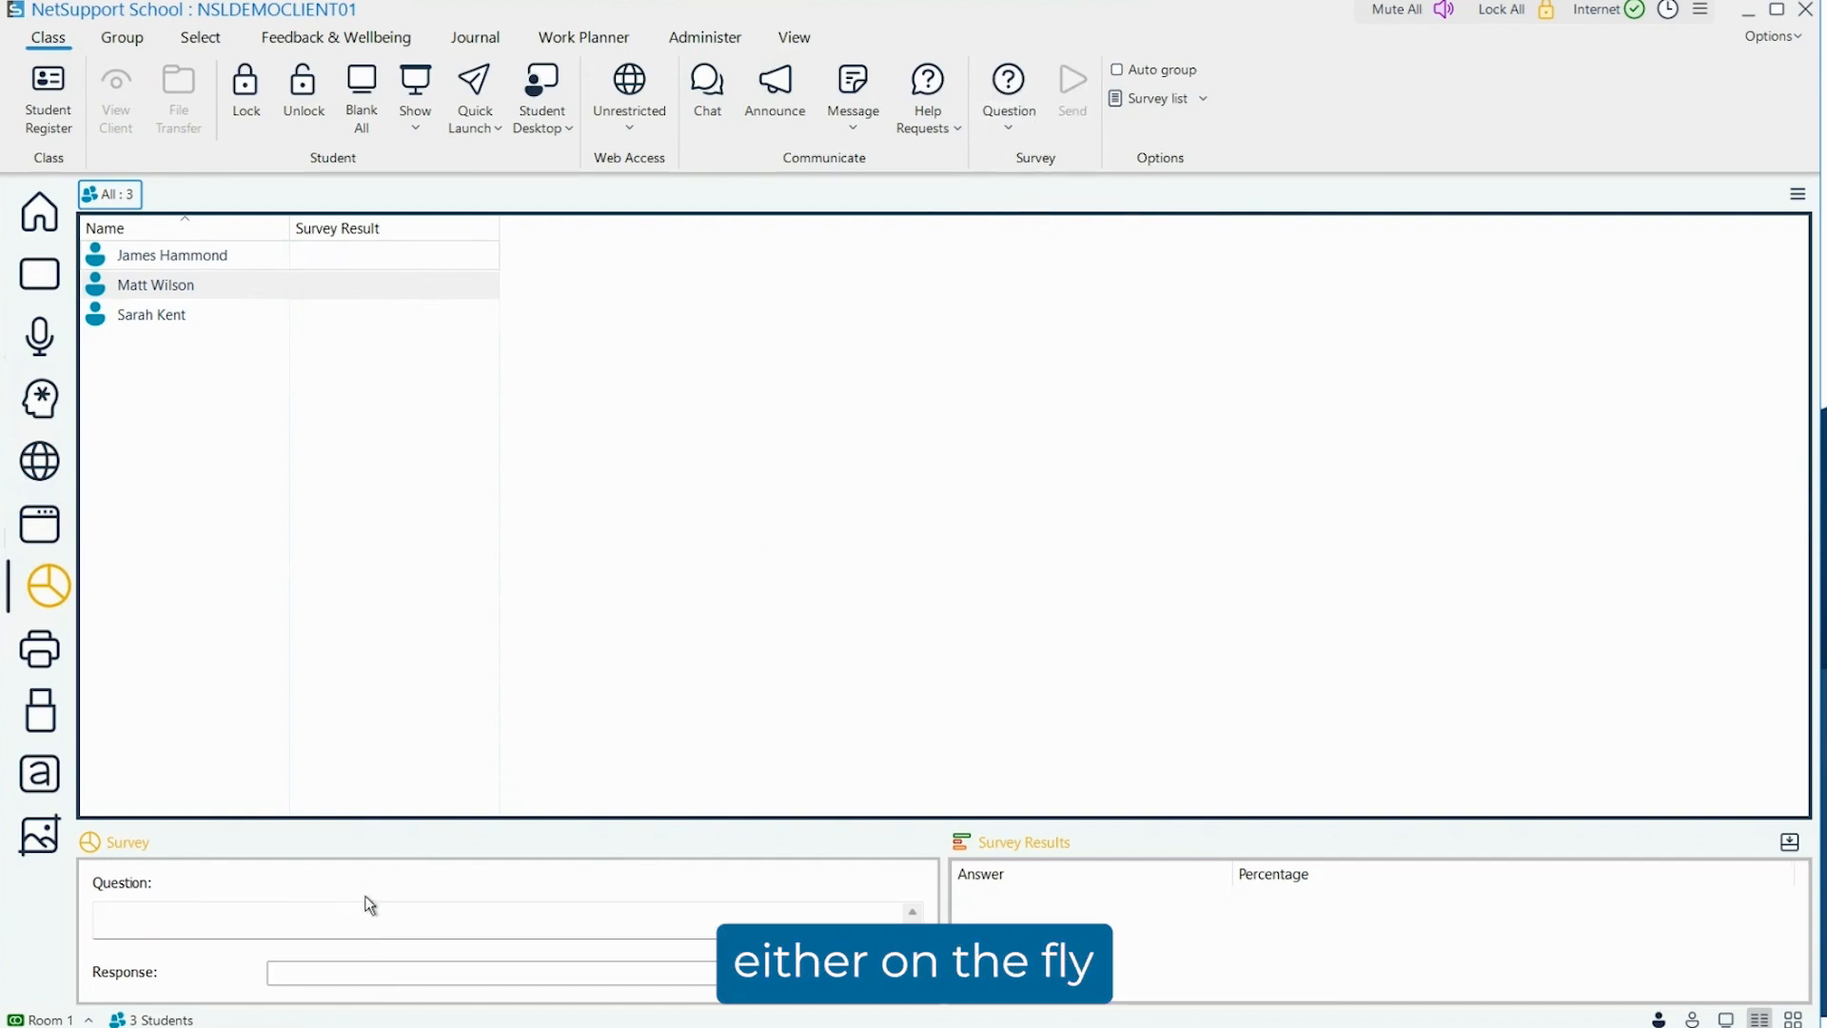
{"action": "left_click", "coordinate": [1007, 94]}
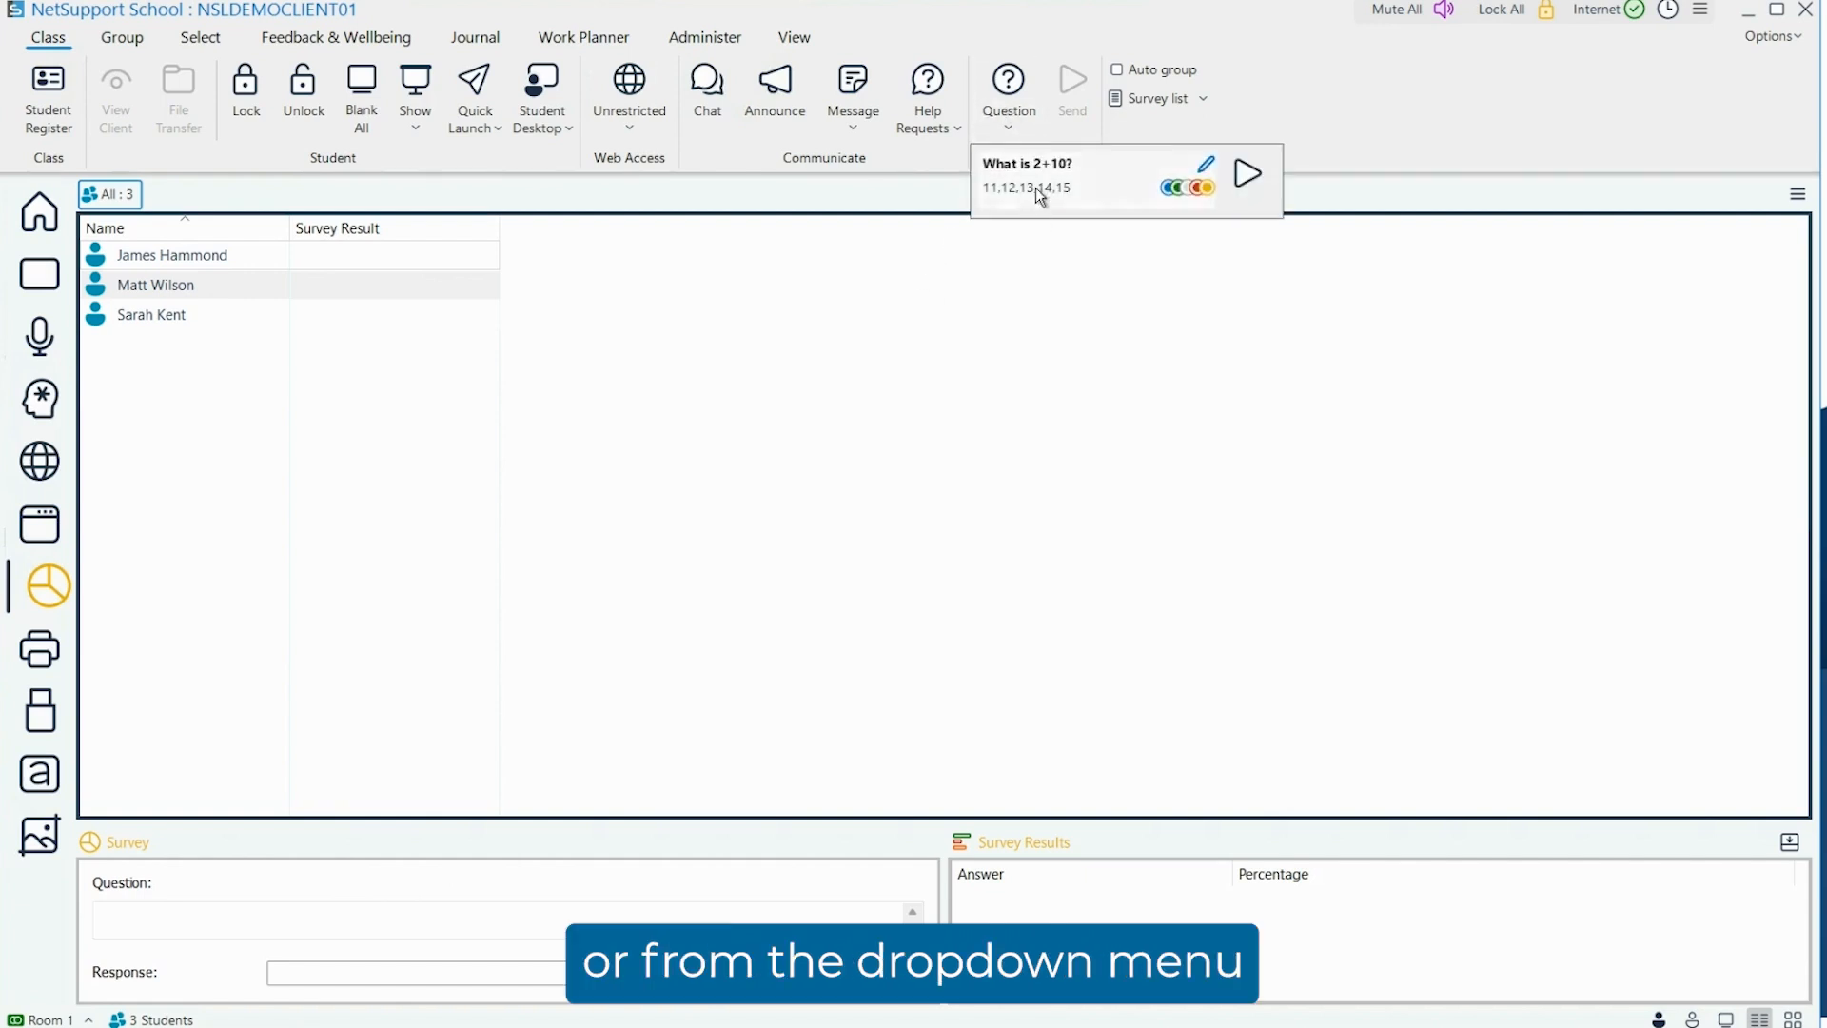